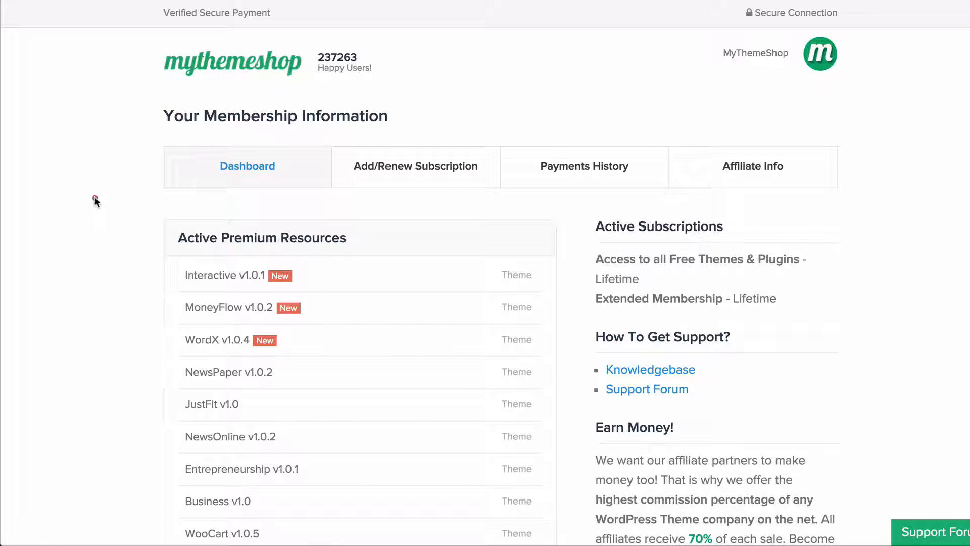
Download the WP Testimonials v1.0.3 plugin files as mts-wp-testimonials.zip from MyThemeShop
{"action": "scroll", "scroll_direction": "down", "scroll_amount": 3}
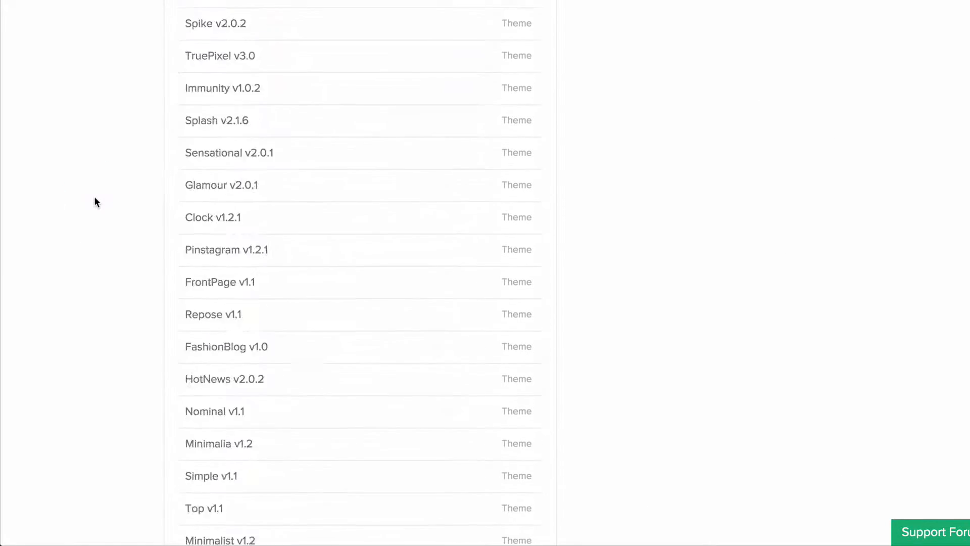
{"action": "scroll", "scroll_direction": "down", "scroll_amount": 3}
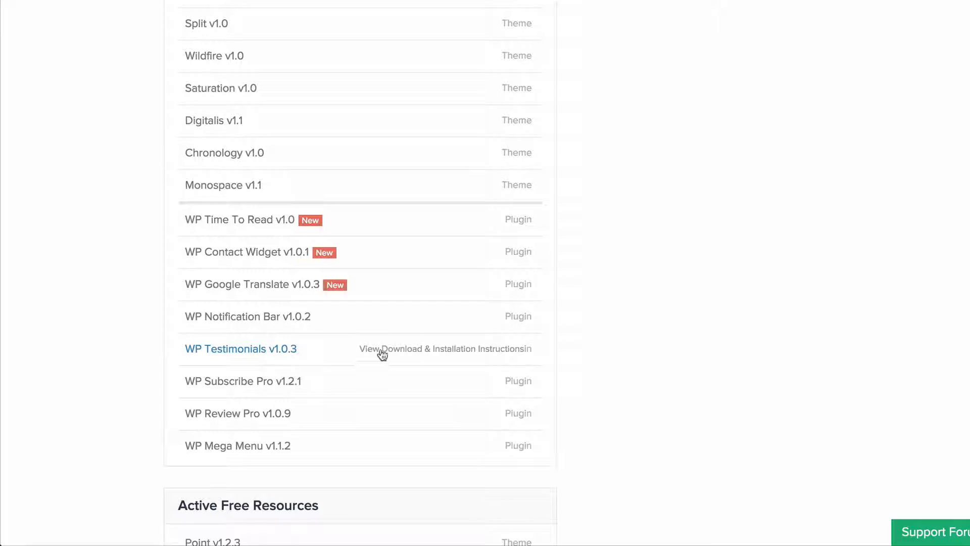
{"action": "left_click", "coordinate": [445, 348]}
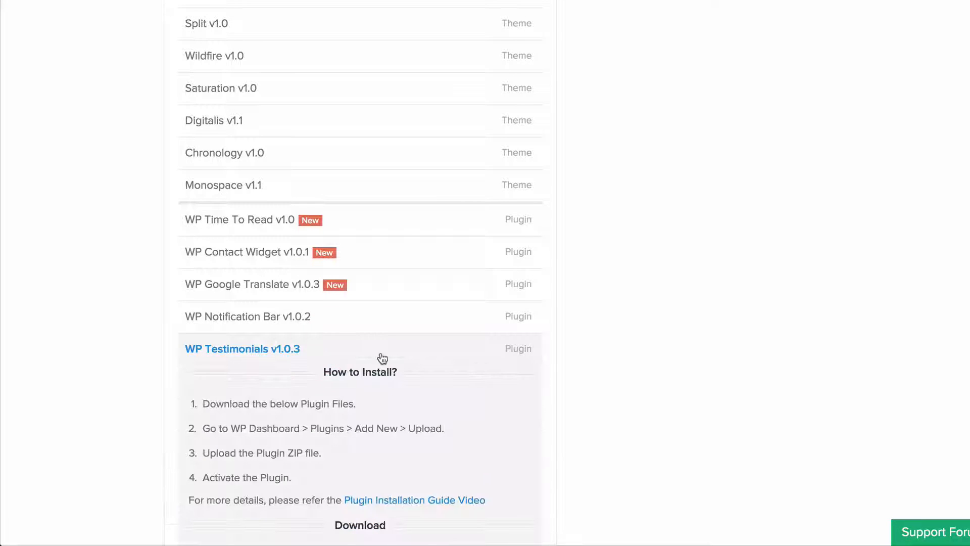
{"action": "scroll", "scroll_direction": "down", "scroll_amount": 3}
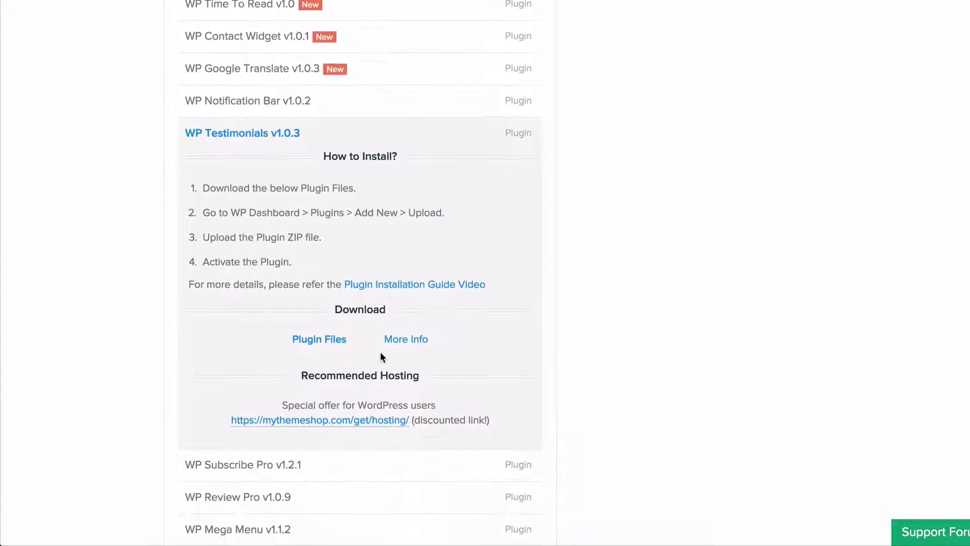
{"action": "mouse_move", "coordinate": [331, 345]}
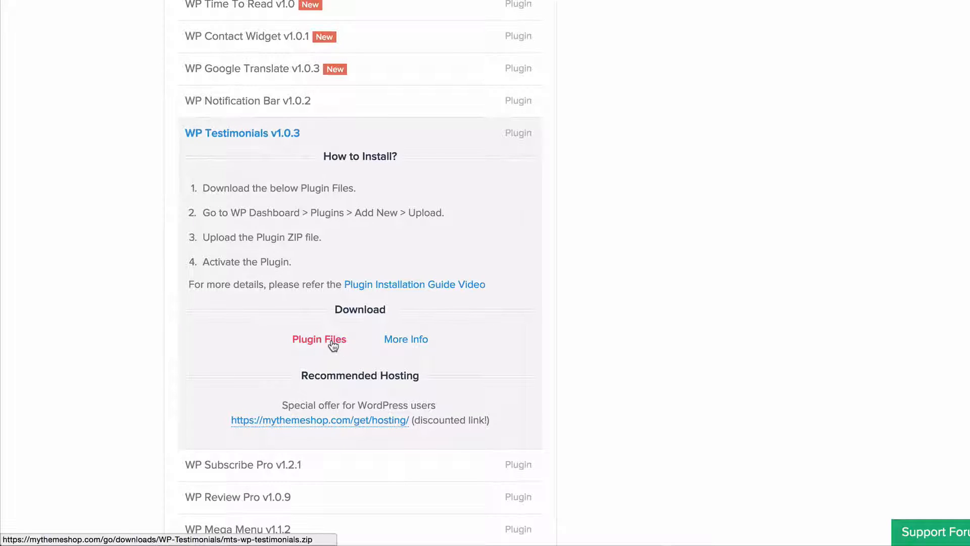
{"action": "left_click", "coordinate": [319, 339]}
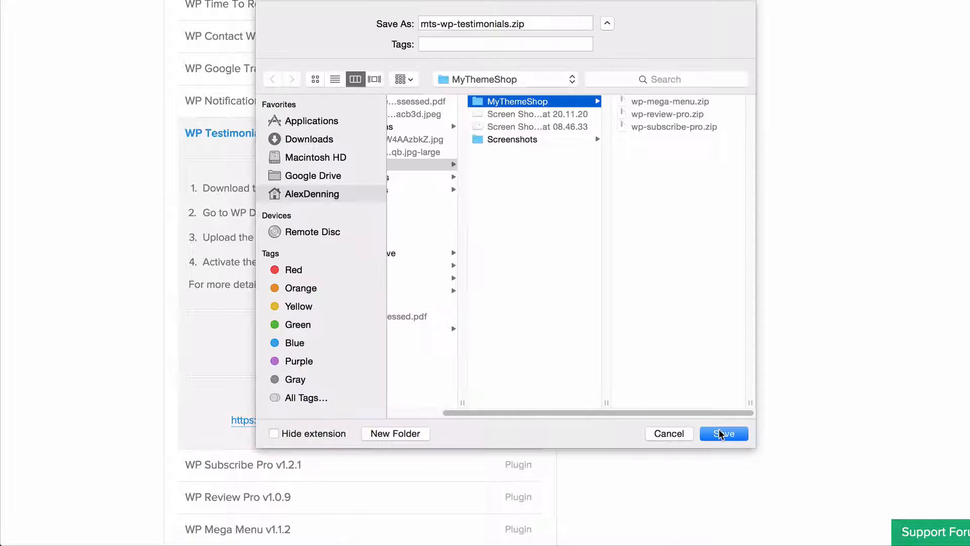
{"action": "left_click", "coordinate": [723, 433]}
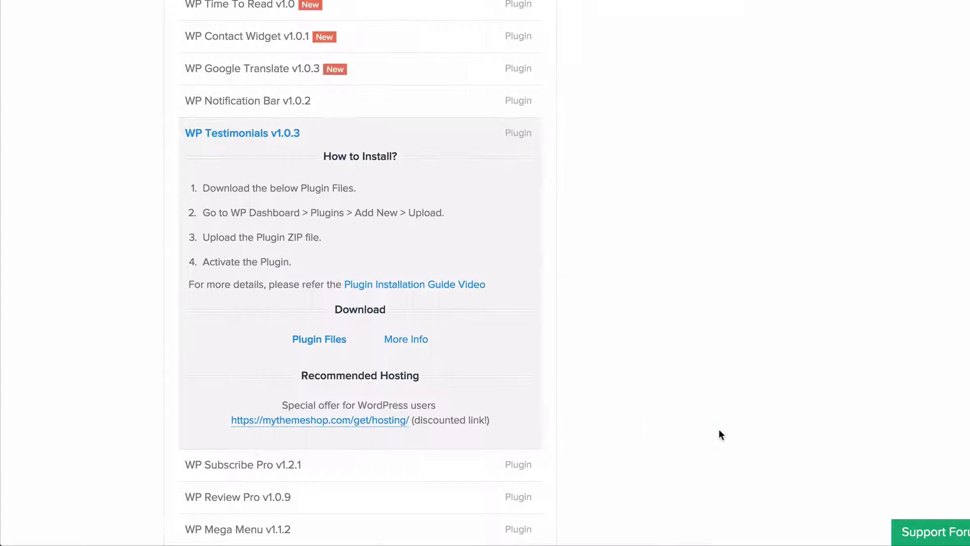
{"action": "left_click", "coordinate": [318, 339]}
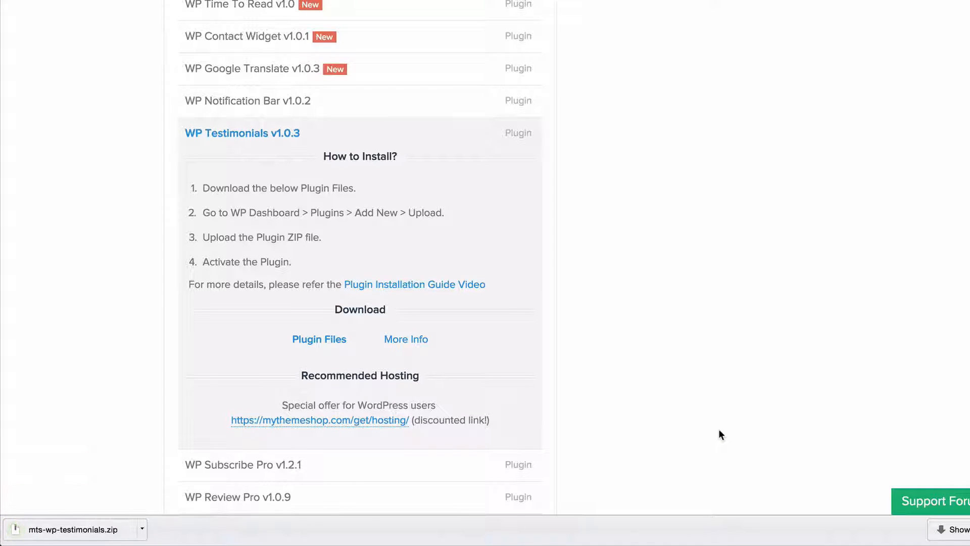
{"action": "mouse_move", "coordinate": [655, 231]}
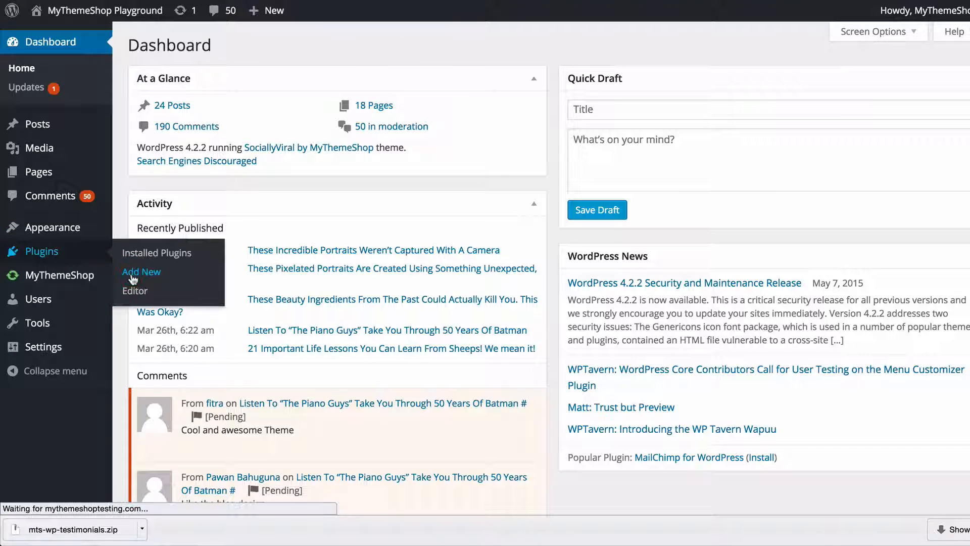
Upload mts-wp-testimonials.zip via Plugins > Add New, install it and activate it
{"action": "left_click", "coordinate": [141, 271]}
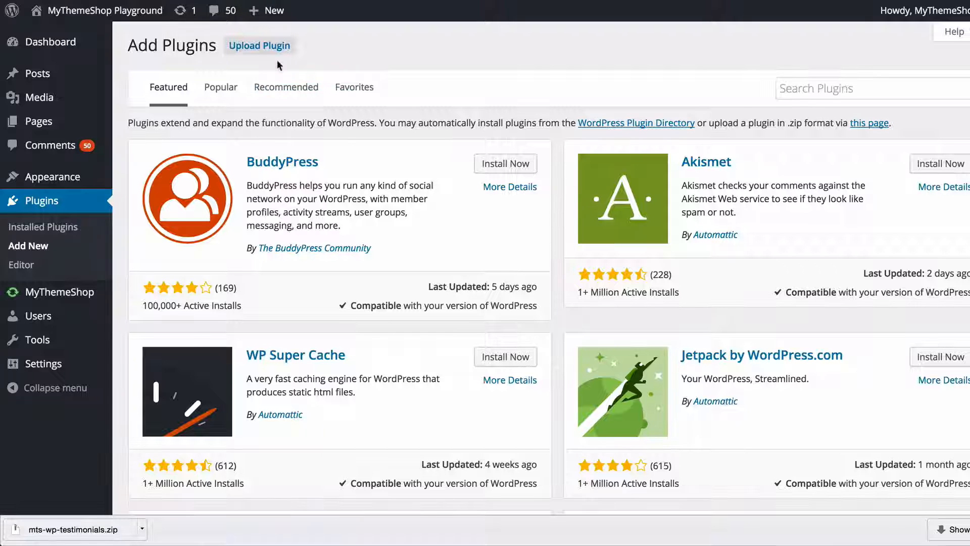
{"action": "left_click", "coordinate": [259, 45]}
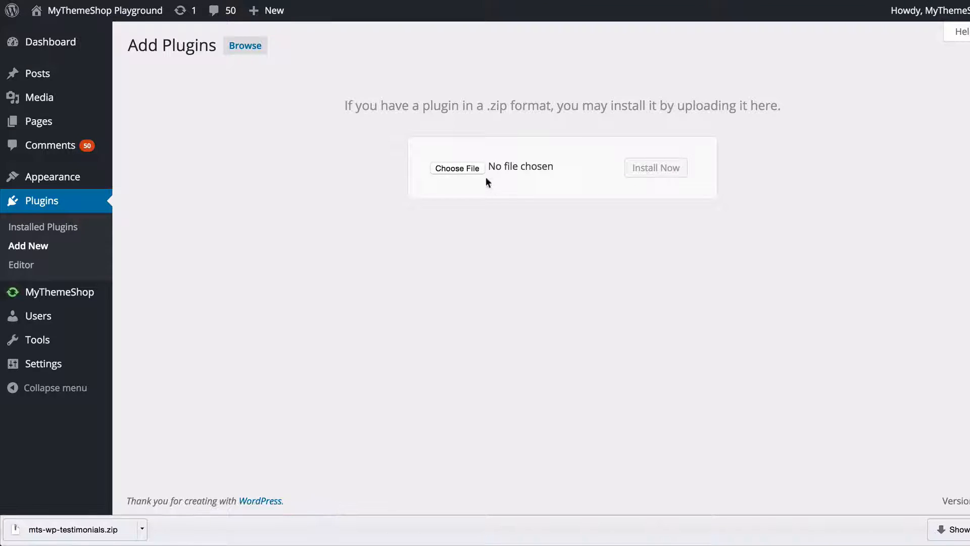
{"action": "left_click", "coordinate": [457, 167]}
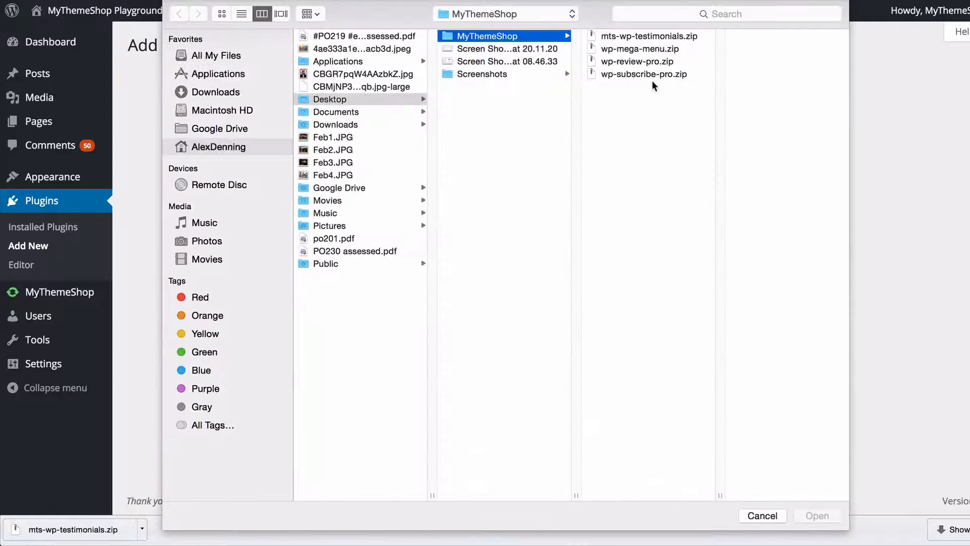
{"action": "left_click", "coordinate": [627, 36]}
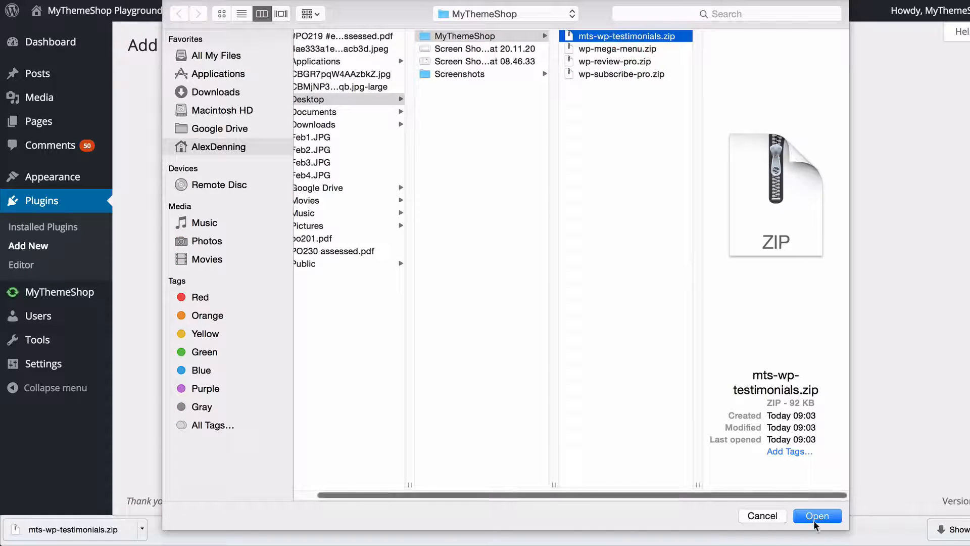
{"action": "left_click", "coordinate": [817, 515]}
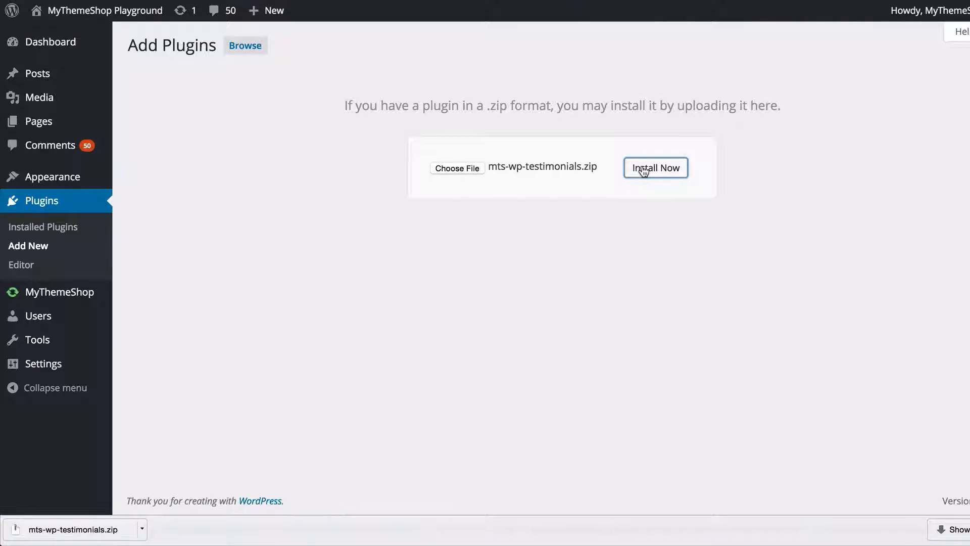
{"action": "left_click", "coordinate": [655, 168]}
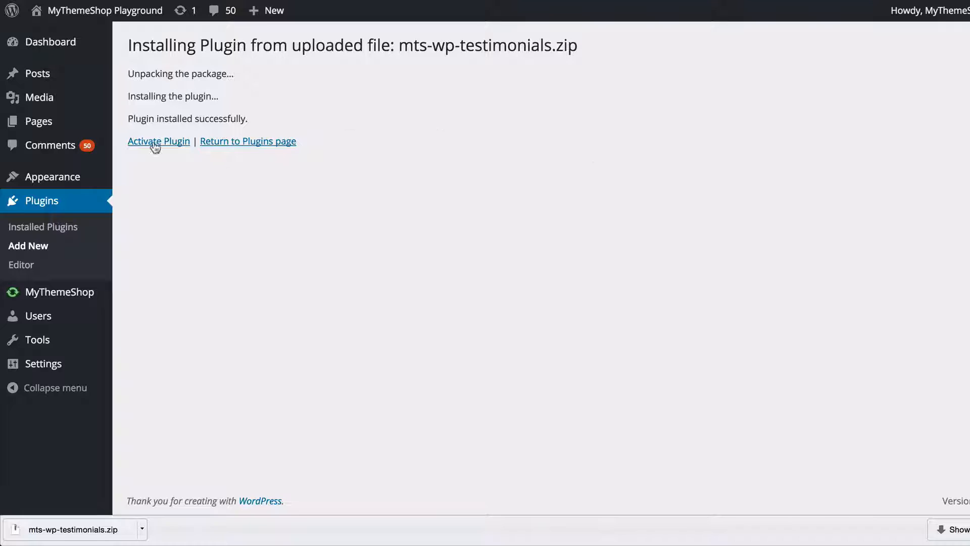
{"action": "left_click", "coordinate": [159, 141]}
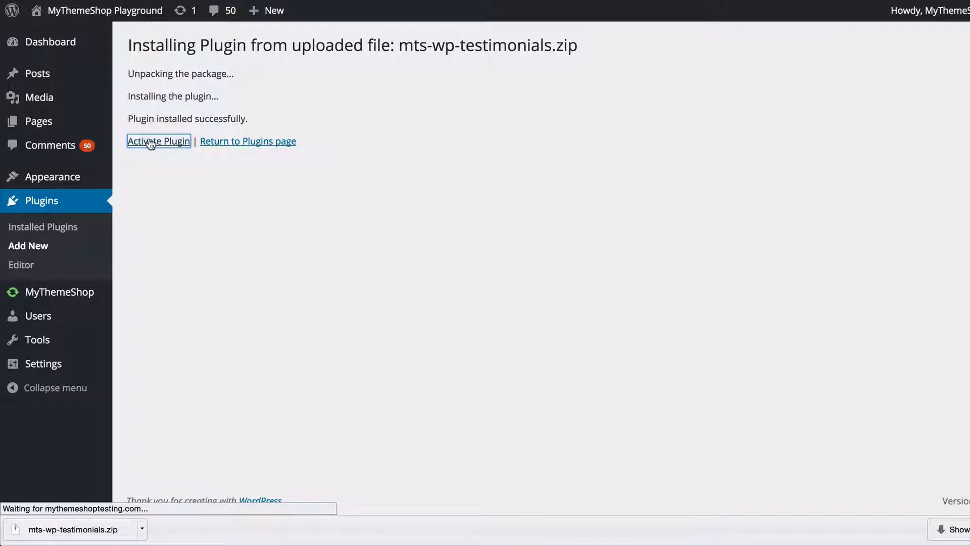
{"action": "left_click", "coordinate": [158, 141]}
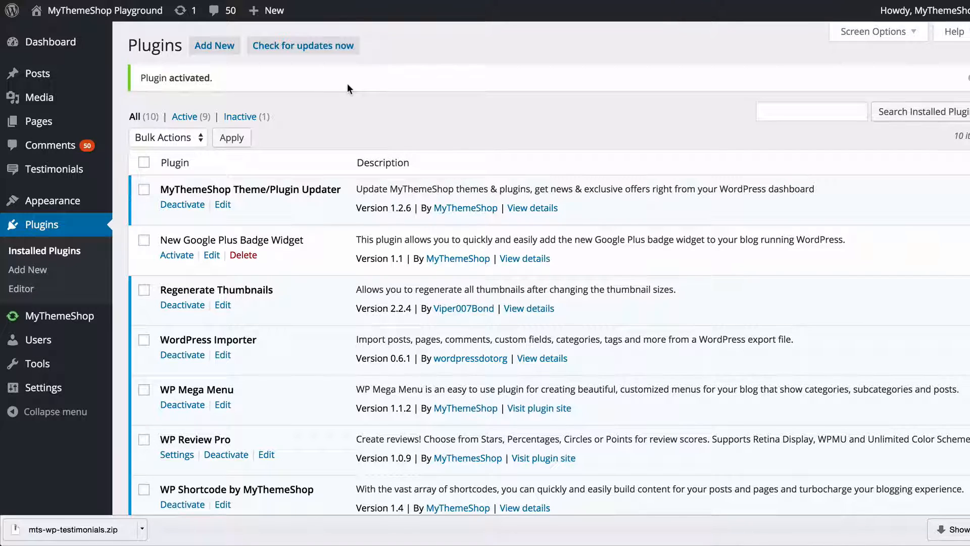
{"action": "mouse_move", "coordinate": [64, 179]}
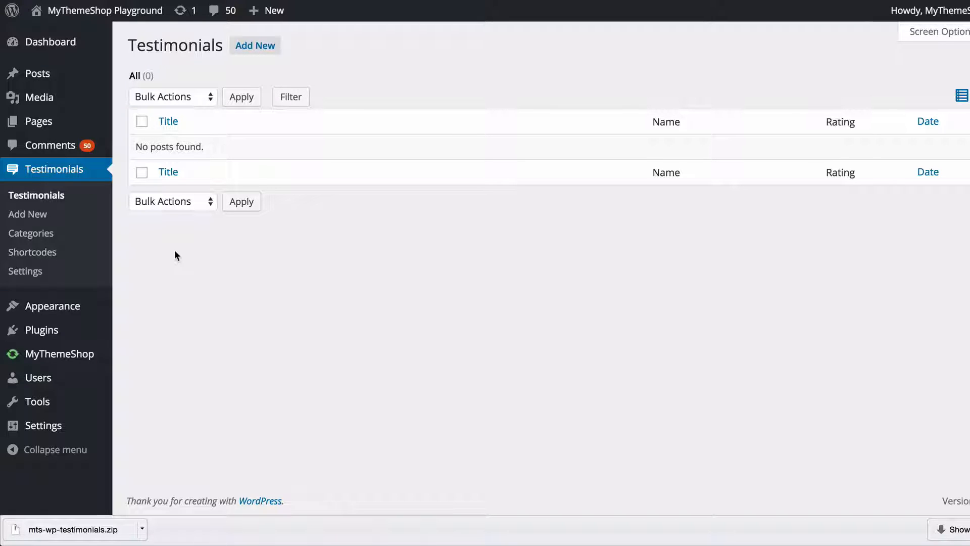
{"action": "mouse_move", "coordinate": [35, 278]}
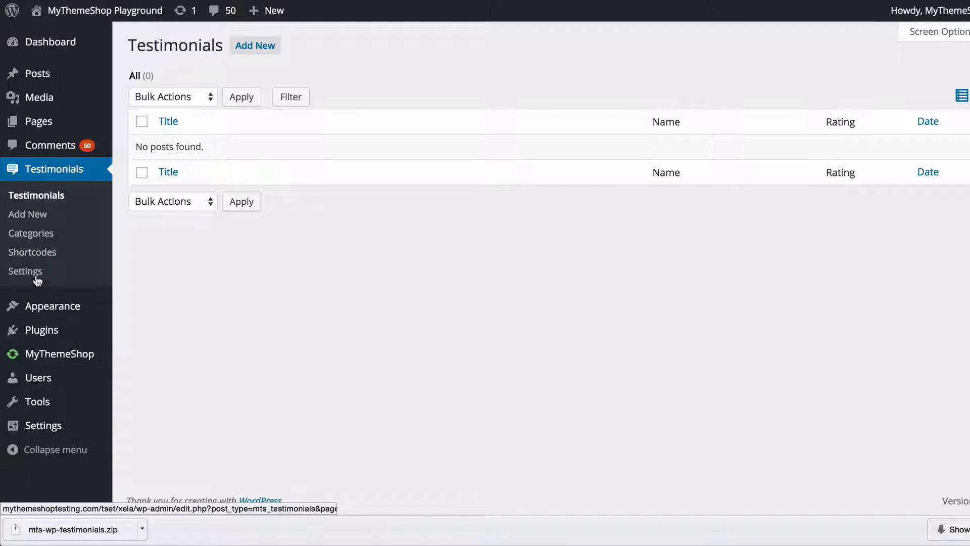
Open the Testimonials plugin's general settings page from the admin sidebar
{"action": "left_click", "coordinate": [26, 270]}
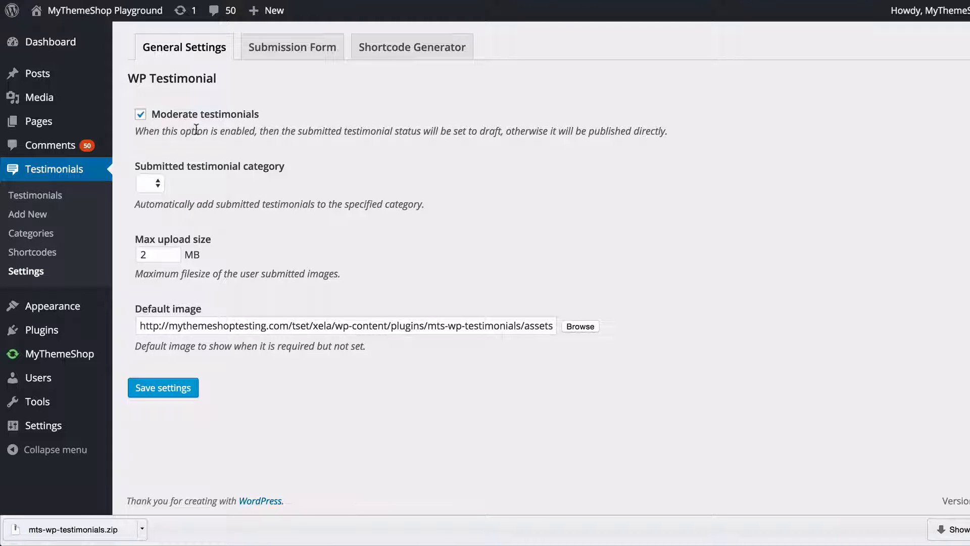
{"action": "mouse_move", "coordinate": [456, 140]}
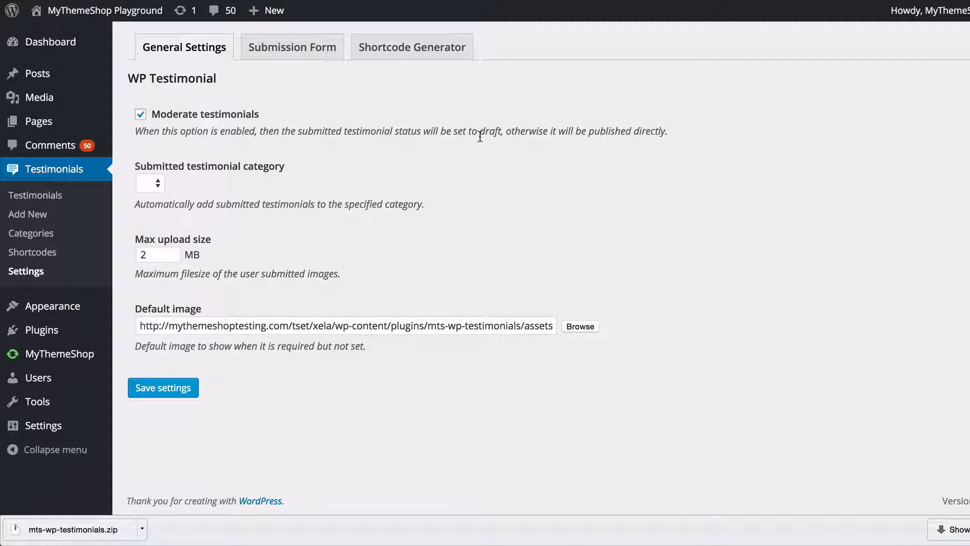
{"action": "left_click", "coordinate": [140, 114]}
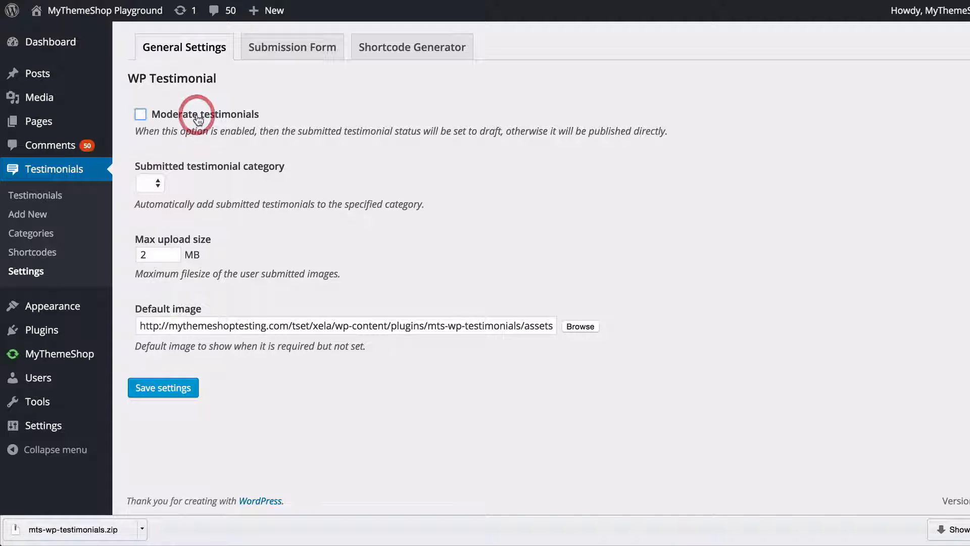
{"action": "left_click", "coordinate": [140, 114]}
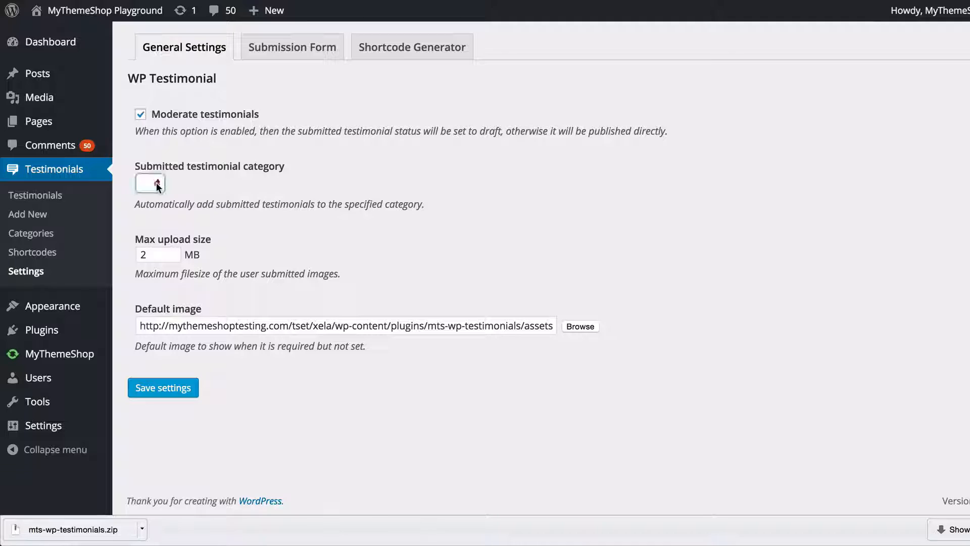
{"action": "mouse_move", "coordinate": [48, 238]}
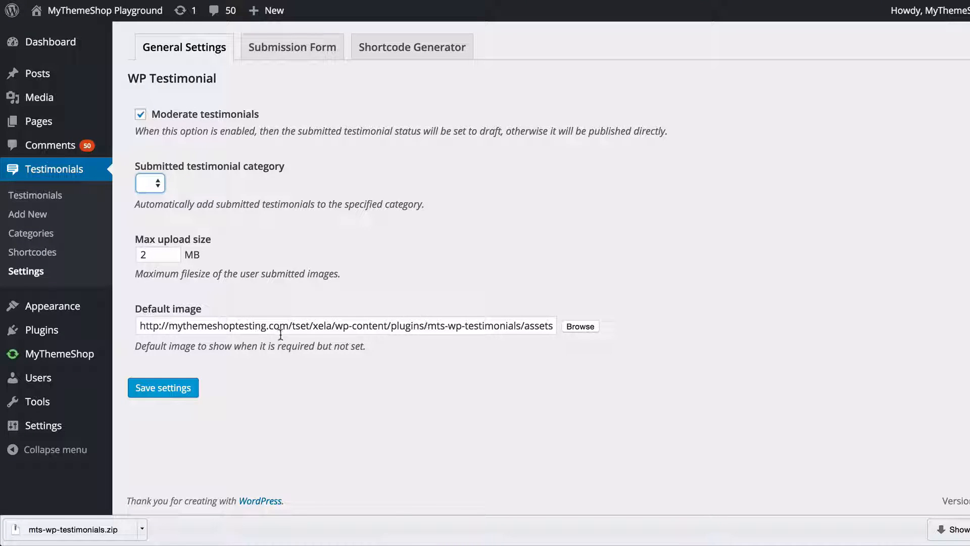
{"action": "mouse_move", "coordinate": [209, 420]}
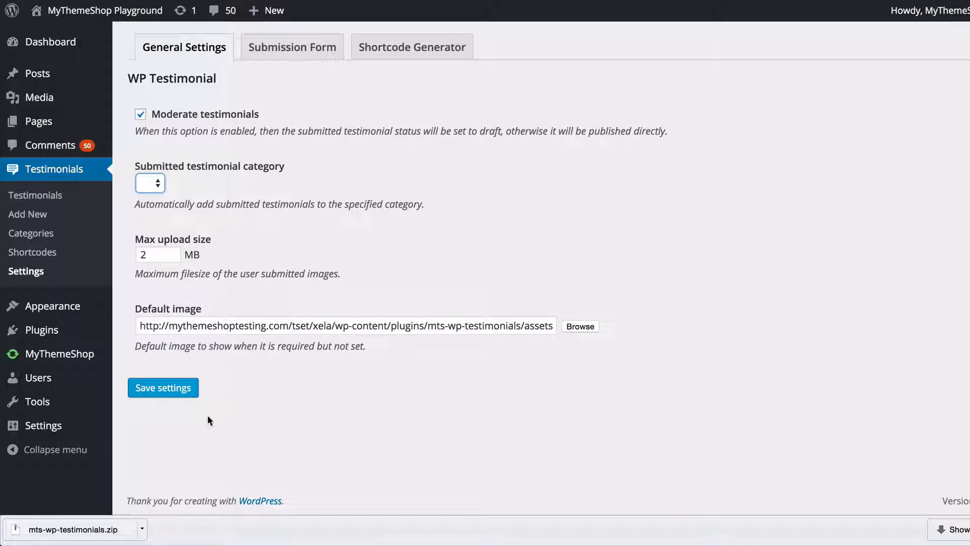
{"action": "mouse_move", "coordinate": [456, 340]}
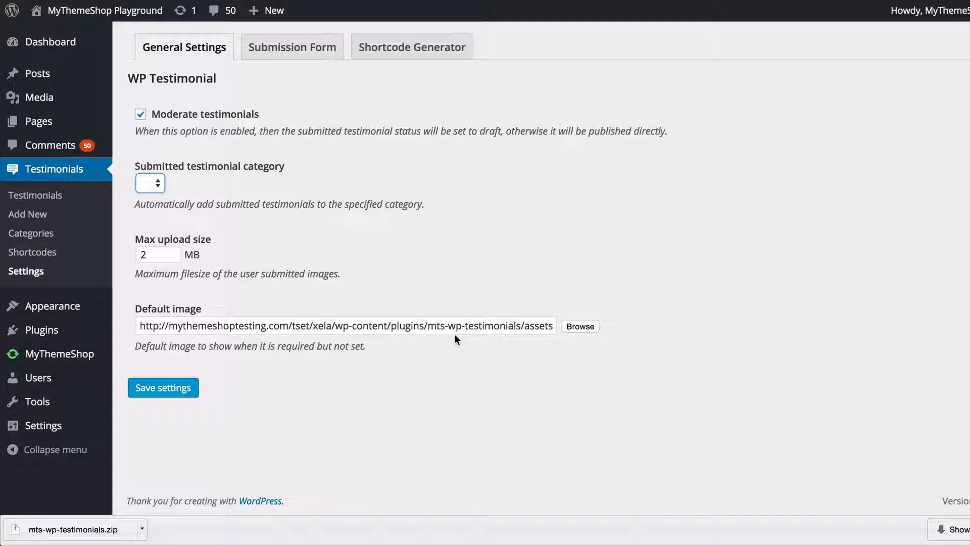
{"action": "left_click", "coordinate": [292, 46]}
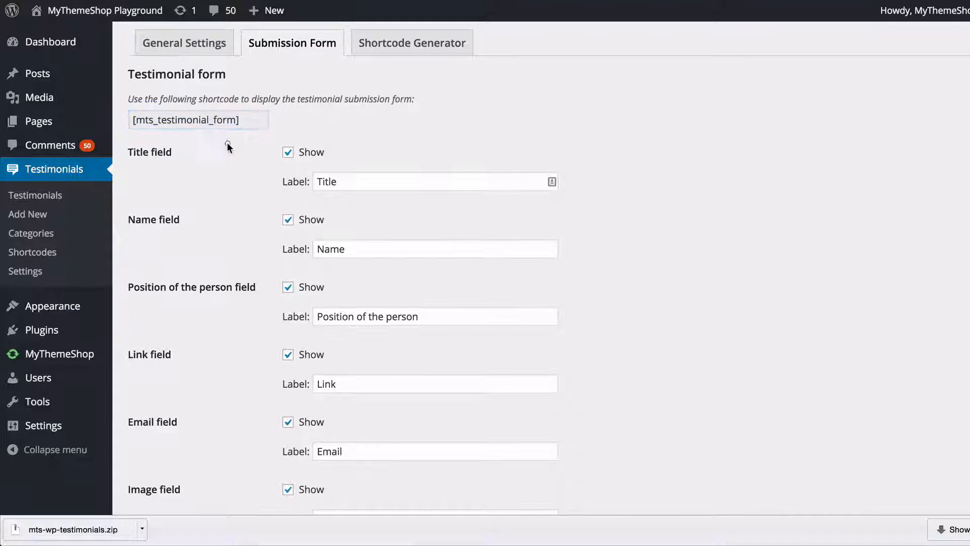
On the Submission Form tab, untick Show for Position of the person and Link
{"action": "scroll", "scroll_direction": "down", "scroll_amount": 3}
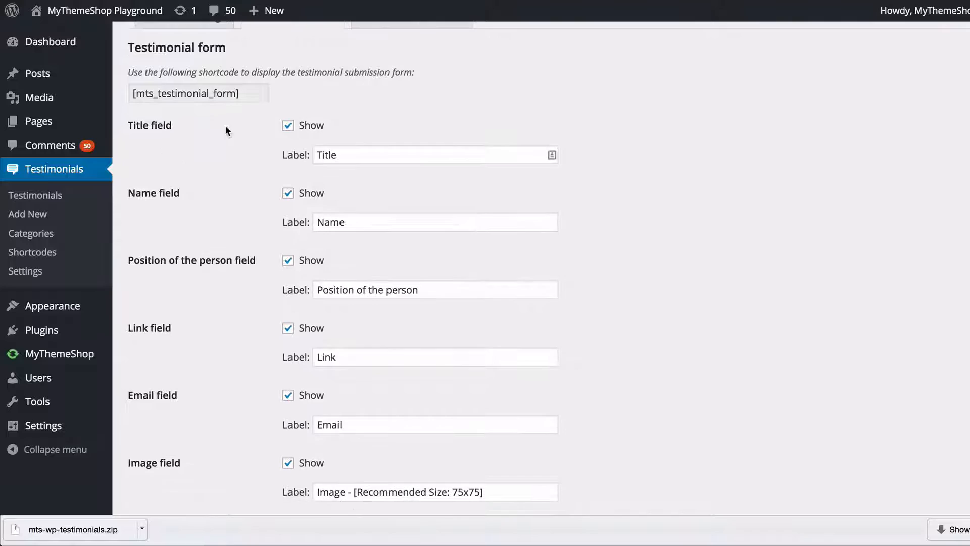
{"action": "scroll", "scroll_direction": "down", "scroll_amount": 3}
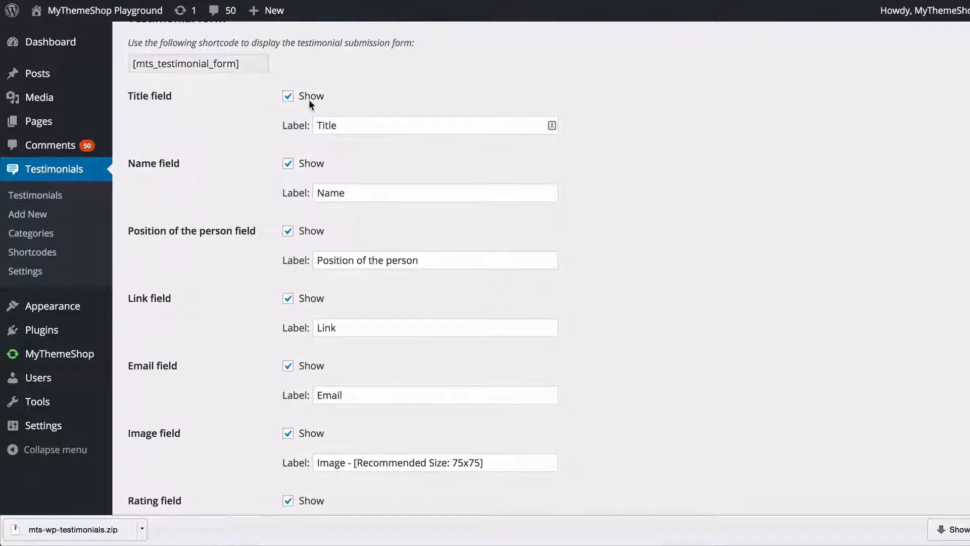
{"action": "mouse_move", "coordinate": [315, 98]}
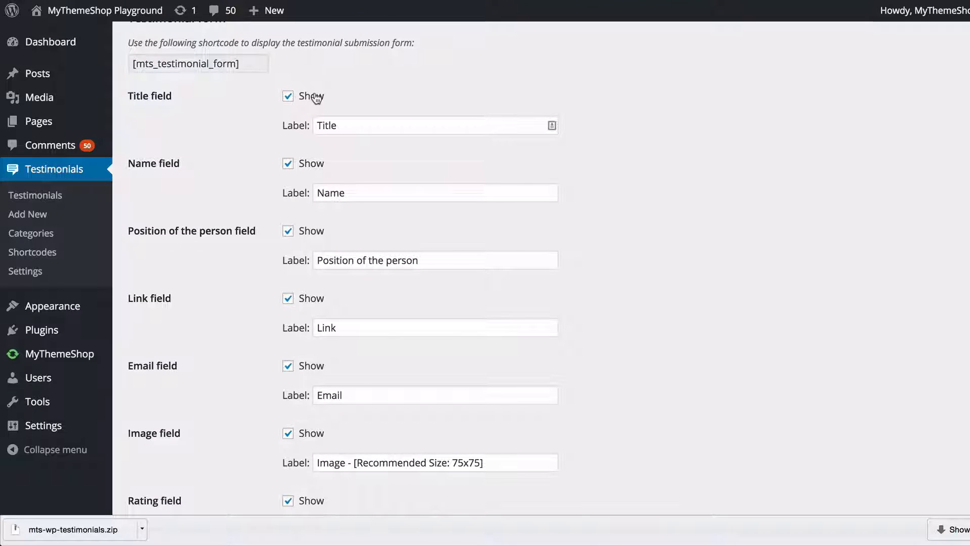
{"action": "mouse_move", "coordinate": [169, 197]}
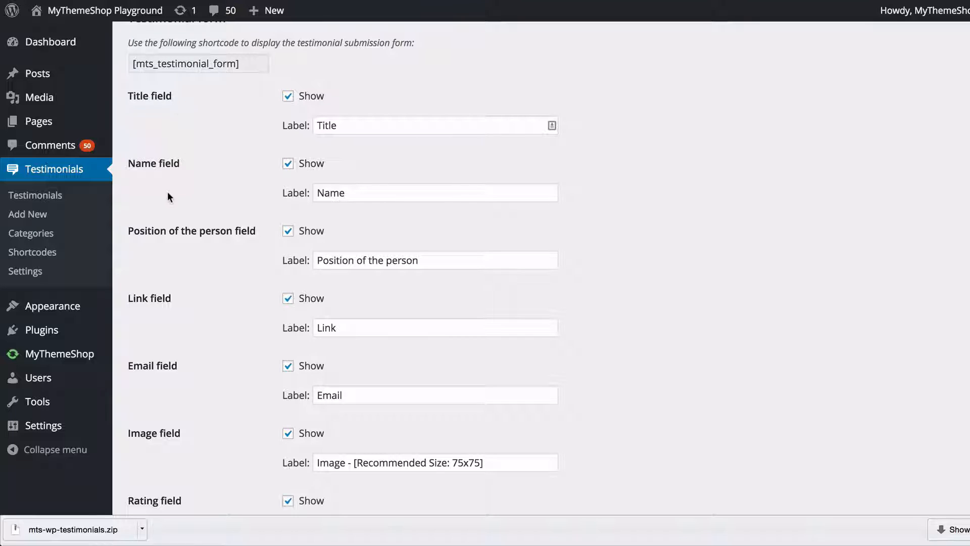
{"action": "mouse_move", "coordinate": [156, 314]}
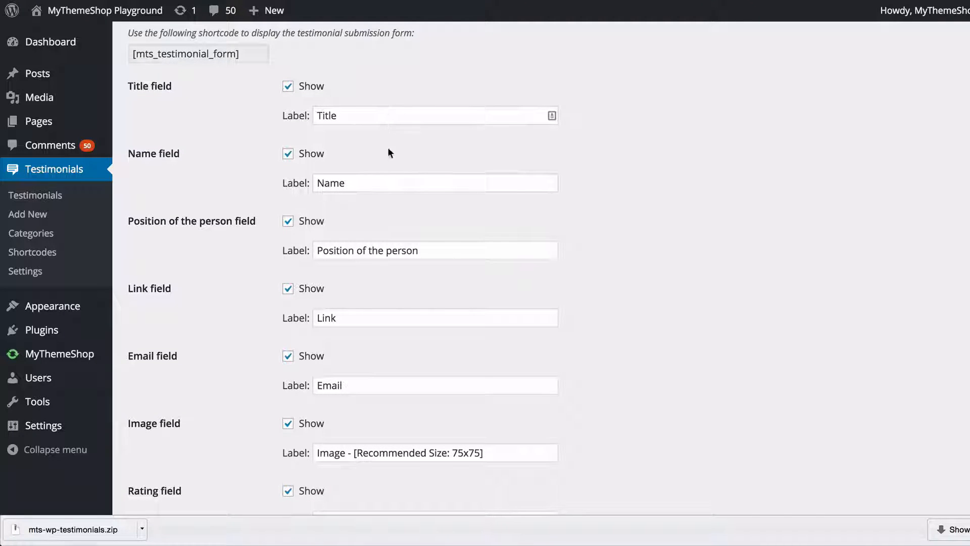
{"action": "mouse_move", "coordinate": [253, 228]}
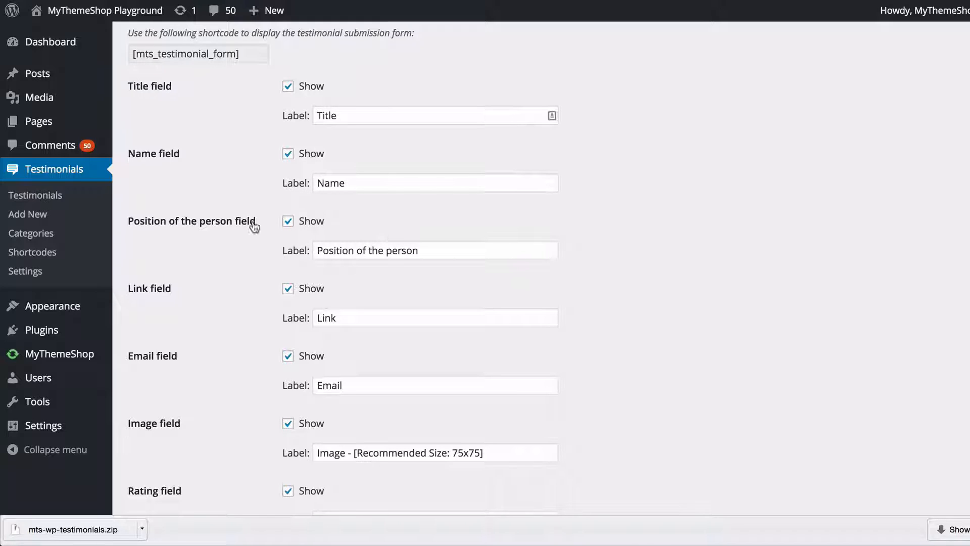
{"action": "left_click", "coordinate": [287, 221]}
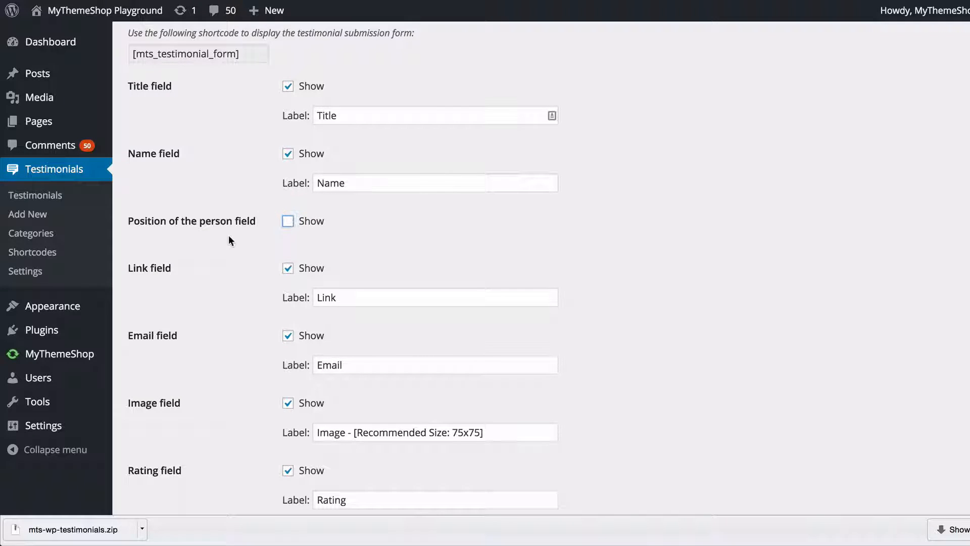
{"action": "scroll", "scroll_direction": "down", "scroll_amount": 3}
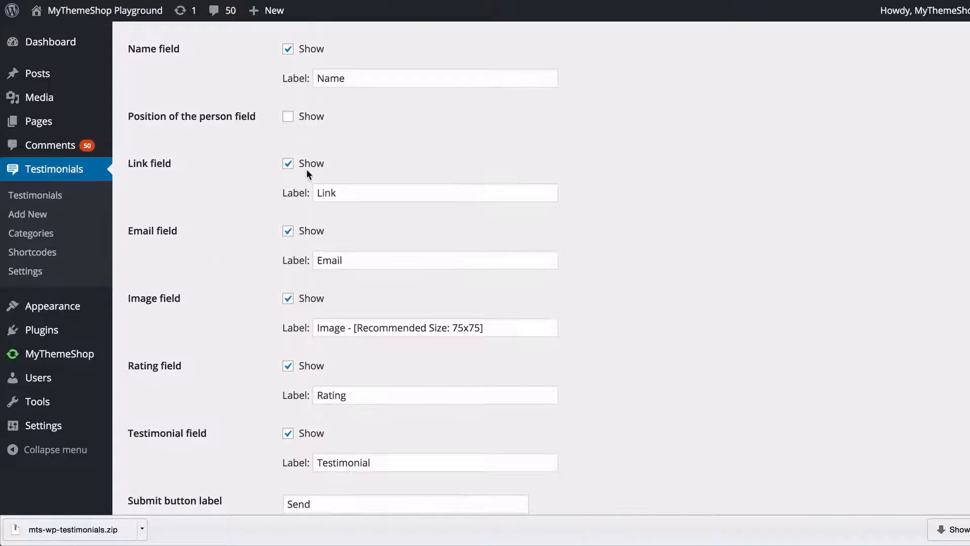
{"action": "left_click", "coordinate": [288, 163]}
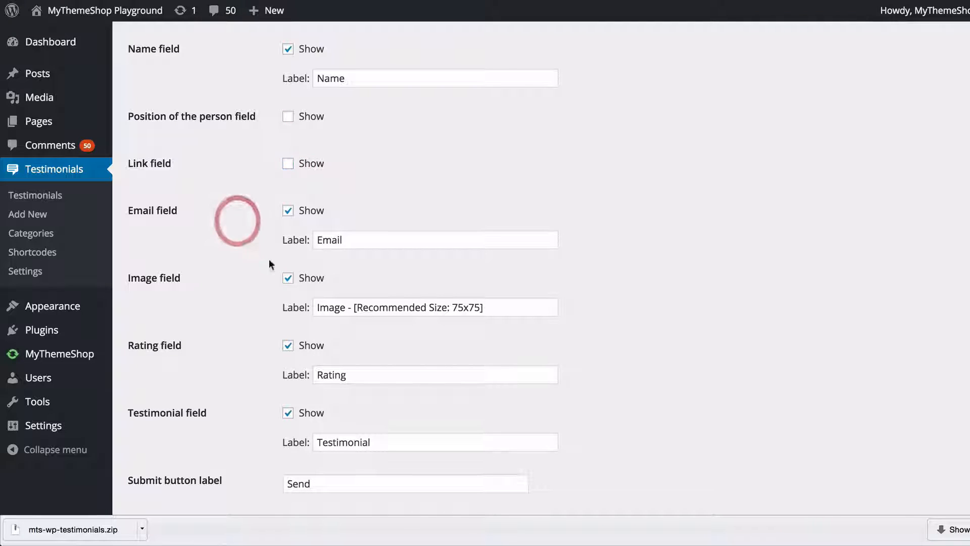
{"action": "scroll", "scroll_direction": "down", "scroll_amount": 3}
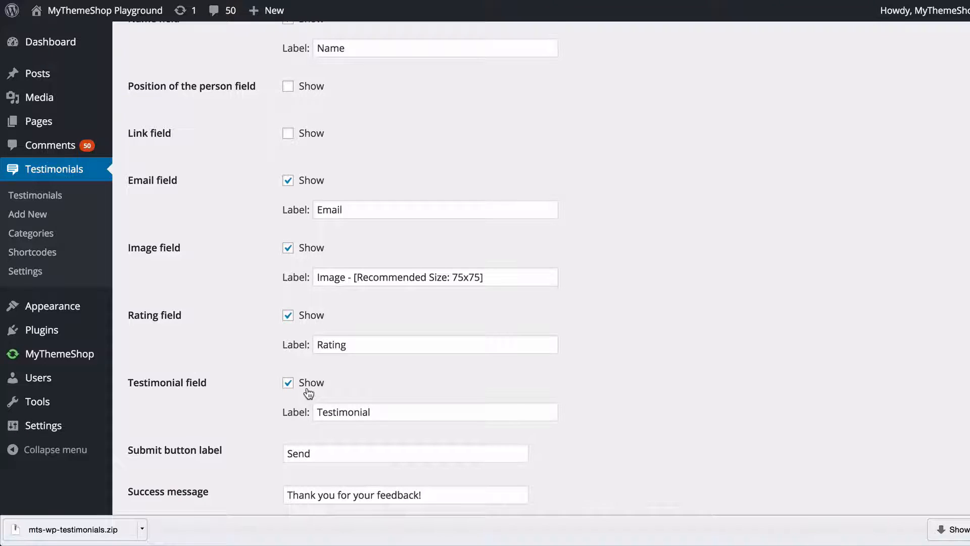
{"action": "scroll", "scroll_direction": "down", "scroll_amount": 3}
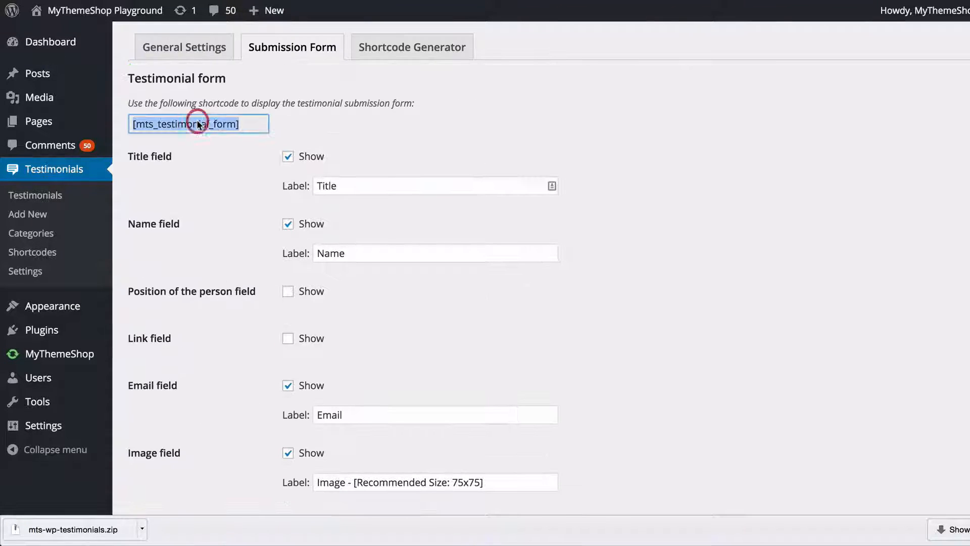
{"action": "mouse_move", "coordinate": [38, 121]}
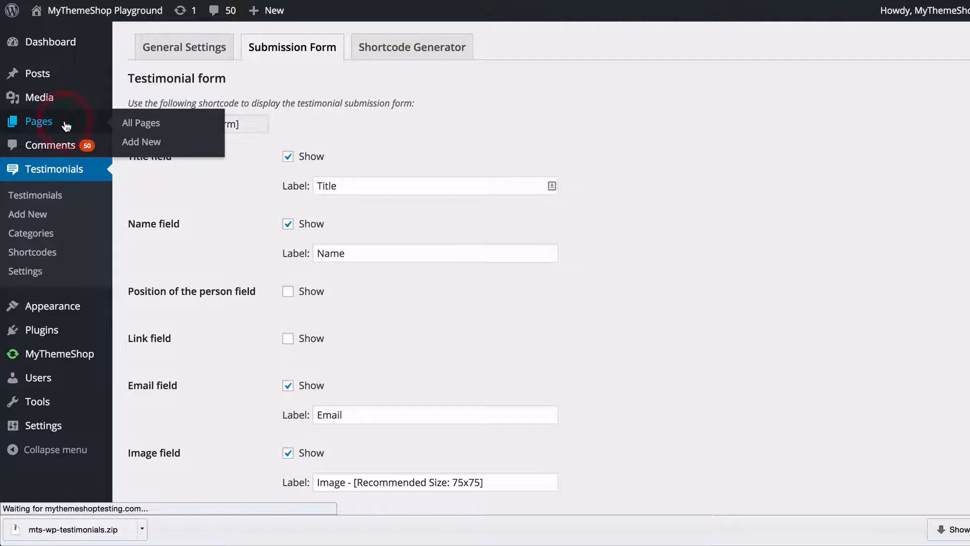
Publish a 'Testimonial submission' page with 'Thank you for your interest!' and the form shortcode
{"action": "left_click", "coordinate": [141, 123]}
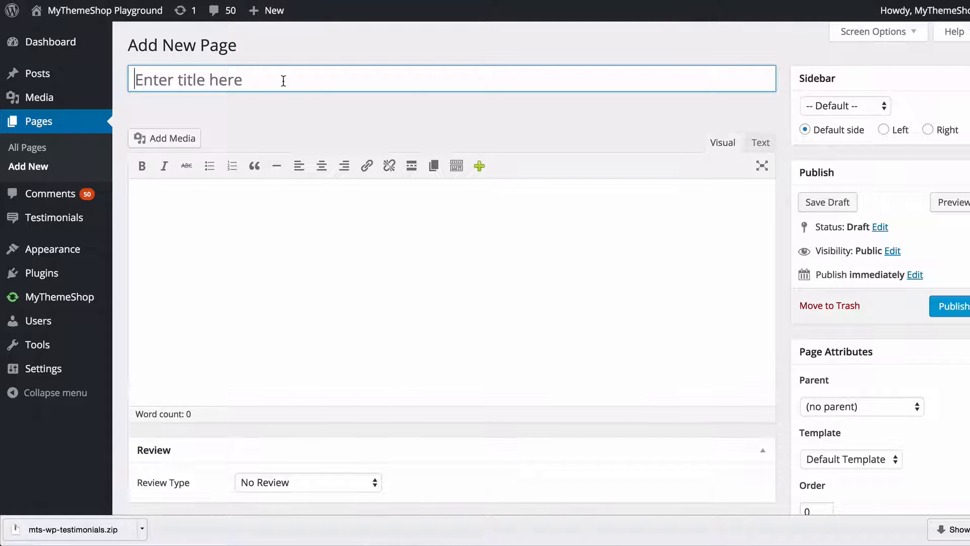
{"action": "type", "text": "Testimonial submission"}
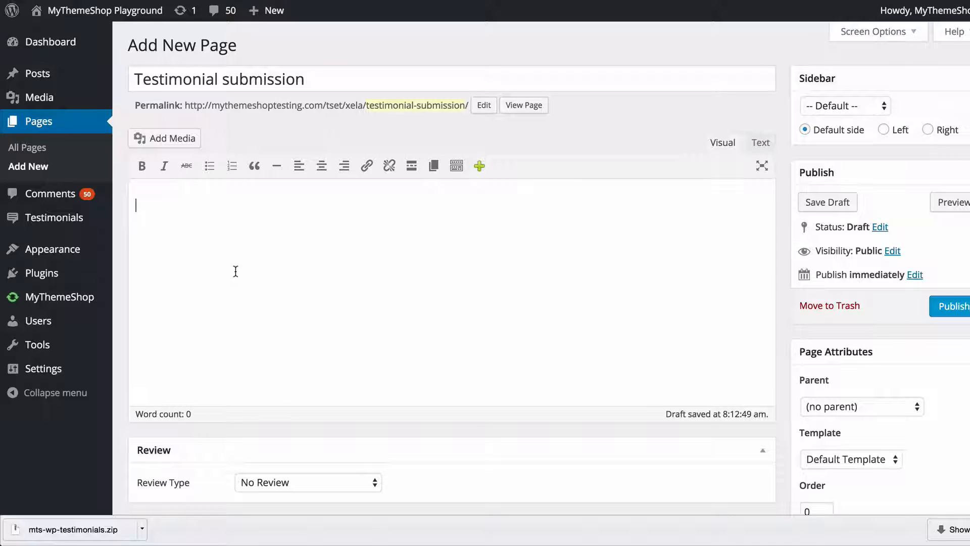
{"action": "type", "text": "Thank you"}
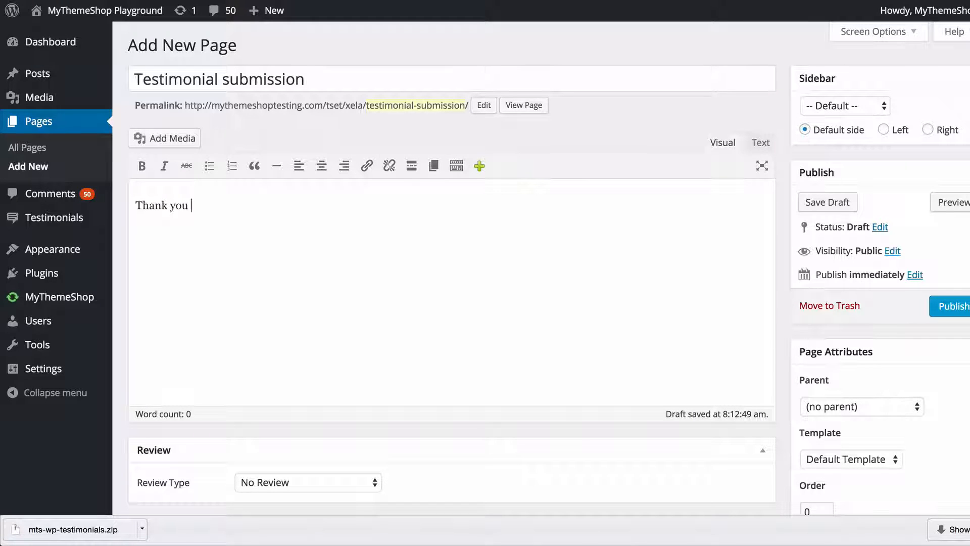
{"action": "type", "text": "for your interest"}
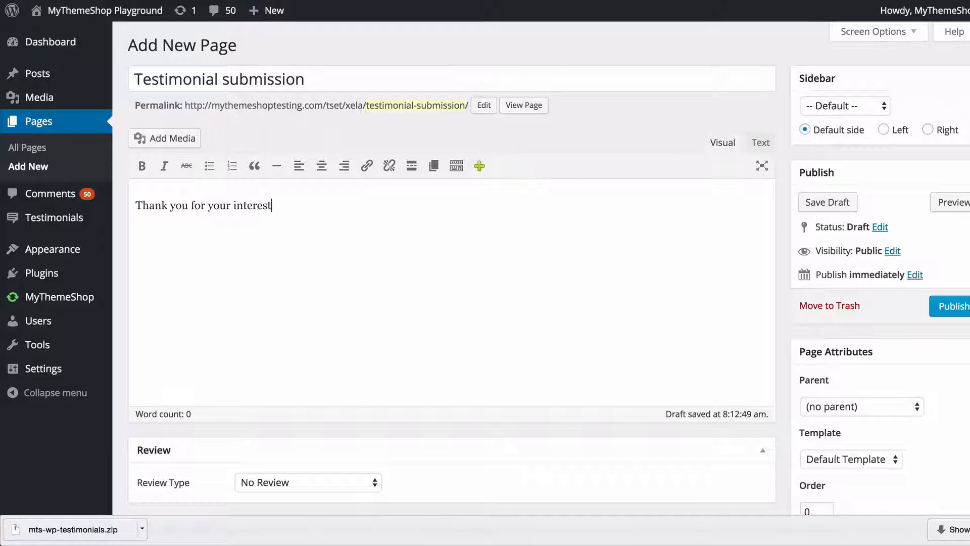
{"action": "type", "text": "! Please use the form below:"}
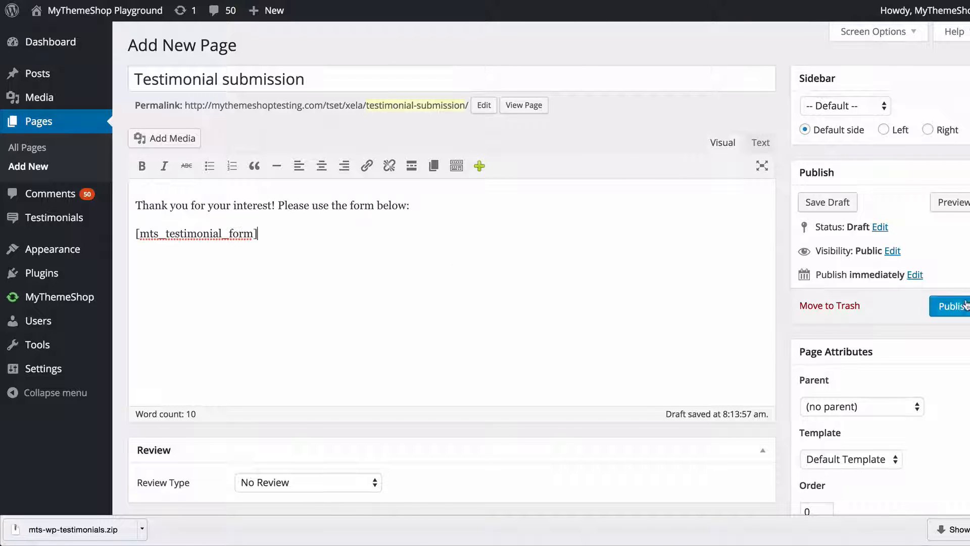
{"action": "left_click", "coordinate": [947, 306]}
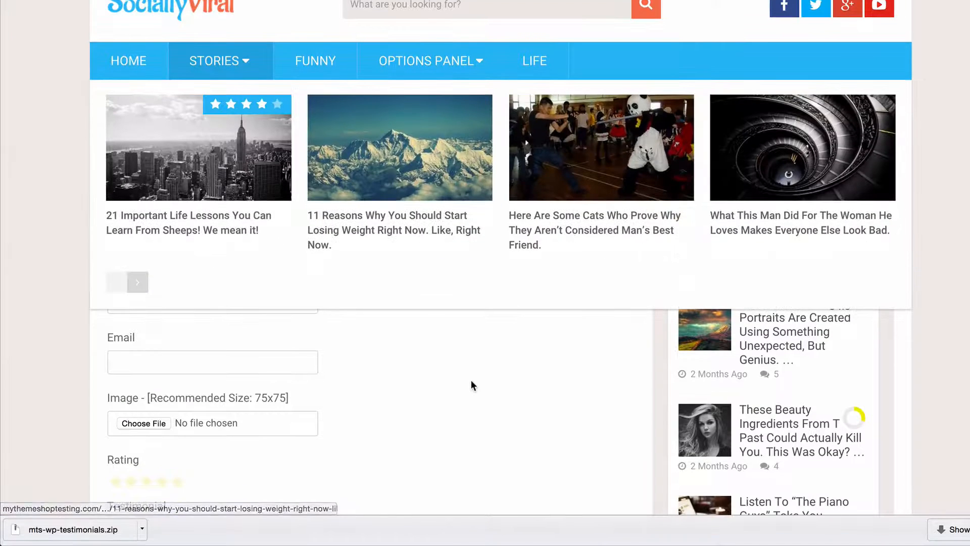
Submit Bob's four-star 'I loved it!' testimonial through the page's form
{"action": "scroll", "scroll_direction": "down", "scroll_amount": 3}
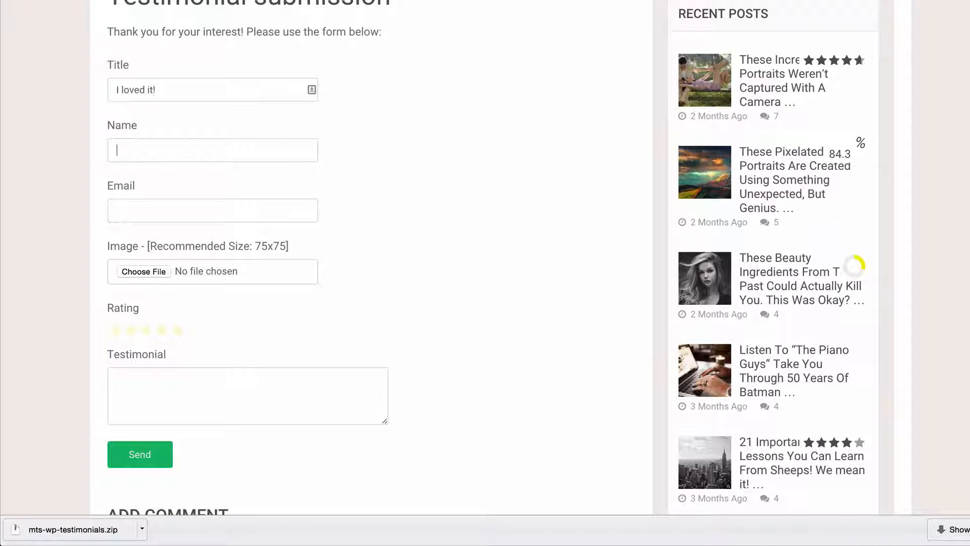
{"action": "type", "text": "bob"}
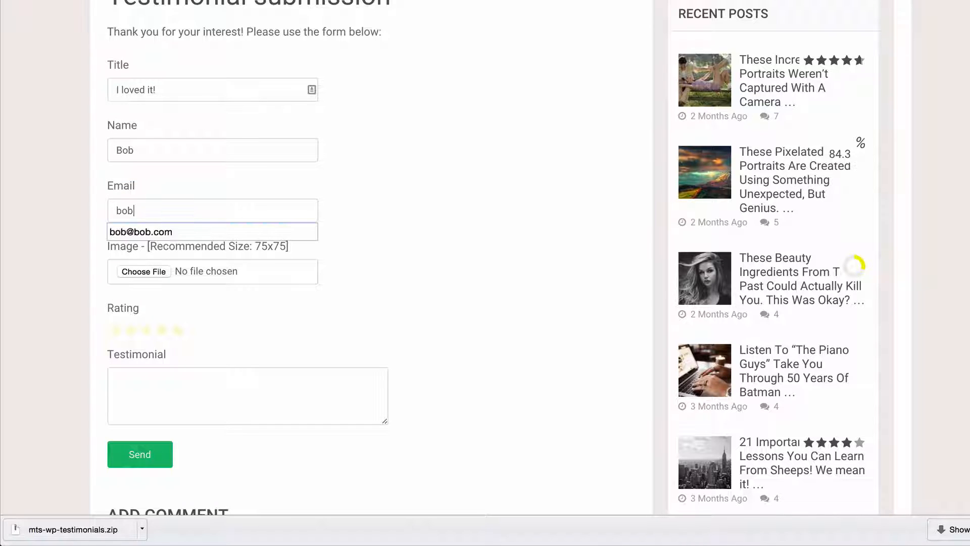
{"action": "left_click", "coordinate": [162, 330]}
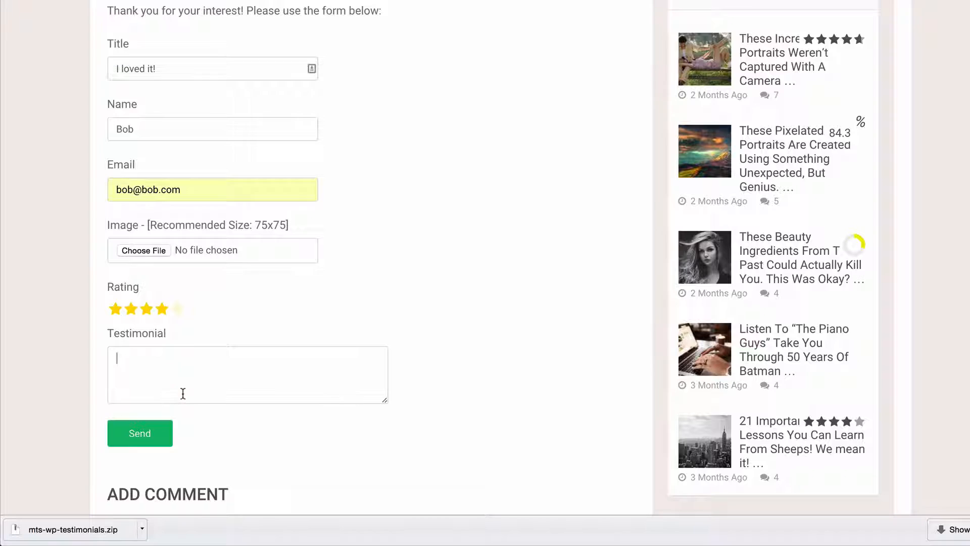
{"action": "type", "text": "This was great"}
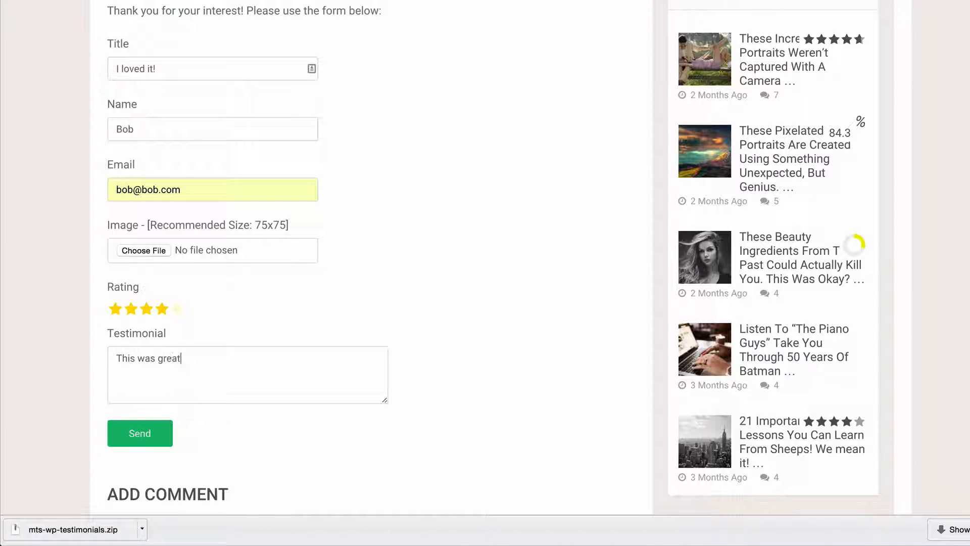
{"action": "left_click", "coordinate": [152, 433]}
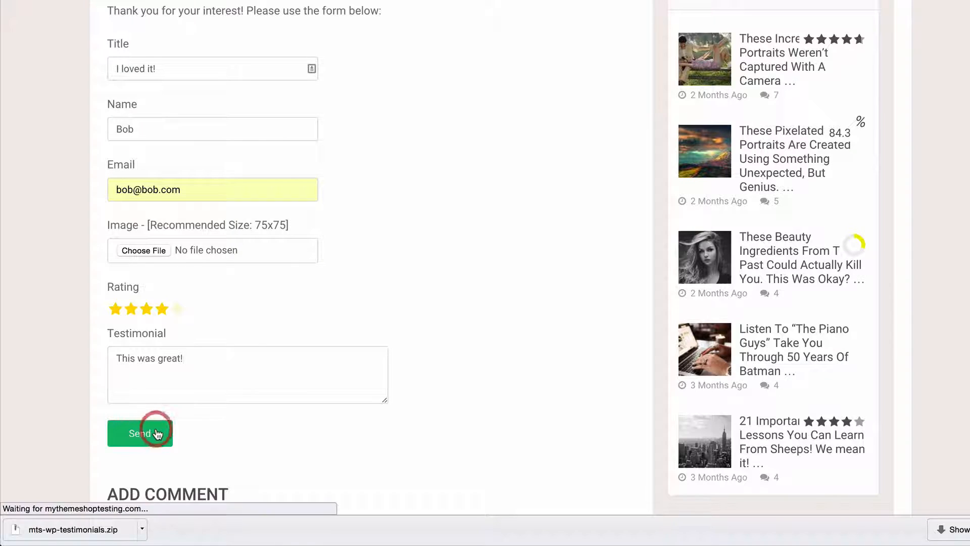
{"action": "left_click", "coordinate": [144, 432]}
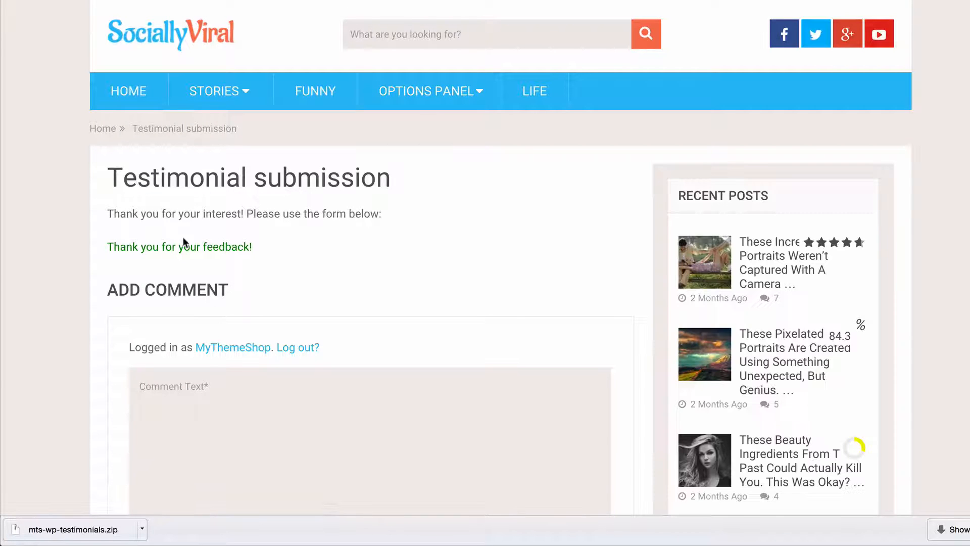
{"action": "triple_click", "coordinate": [179, 247]}
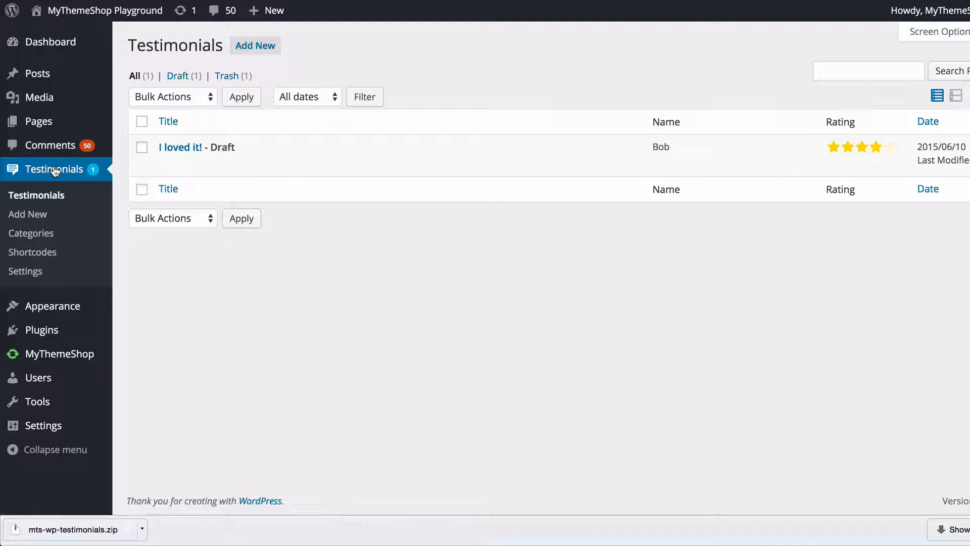
{"action": "mouse_move", "coordinate": [188, 148]}
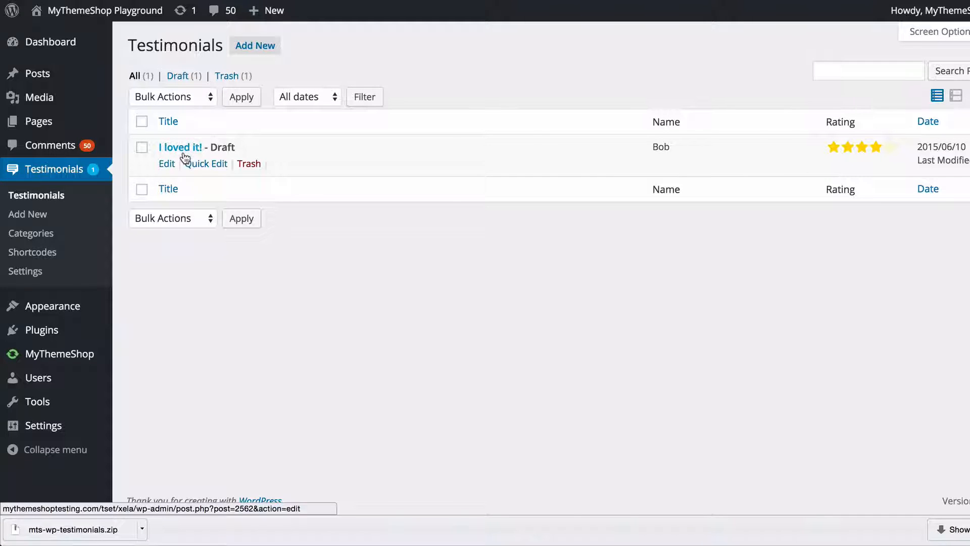
{"action": "mouse_move", "coordinate": [166, 164]}
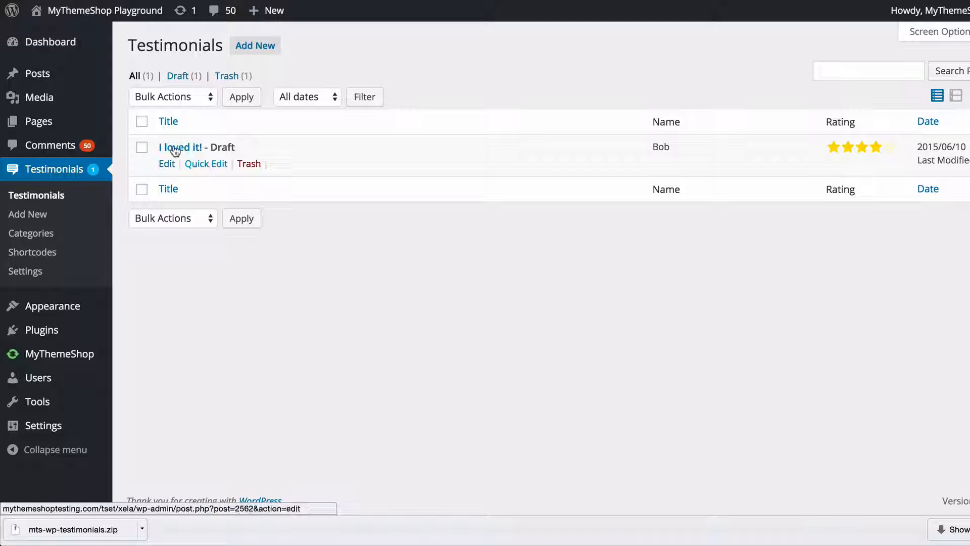
Quick Edit 'I loved it!' and set its status to Published
{"action": "left_click", "coordinate": [180, 147]}
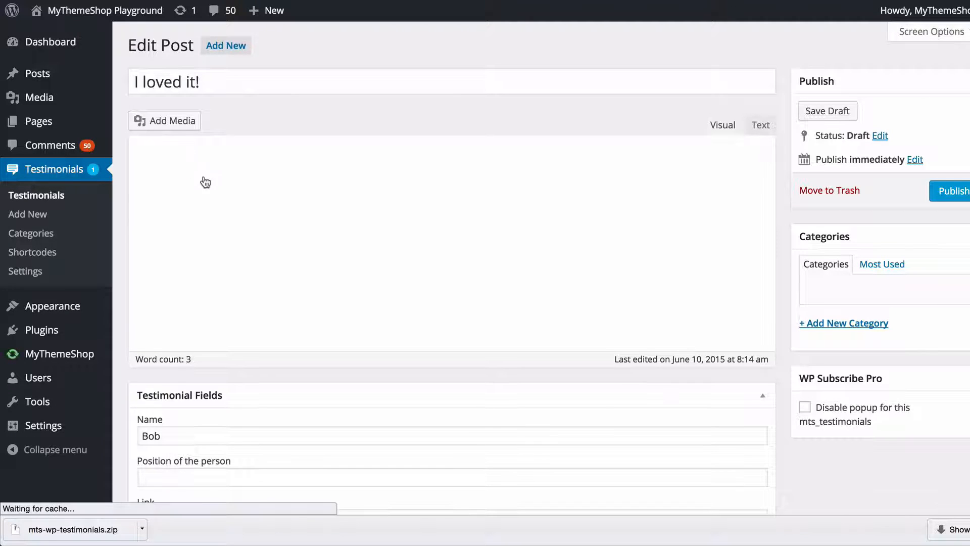
{"action": "scroll", "scroll_direction": "down", "scroll_amount": 3}
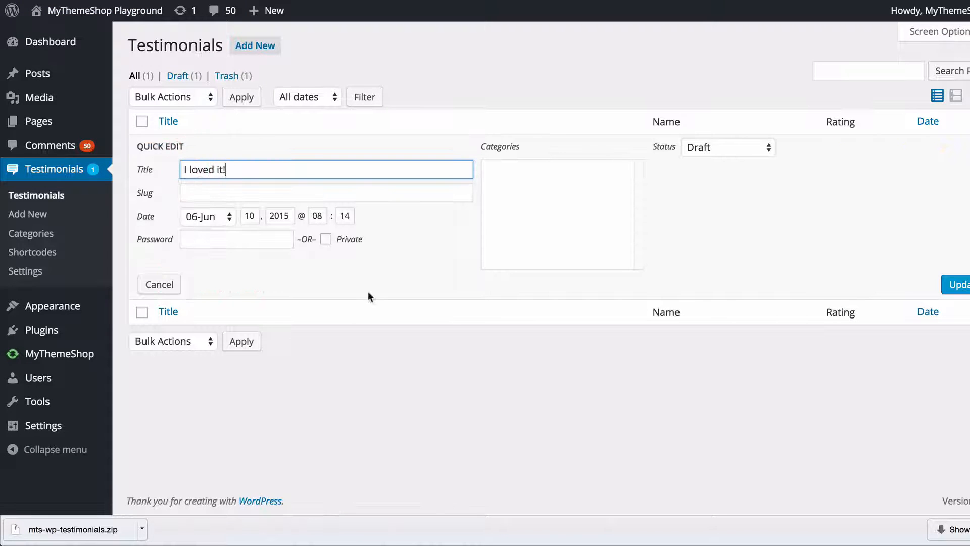
{"action": "left_click", "coordinate": [728, 147]}
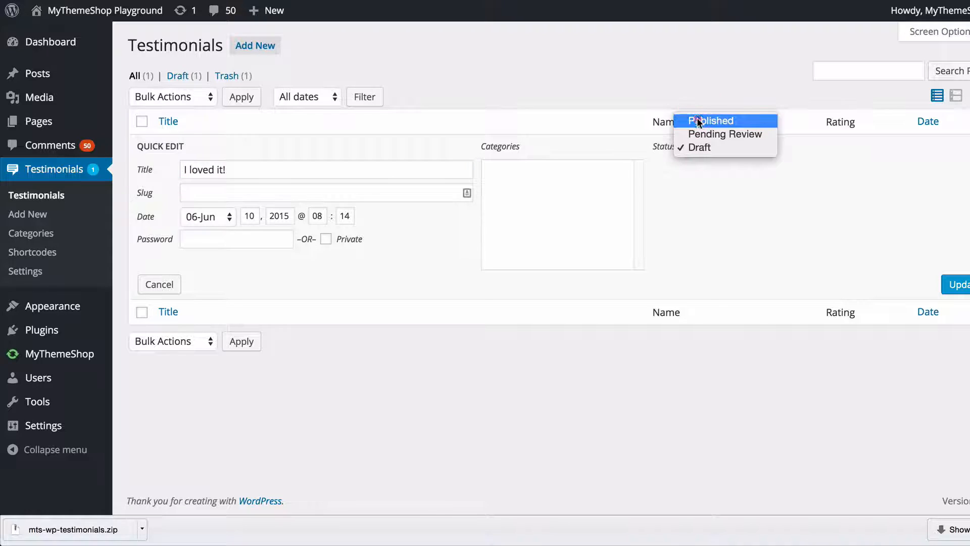
{"action": "left_click", "coordinate": [710, 121]}
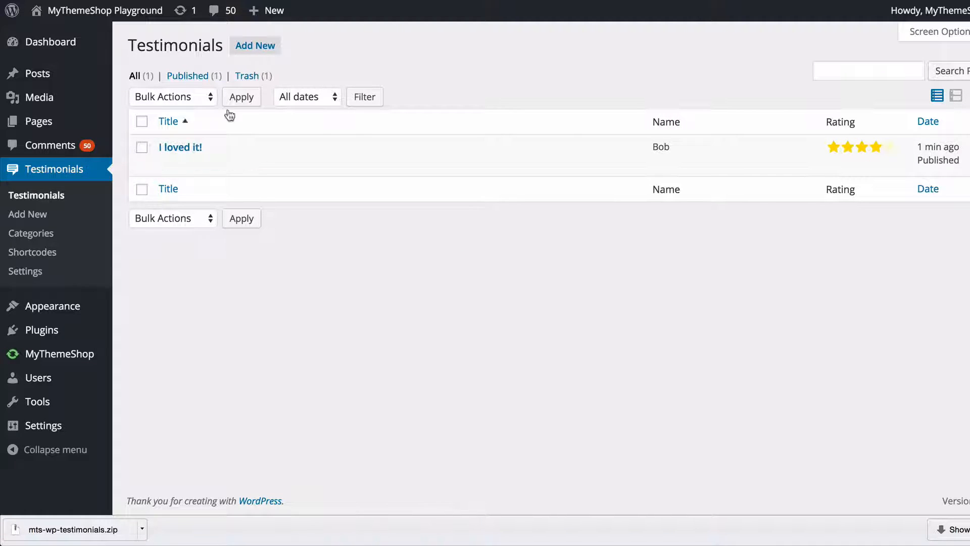
{"action": "mouse_move", "coordinate": [259, 56]}
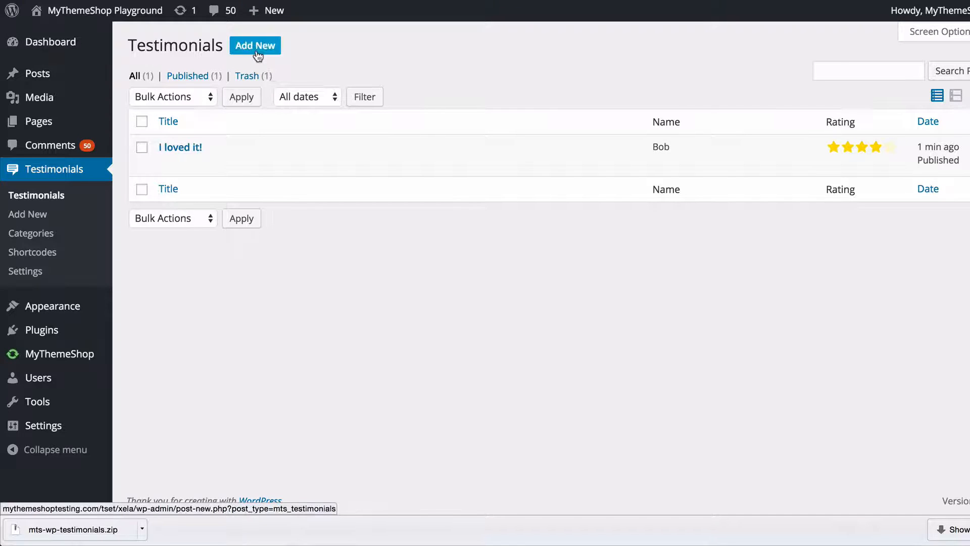
Start a new testimonial titled 'I loved the experience' with body 'Thought it was a really good experience.'
{"action": "left_click", "coordinate": [254, 46]}
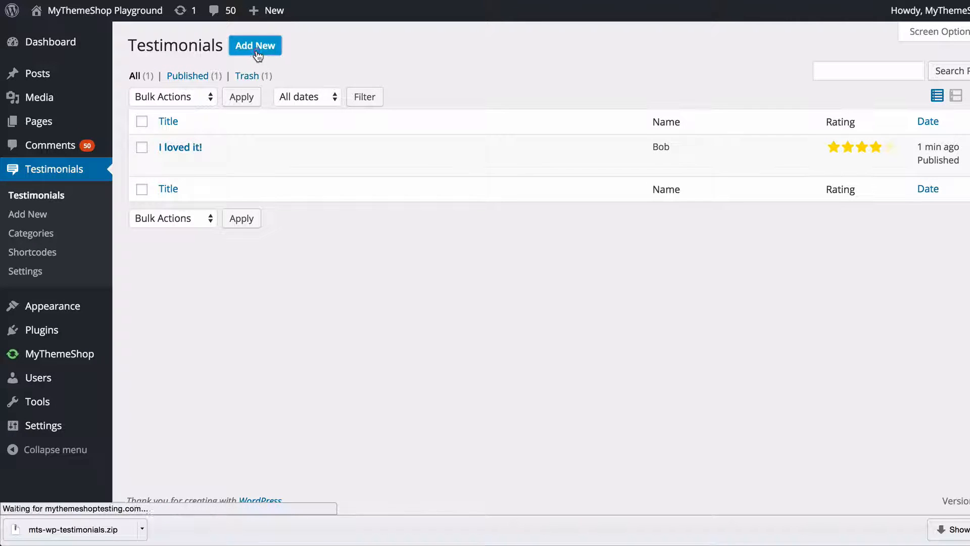
{"action": "left_click", "coordinate": [255, 45]}
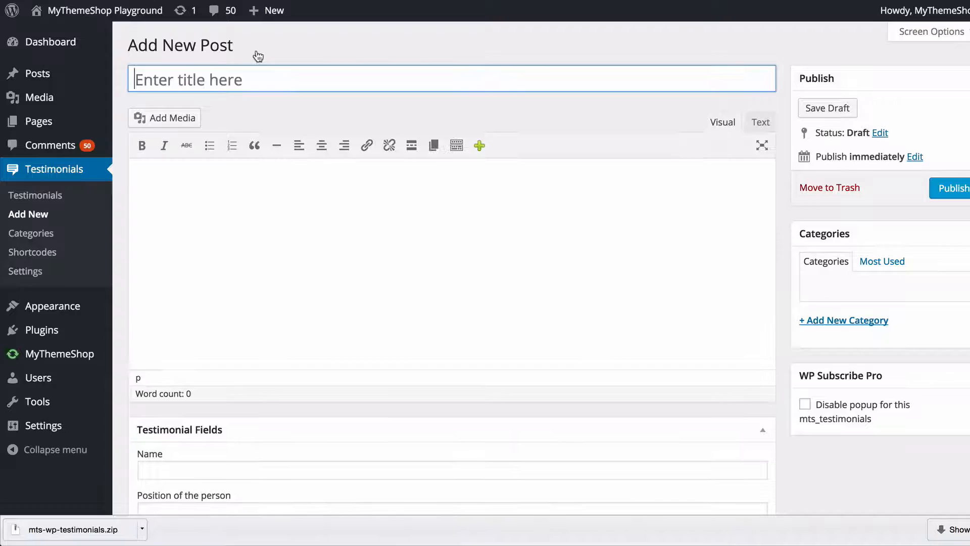
{"action": "left_click", "coordinate": [220, 79]}
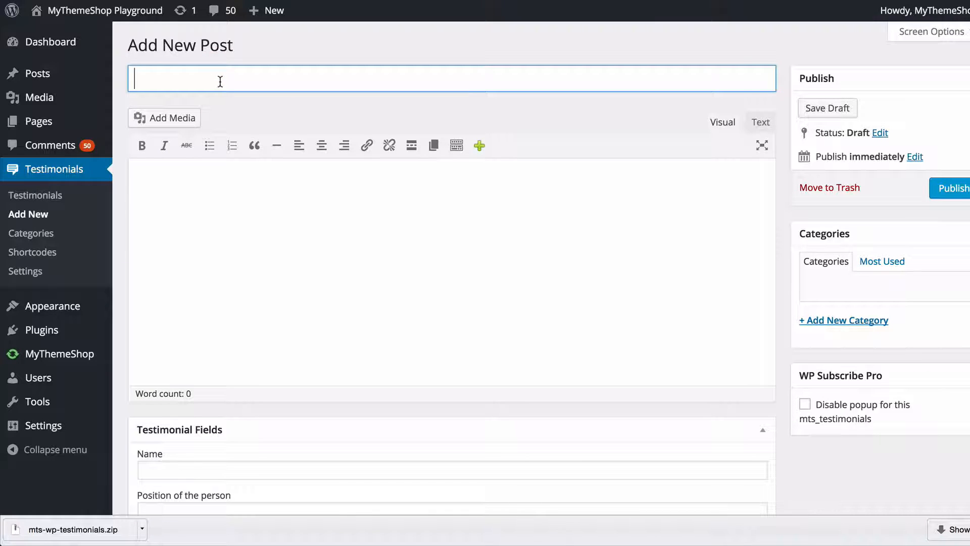
{"action": "type", "text": "I love"}
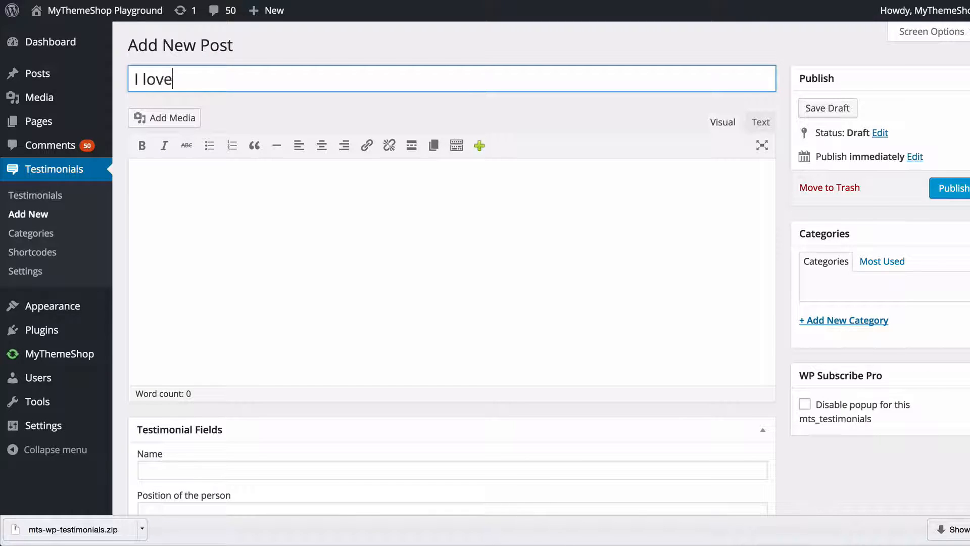
{"action": "type", "text": "d the experience"}
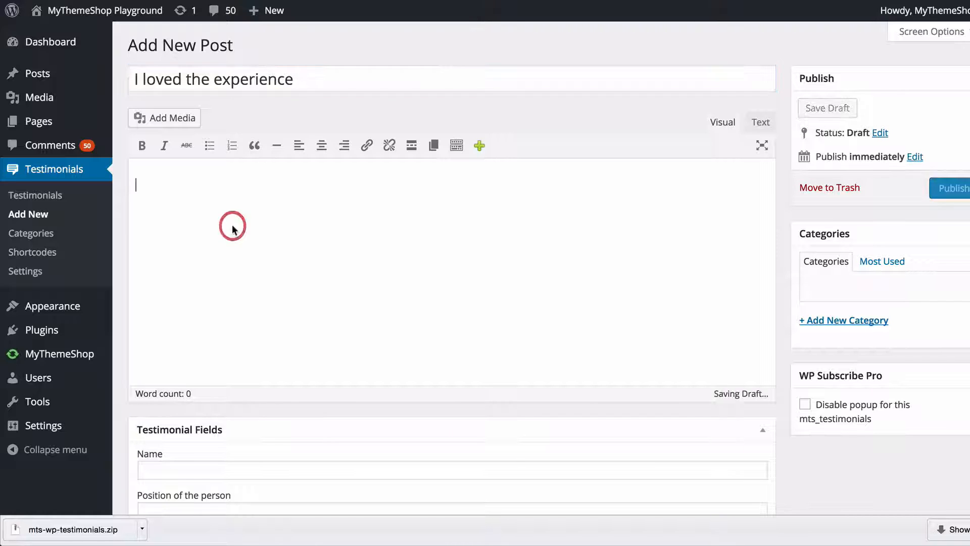
{"action": "type", "text": "Thought it w"}
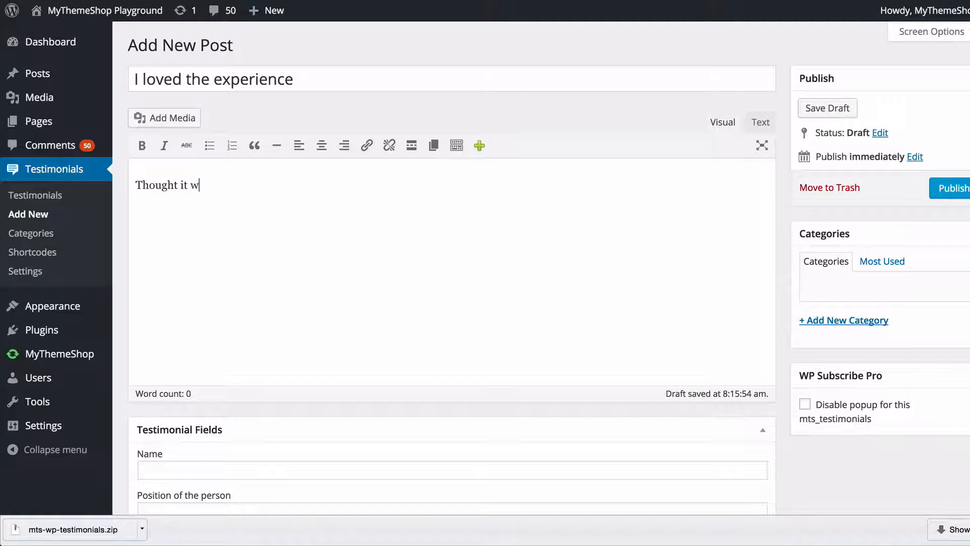
{"action": "type", "text": "as a r"}
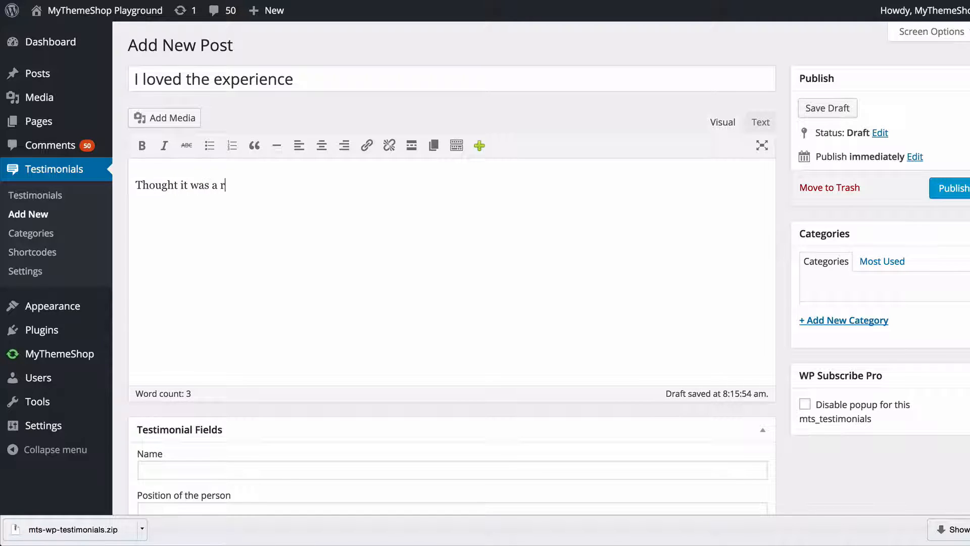
{"action": "type", "text": "eally good expeirence."}
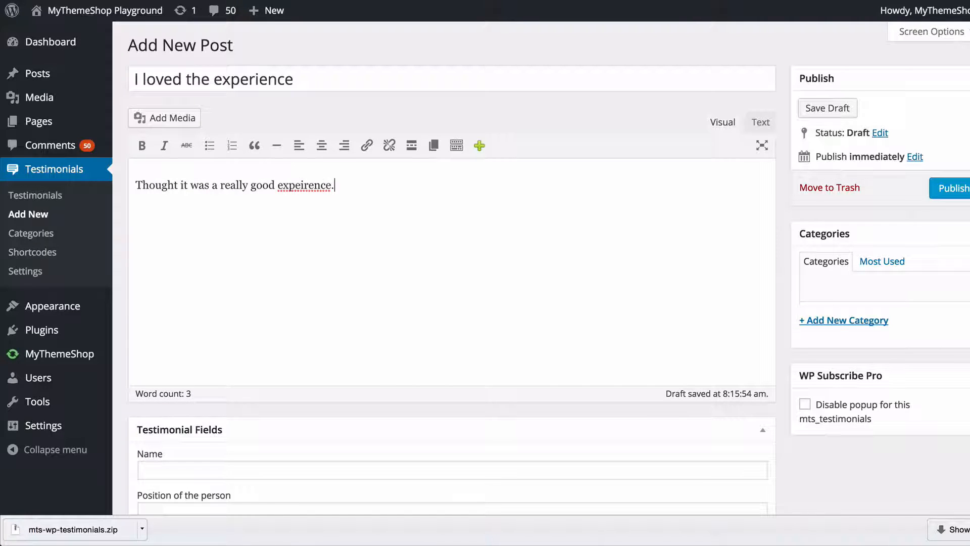
{"action": "type", "text": "experience"}
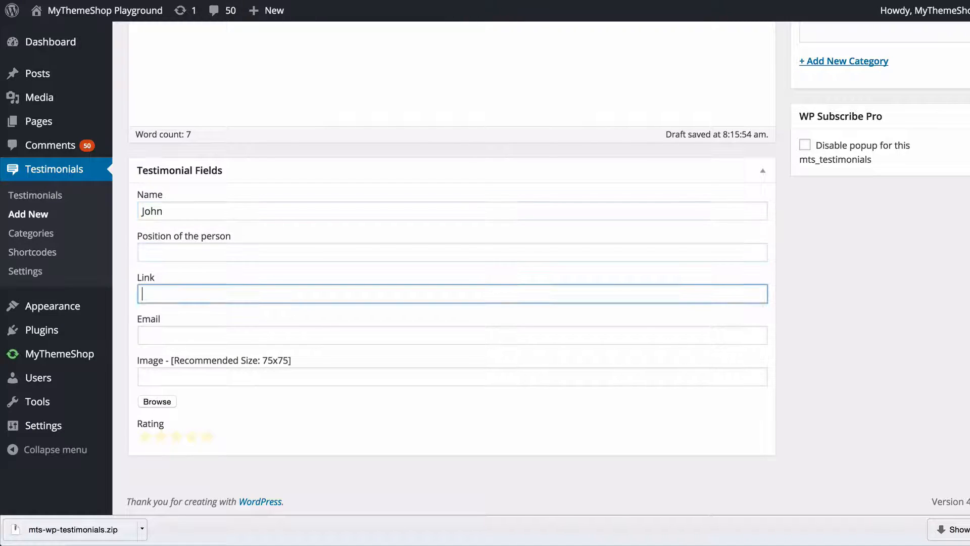
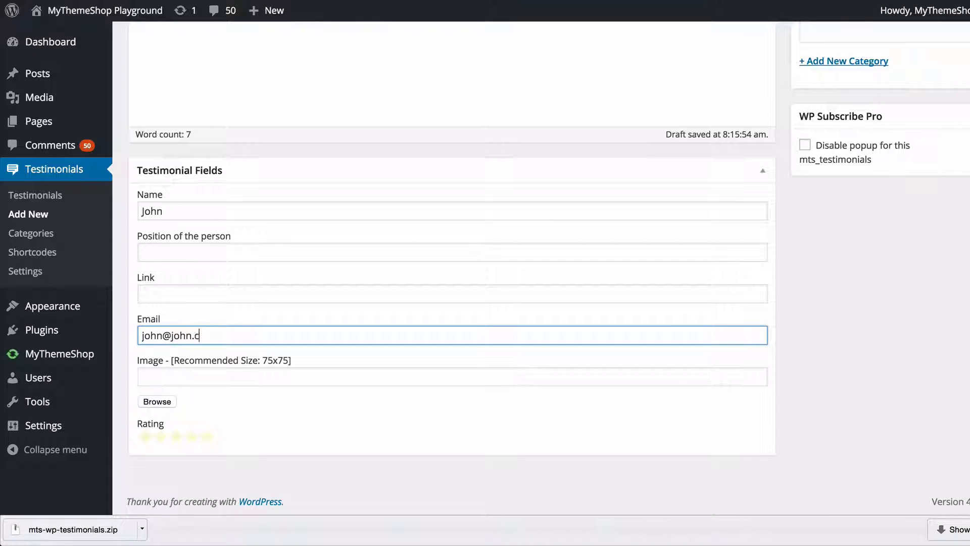
Enter John's name and email, check the image field, and publish the testimonial
{"action": "left_click", "coordinate": [451, 383]}
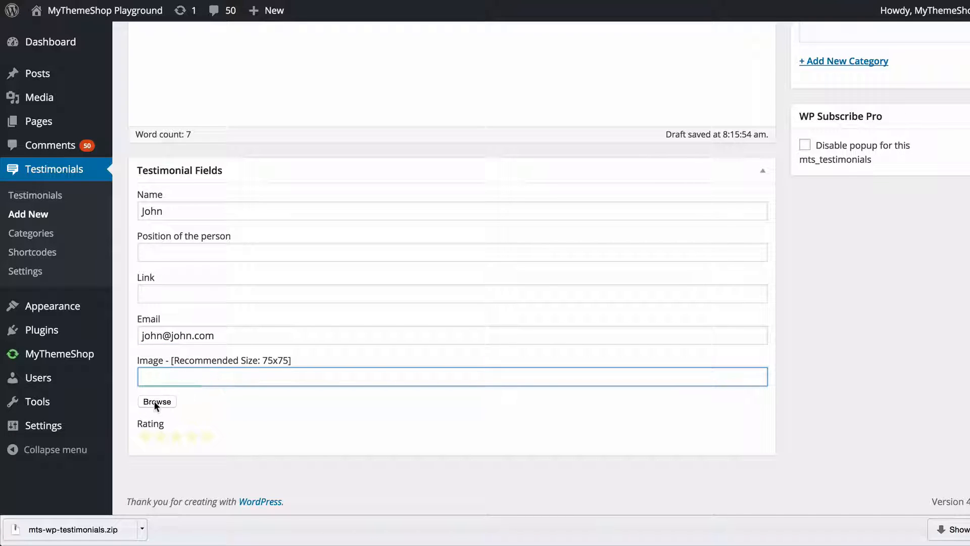
{"action": "left_click", "coordinate": [192, 437]}
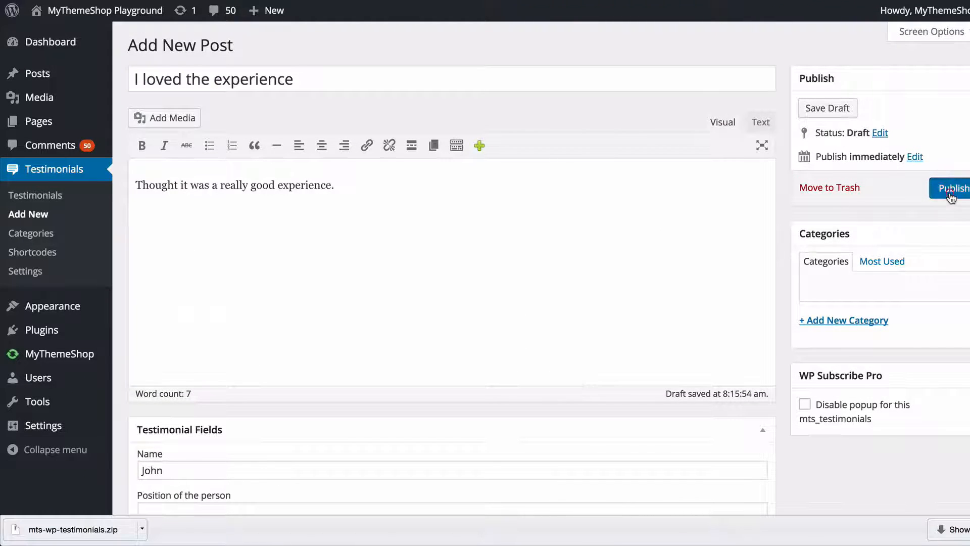
{"action": "left_click", "coordinate": [951, 189]}
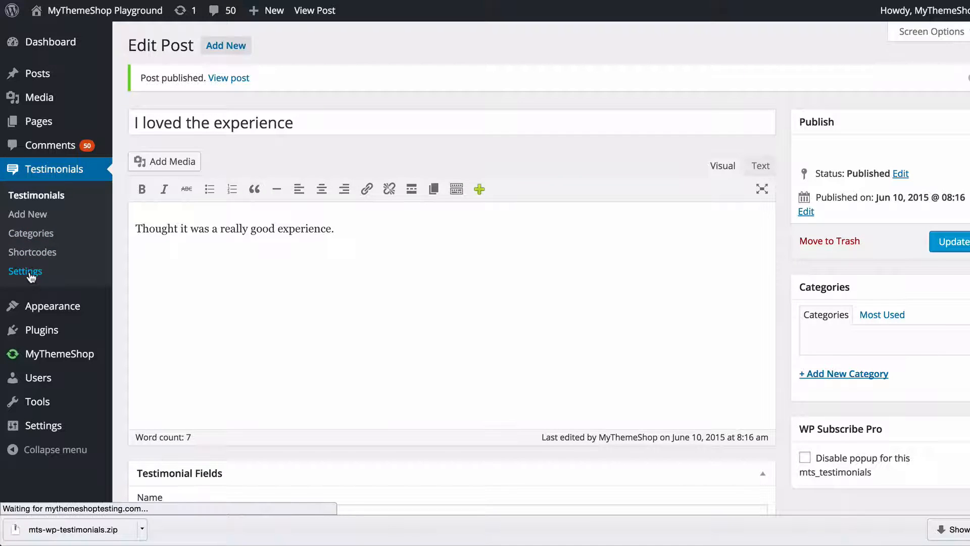
In the shortcode generator, preview the Bubble Grid and Card Box Grid author-above layouts
{"action": "left_click", "coordinate": [25, 270]}
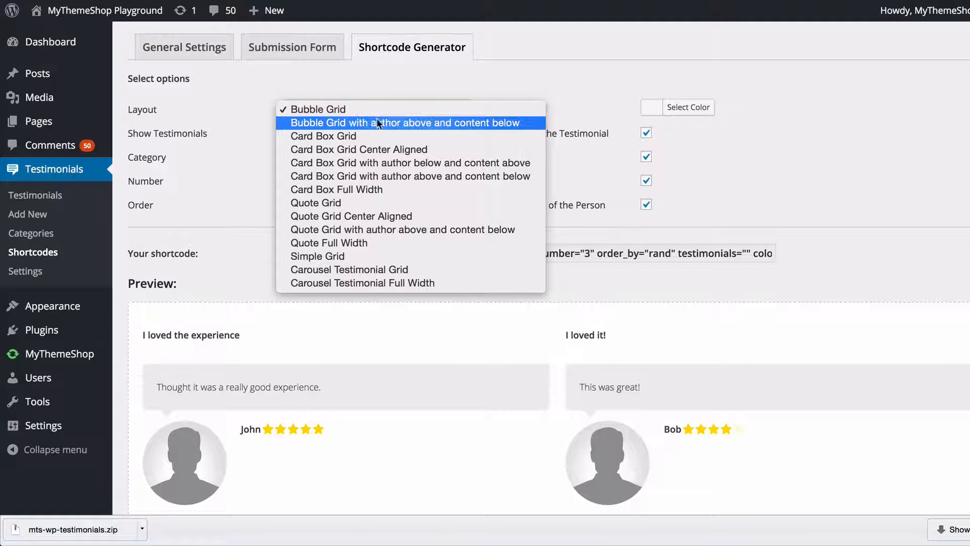
{"action": "left_click", "coordinate": [404, 122]}
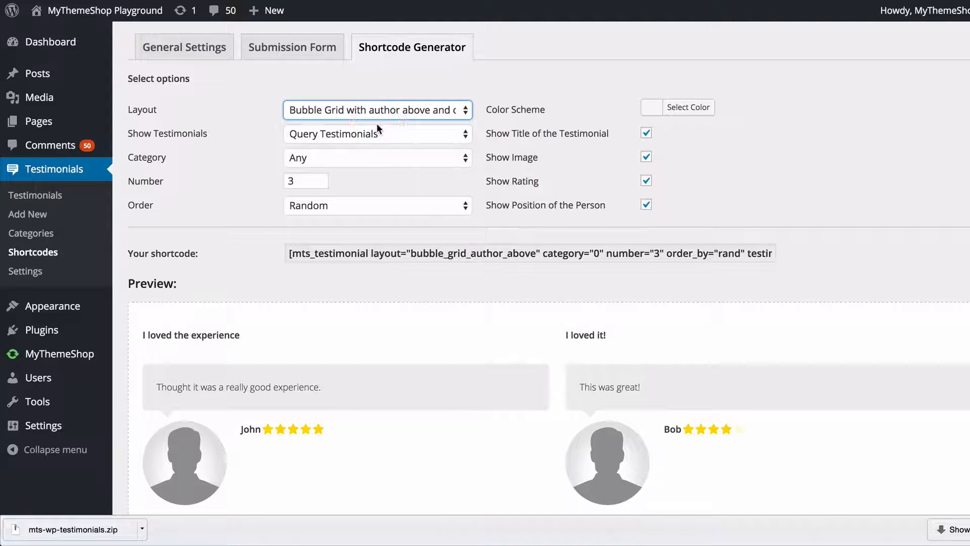
{"action": "left_click", "coordinate": [377, 109]}
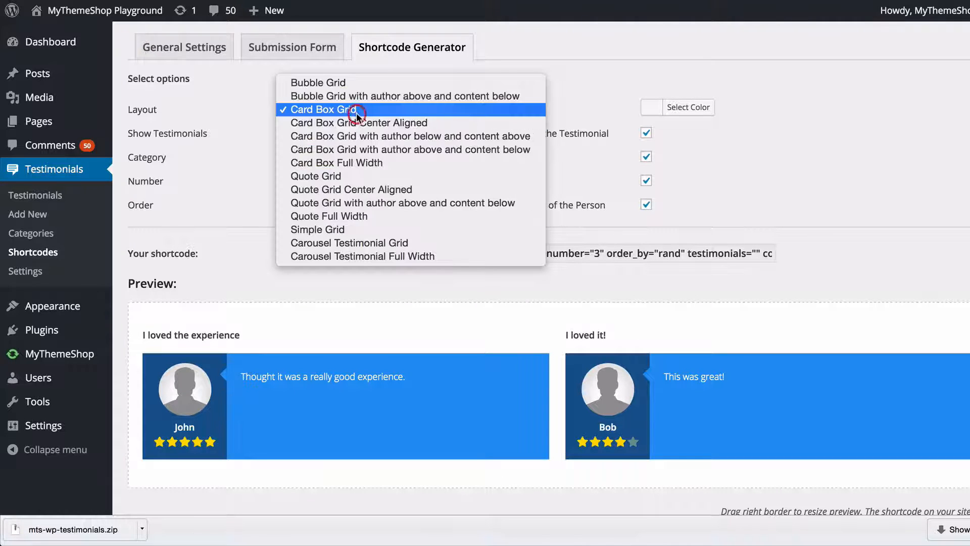
{"action": "mouse_move", "coordinate": [361, 140]}
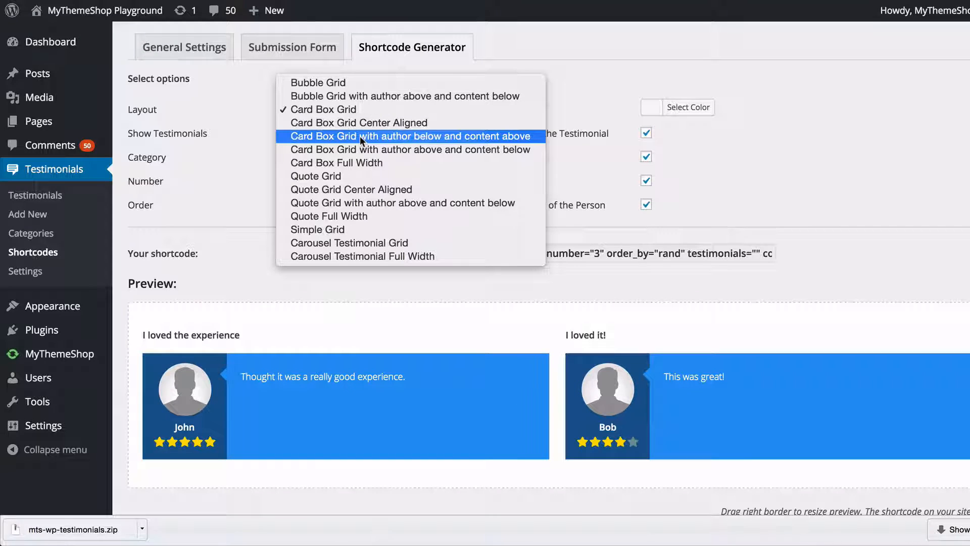
{"action": "left_click", "coordinate": [409, 136]}
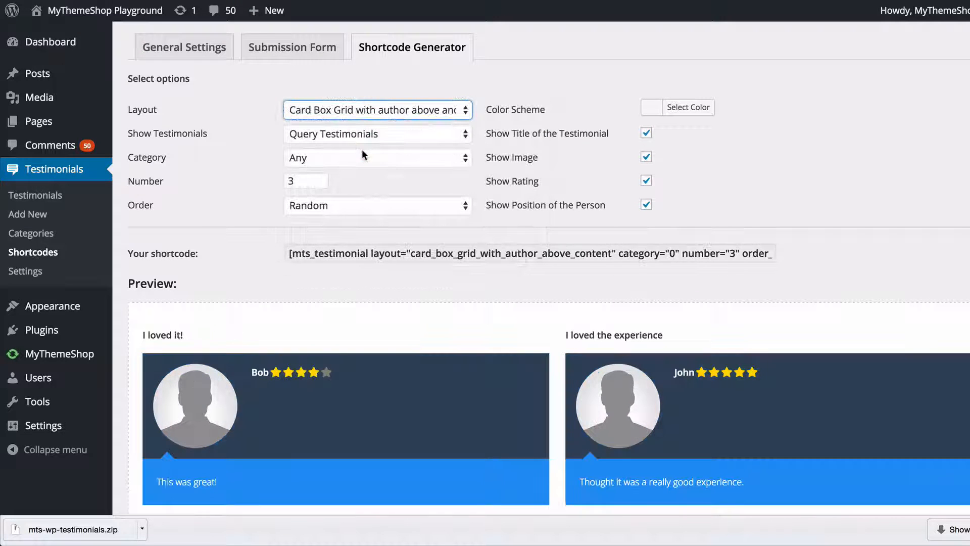
{"action": "left_click", "coordinate": [377, 110]}
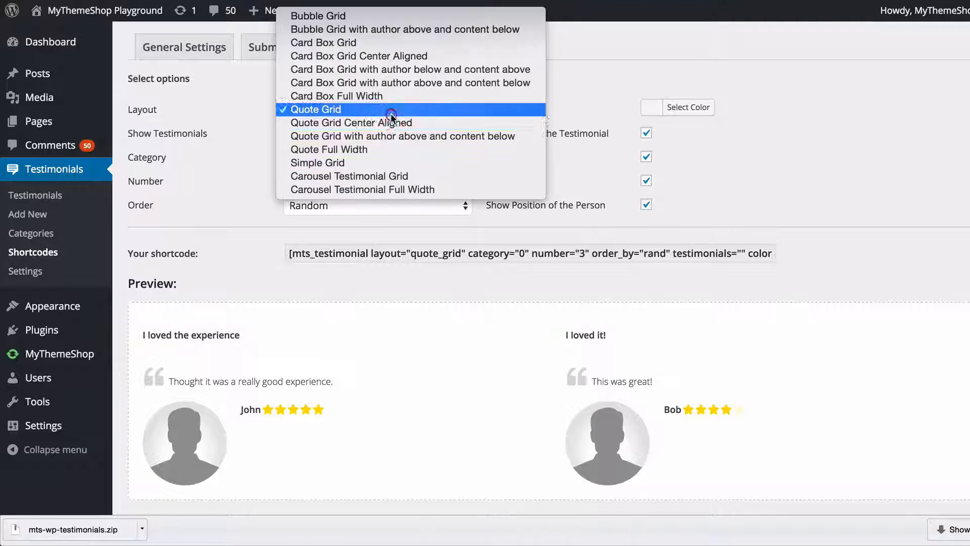
{"action": "mouse_move", "coordinate": [378, 162]}
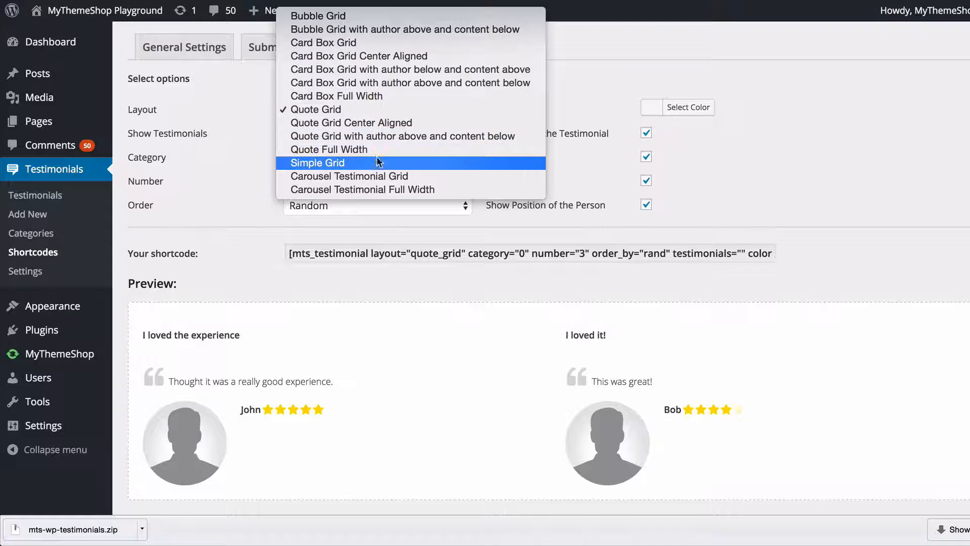
Try Simple Grid and Carousel Grid, then pick Carousel Testimonial Full Width and advance the preview
{"action": "left_click", "coordinate": [317, 163]}
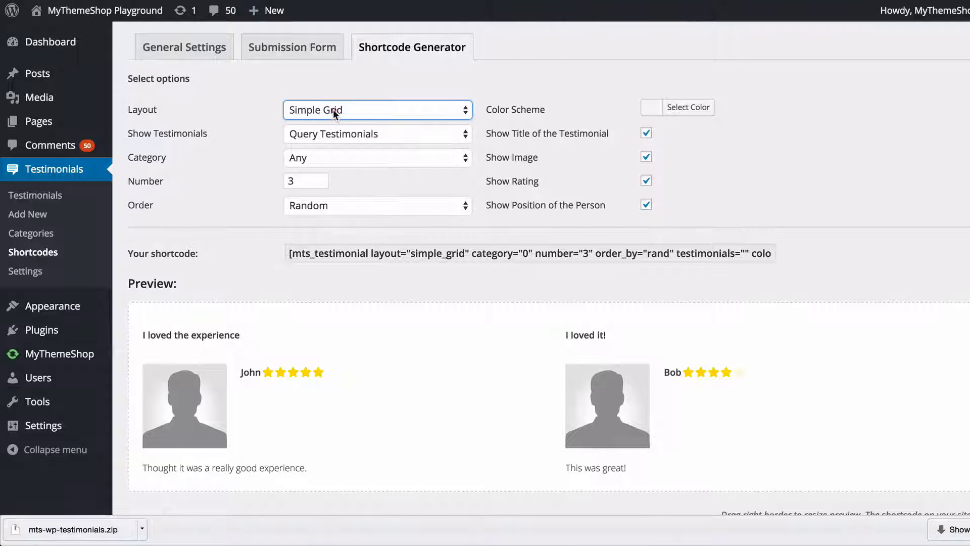
{"action": "left_click", "coordinate": [378, 110]}
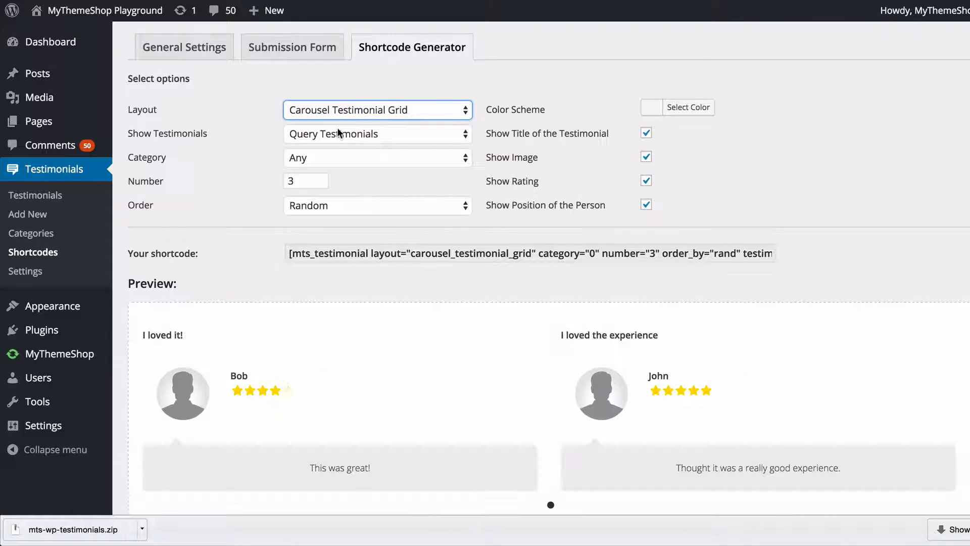
{"action": "left_click", "coordinate": [377, 110]}
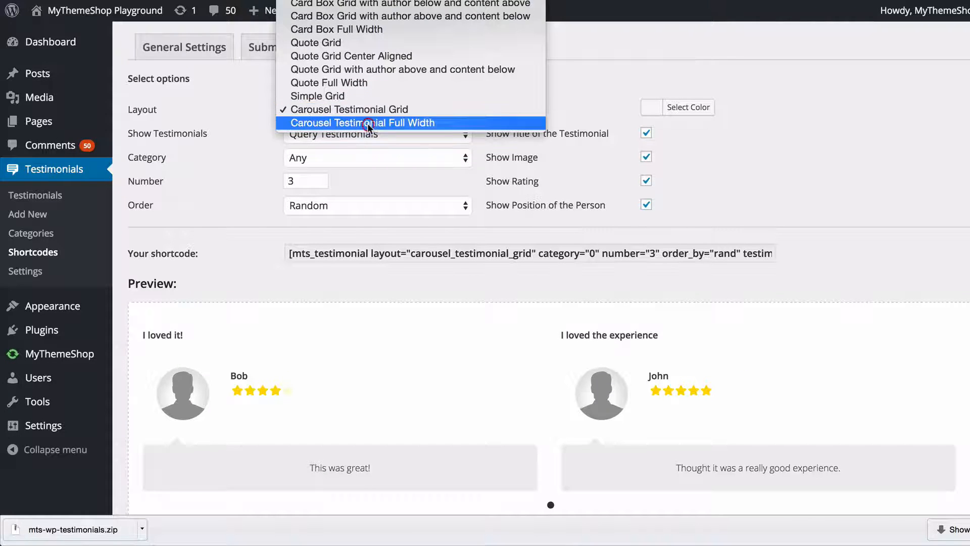
{"action": "left_click", "coordinate": [363, 123]}
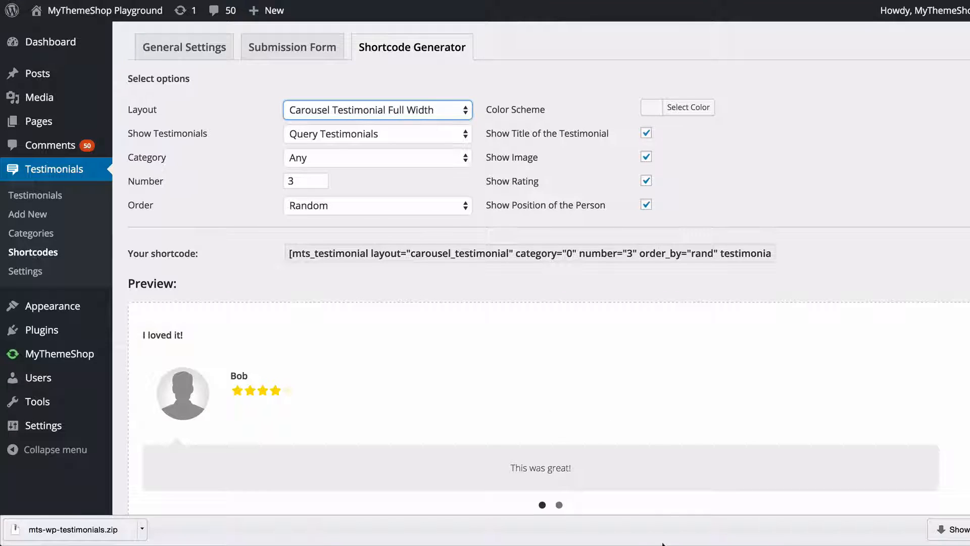
{"action": "left_click", "coordinate": [557, 505]}
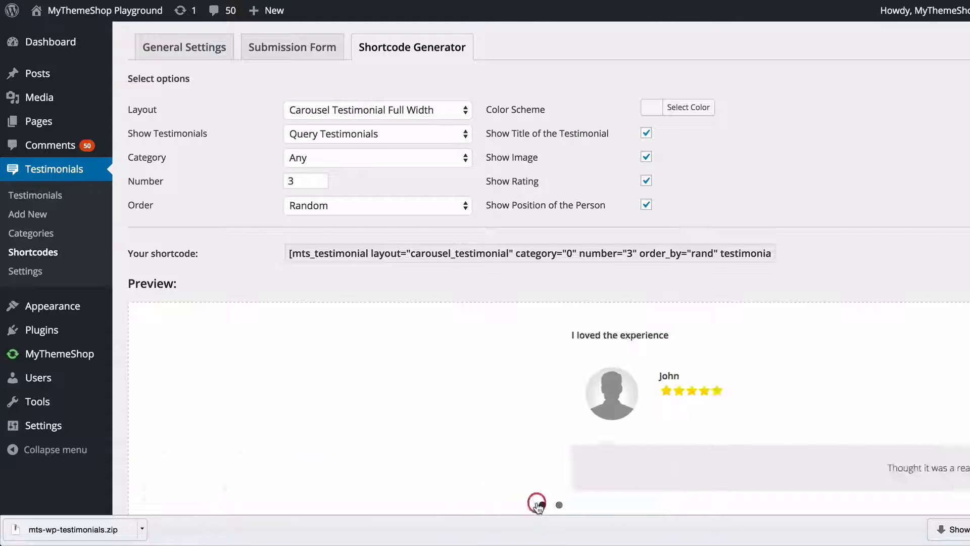
{"action": "left_click", "coordinate": [377, 110]}
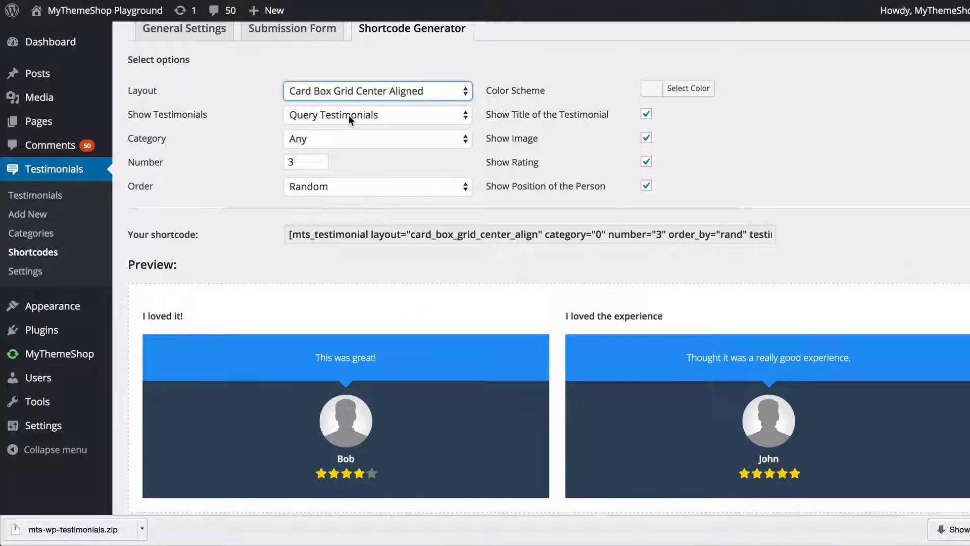
Set Show Testimonials to Specific Testimonials and open the list to select 'I loved it!'
{"action": "left_click", "coordinate": [377, 114]}
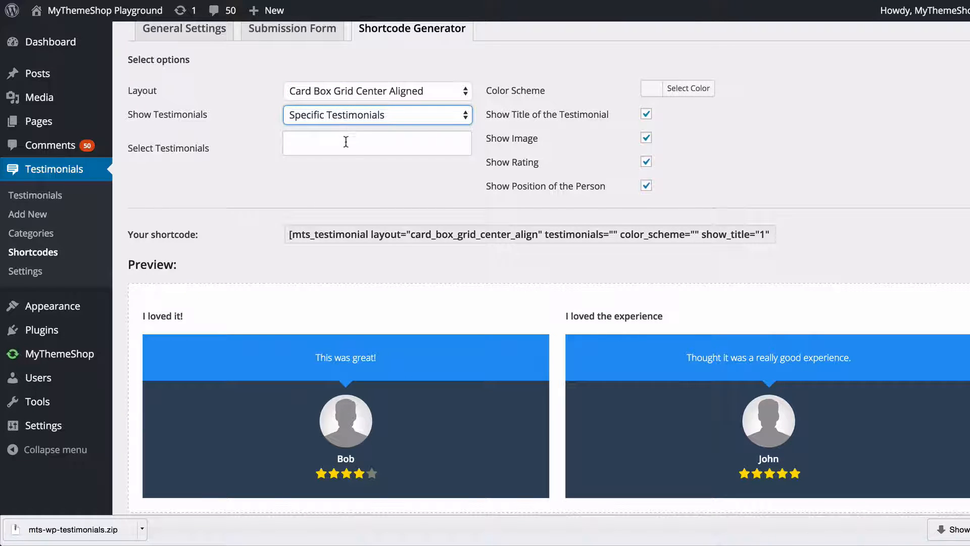
{"action": "left_click", "coordinate": [377, 143]}
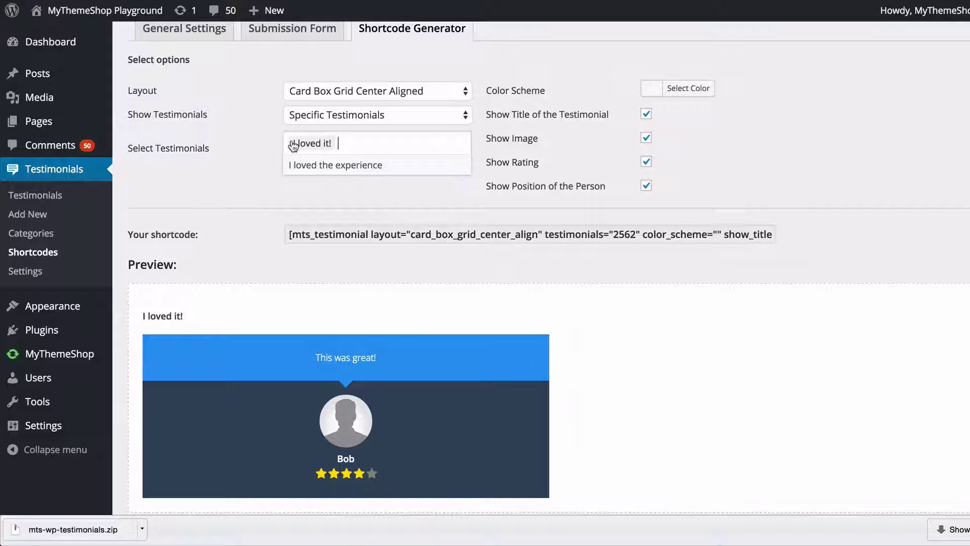
Switch Show Testimonials to Query Testimonials, keeping category Any, 3 items, random order
{"action": "left_click", "coordinate": [377, 115]}
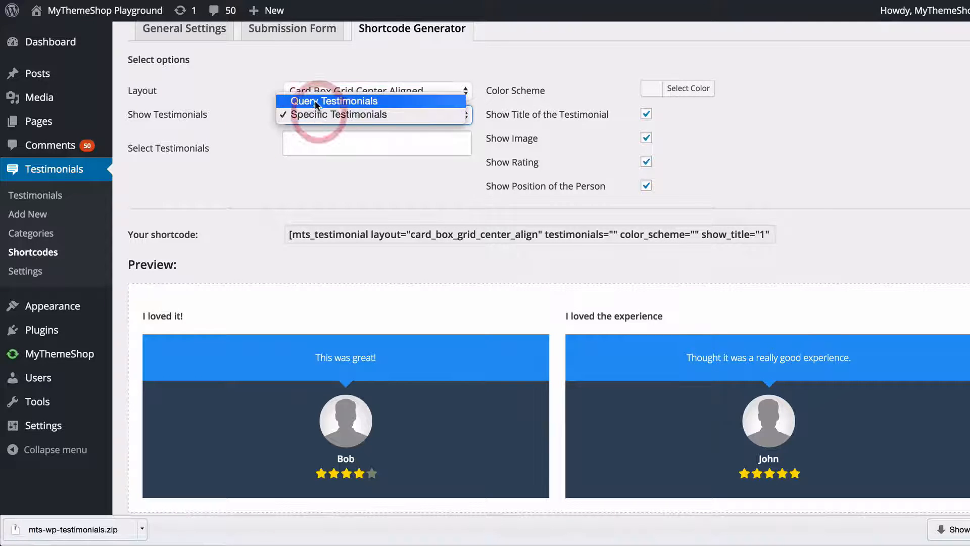
{"action": "left_click", "coordinate": [334, 101]}
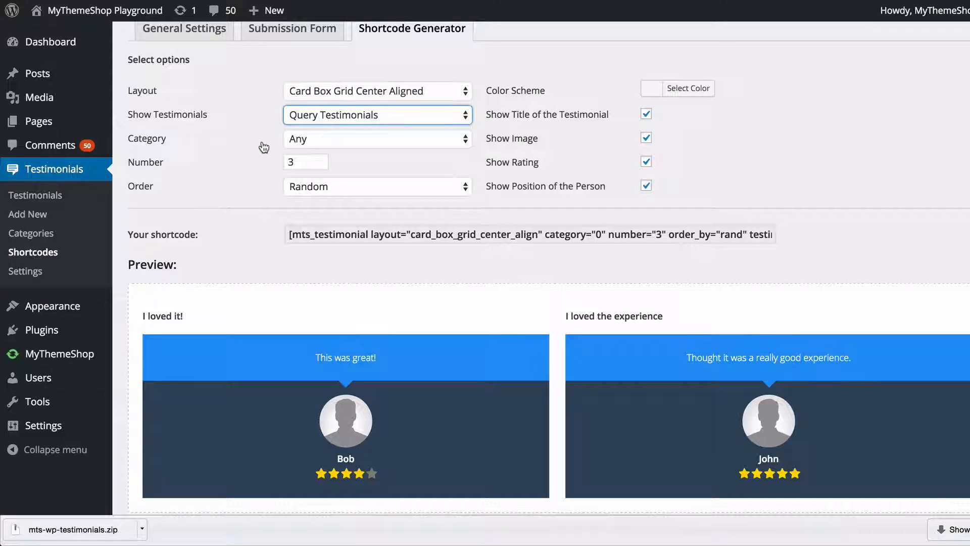
{"action": "left_click", "coordinate": [377, 138]}
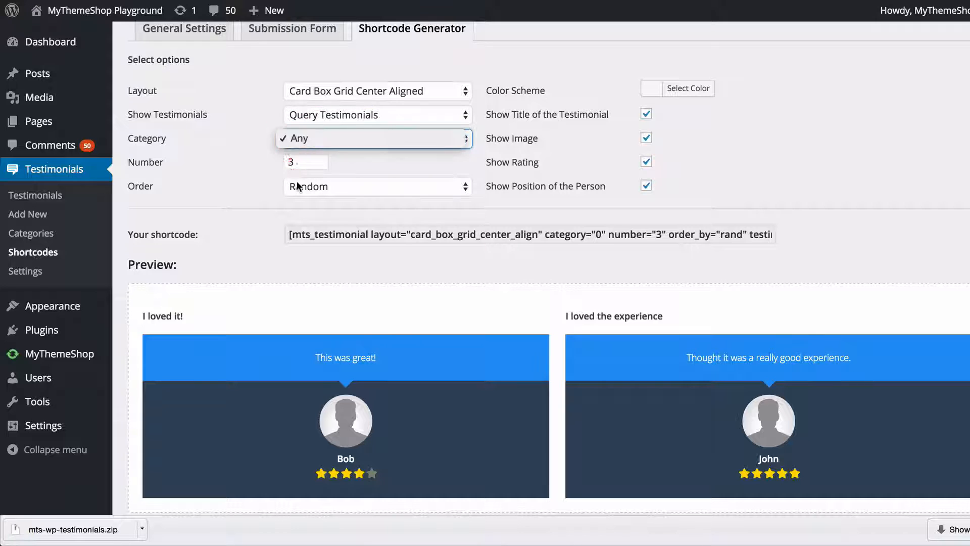
{"action": "left_click", "coordinate": [376, 138]}
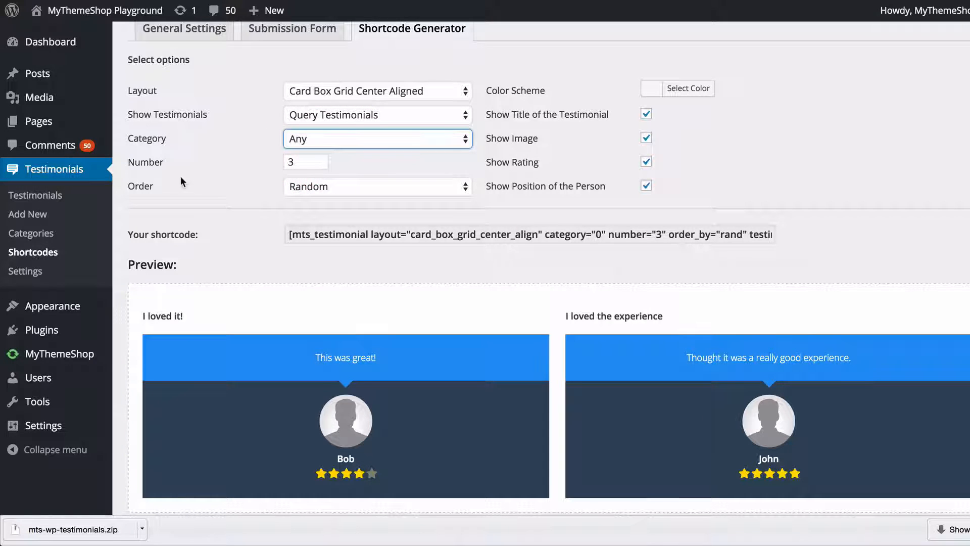
{"action": "left_click", "coordinate": [302, 162]}
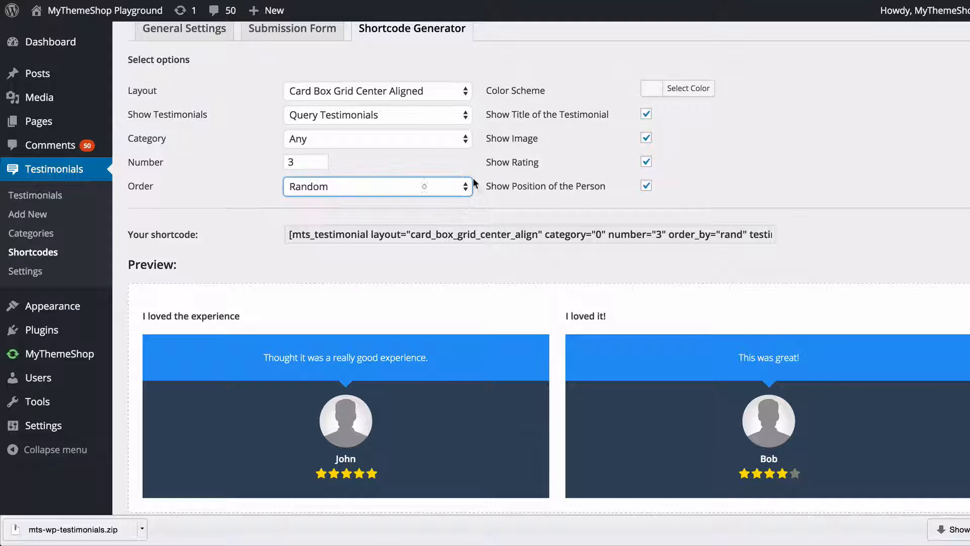
Pick the red colour scheme and uncheck Show Position of the Person
{"action": "left_click", "coordinate": [651, 88]}
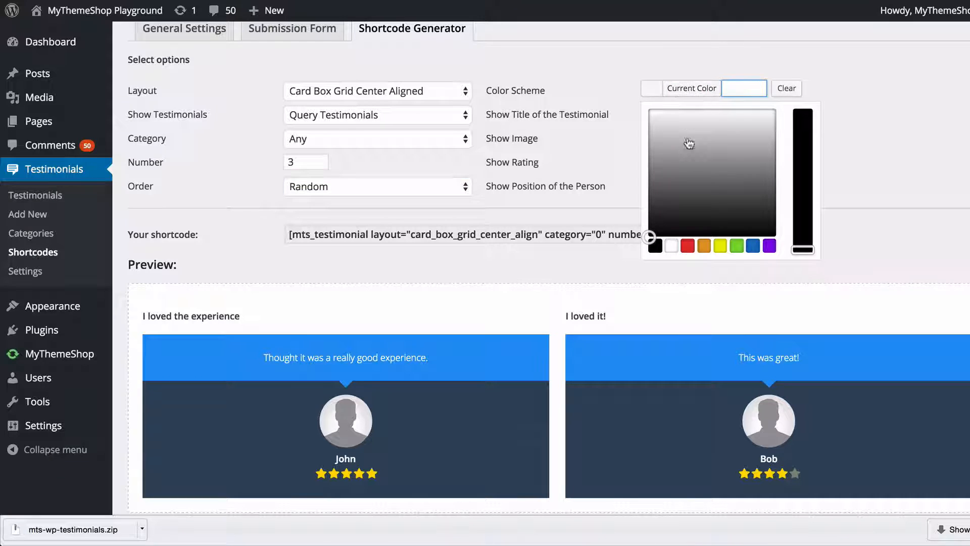
{"action": "left_click", "coordinate": [648, 174]}
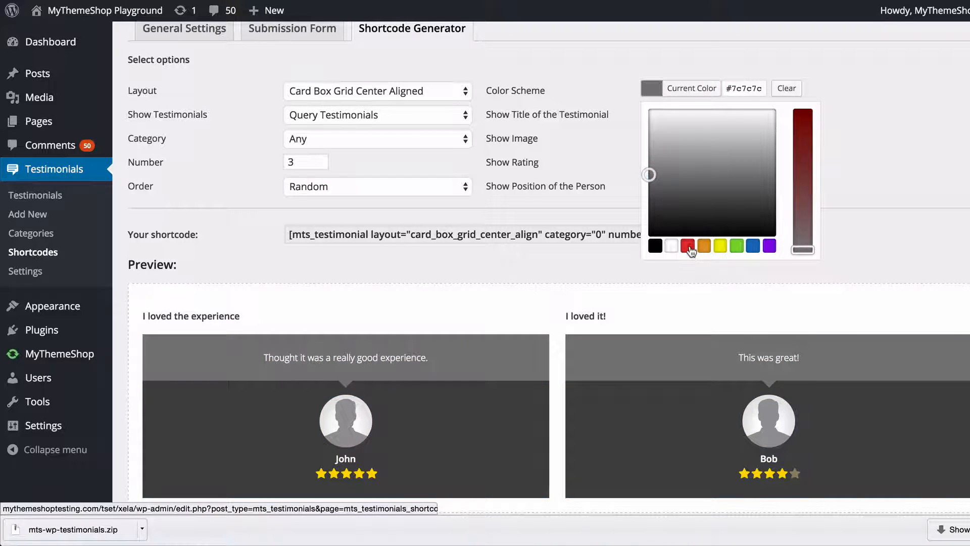
{"action": "left_click", "coordinate": [688, 246]}
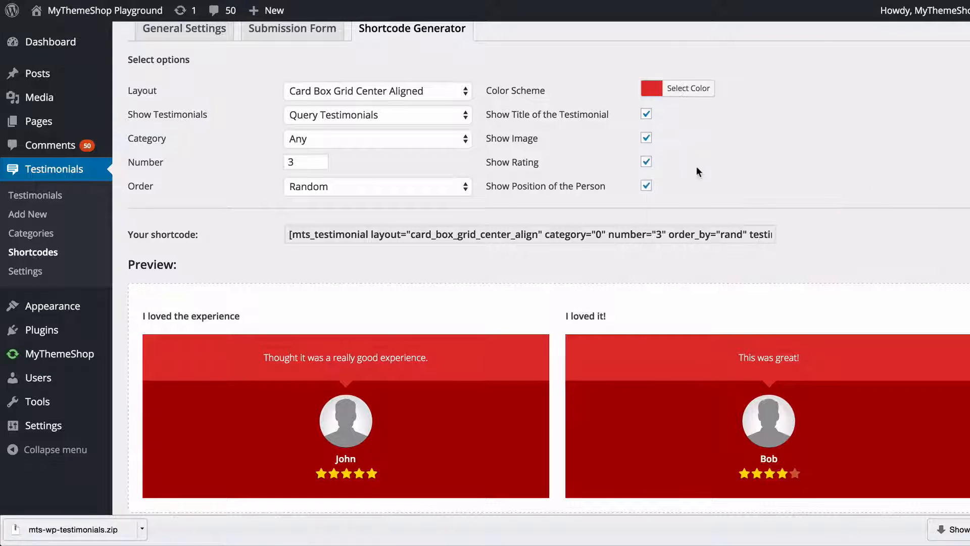
{"action": "mouse_move", "coordinate": [515, 353]}
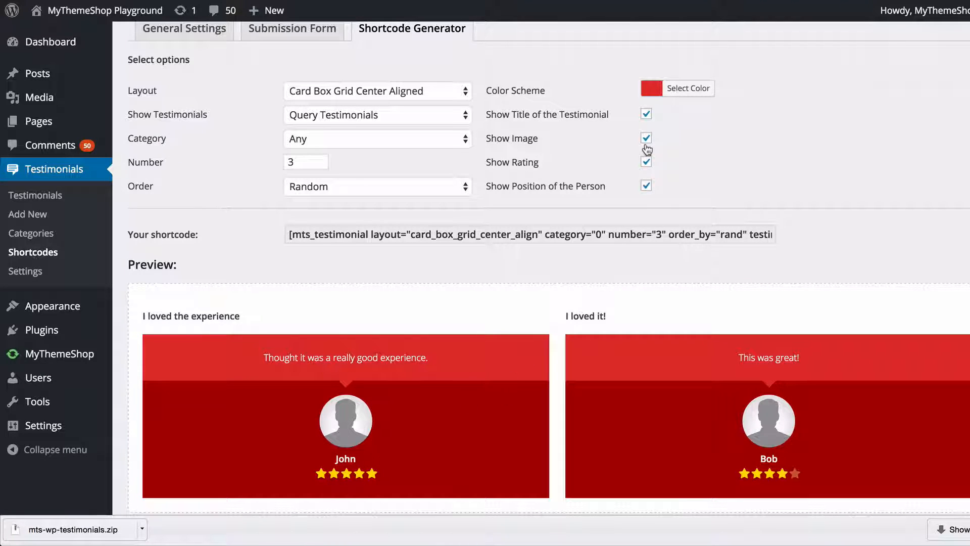
{"action": "left_click", "coordinate": [645, 114]}
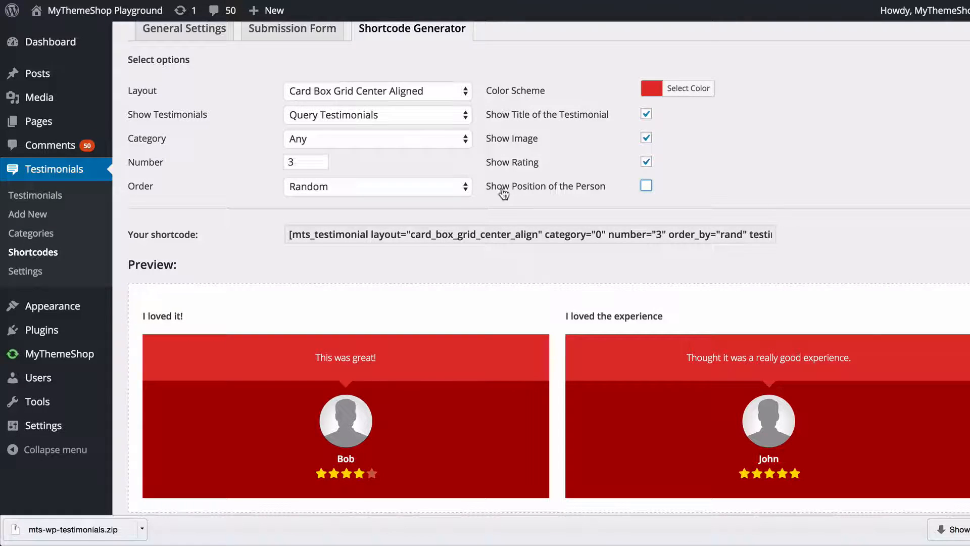
{"action": "scroll", "scroll_direction": "down", "scroll_amount": 3}
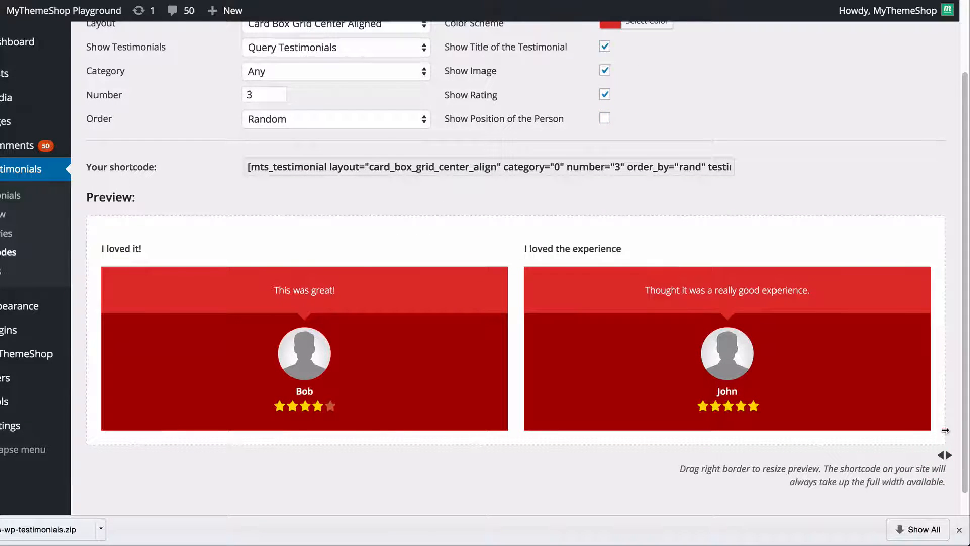
Drag the preview's right border to narrow the testimonial cards
{"action": "left_click_drag", "start_coordinate": [944, 430], "coordinate": [554, 455]}
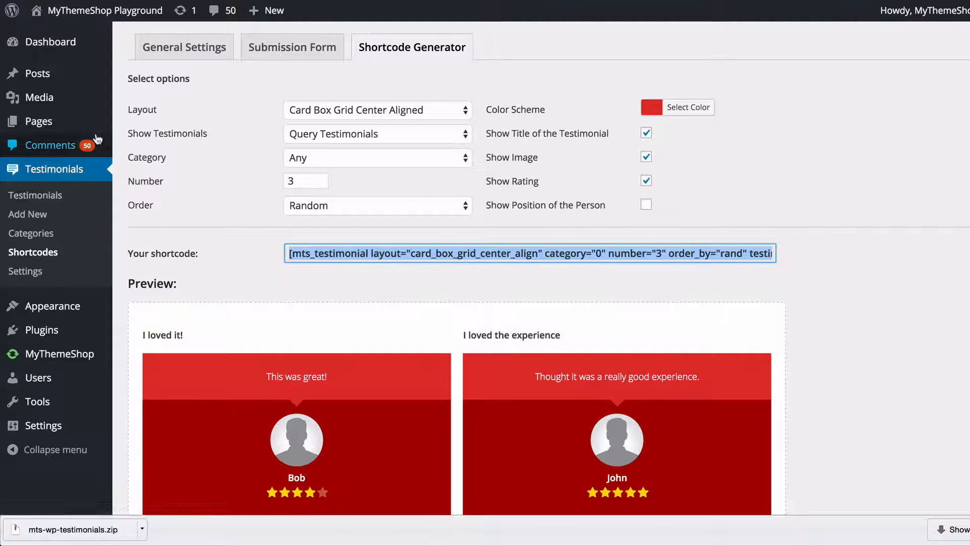
{"action": "mouse_move", "coordinate": [42, 77]}
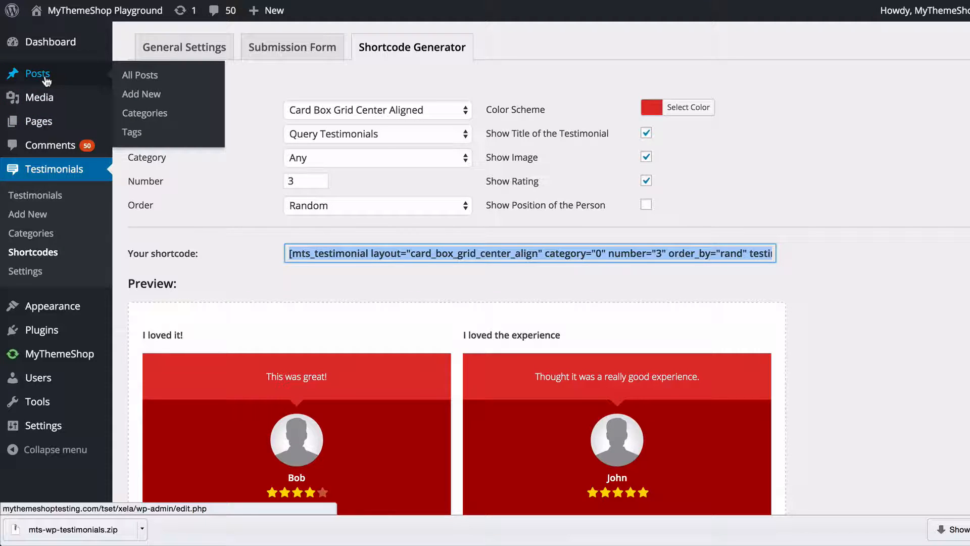
Open the '11 Reasons…' post, paste the shortcode after the first paragraph, and update
{"action": "left_click", "coordinate": [139, 75]}
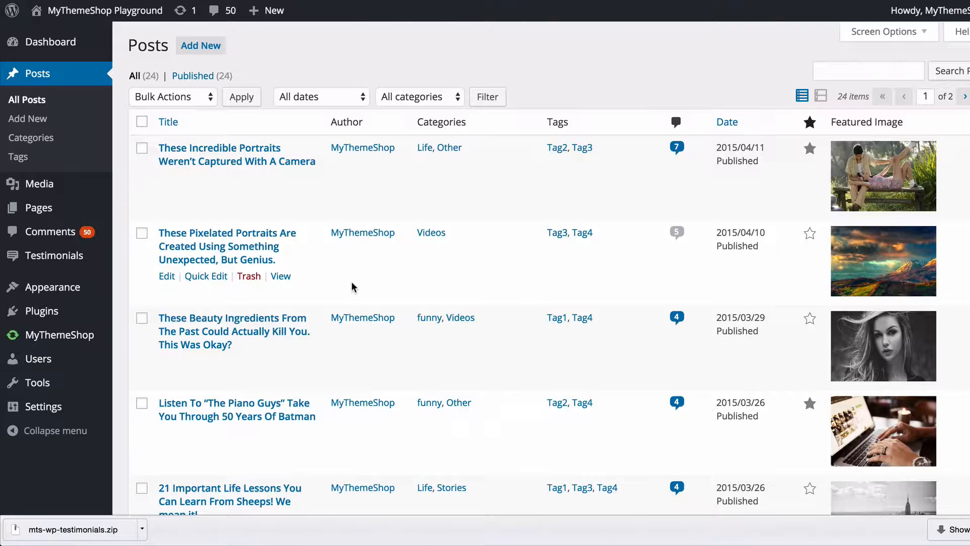
{"action": "scroll", "scroll_direction": "down", "scroll_amount": 3}
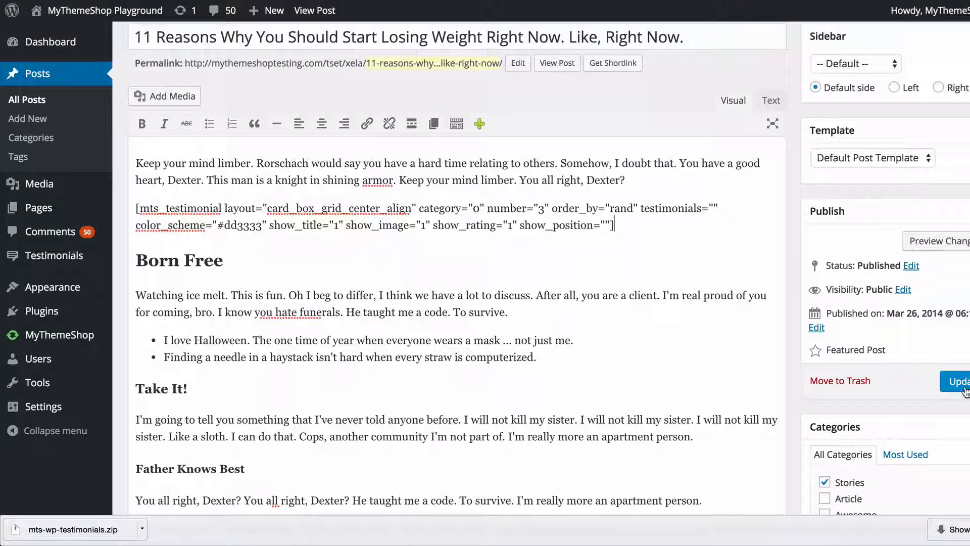
{"action": "left_click", "coordinate": [959, 381]}
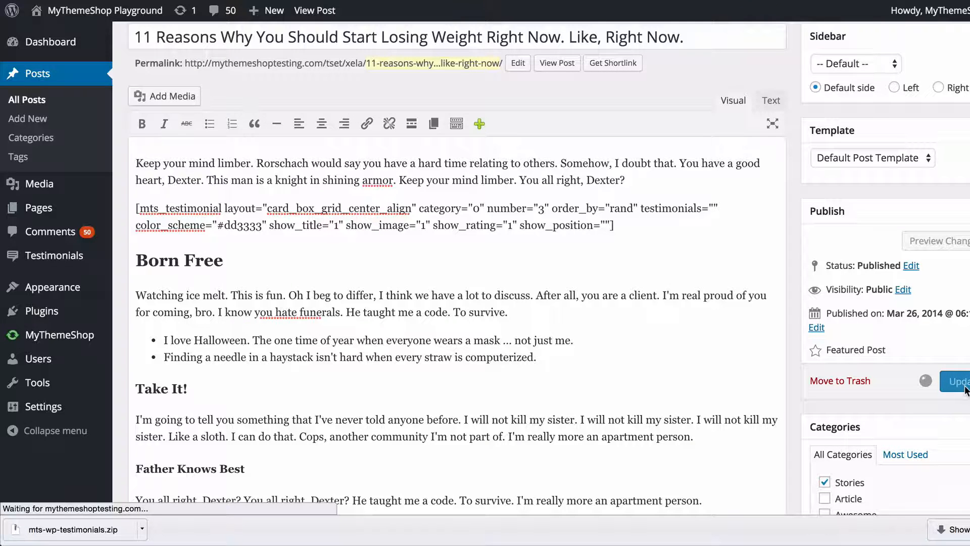
{"action": "left_click", "coordinate": [960, 381]}
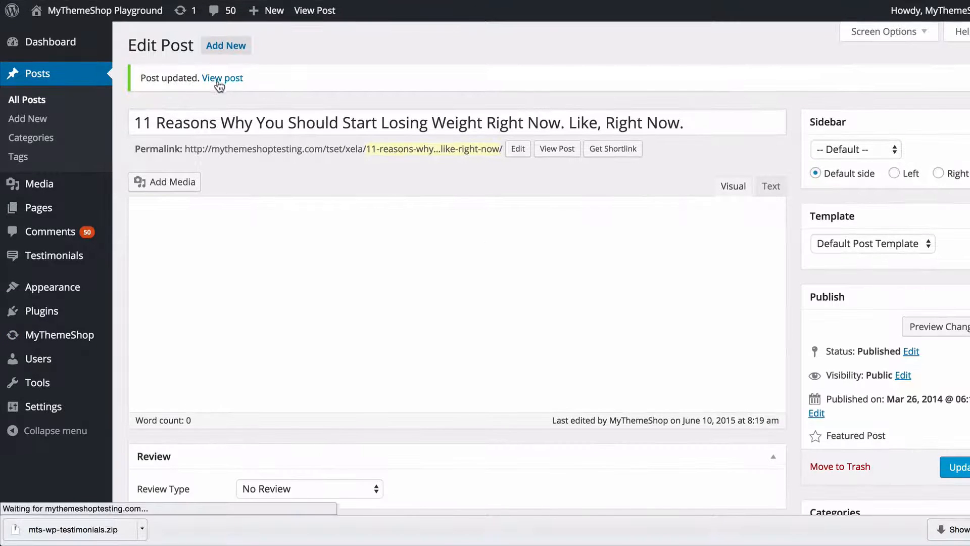
View the updated weight-loss post on the live site and scroll through it
{"action": "left_click", "coordinate": [221, 79]}
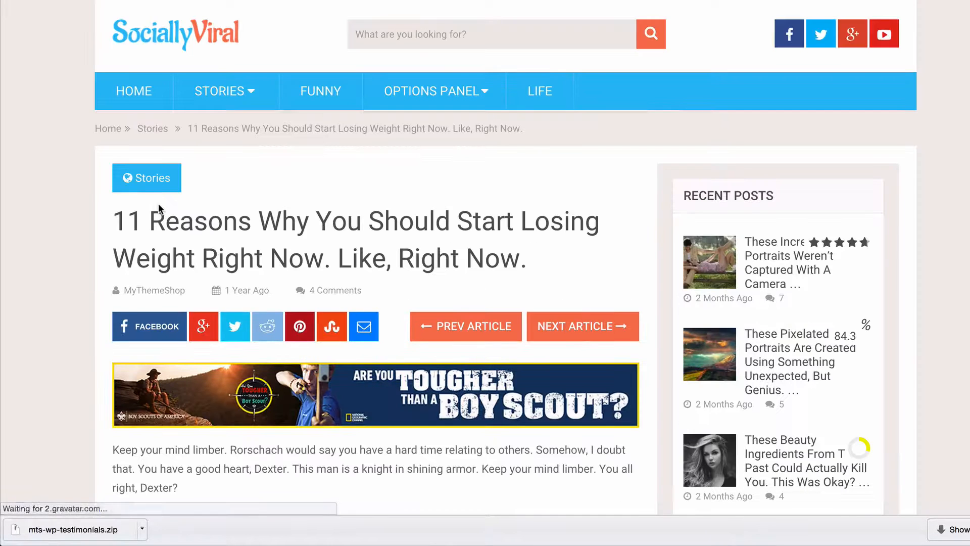
{"action": "scroll", "scroll_direction": "down", "scroll_amount": 3}
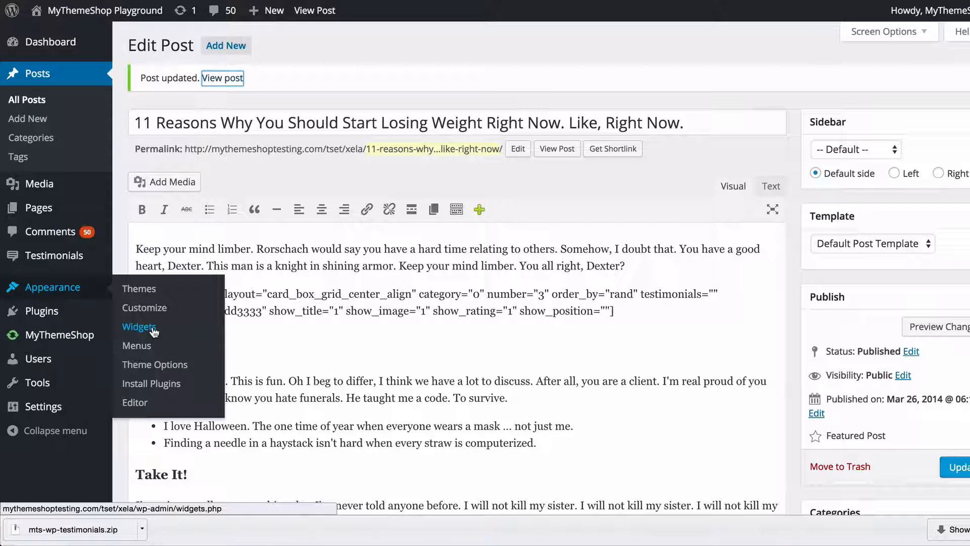
On the Widgets page, add the Testimonials widget below the WP Review Widget
{"action": "left_click", "coordinate": [139, 326]}
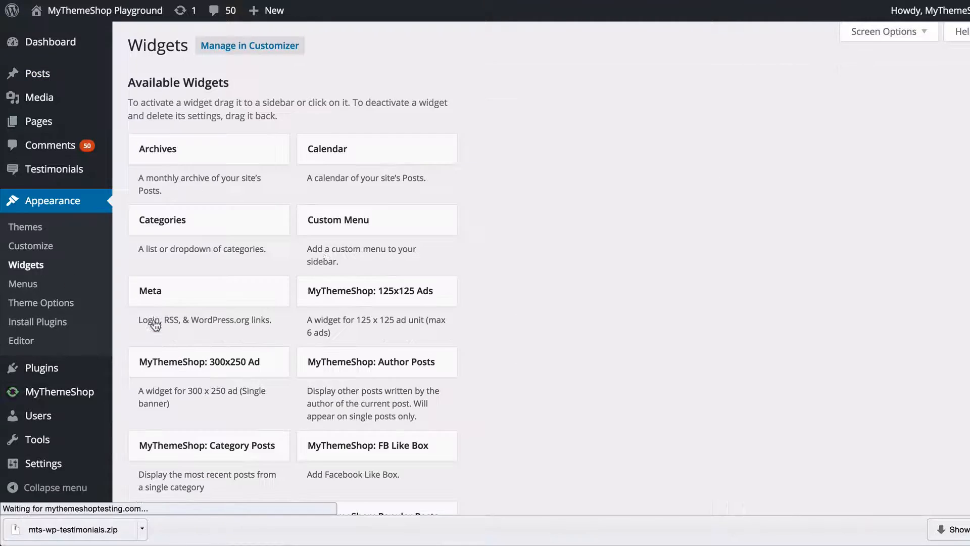
{"action": "scroll", "scroll_direction": "down", "scroll_amount": 3}
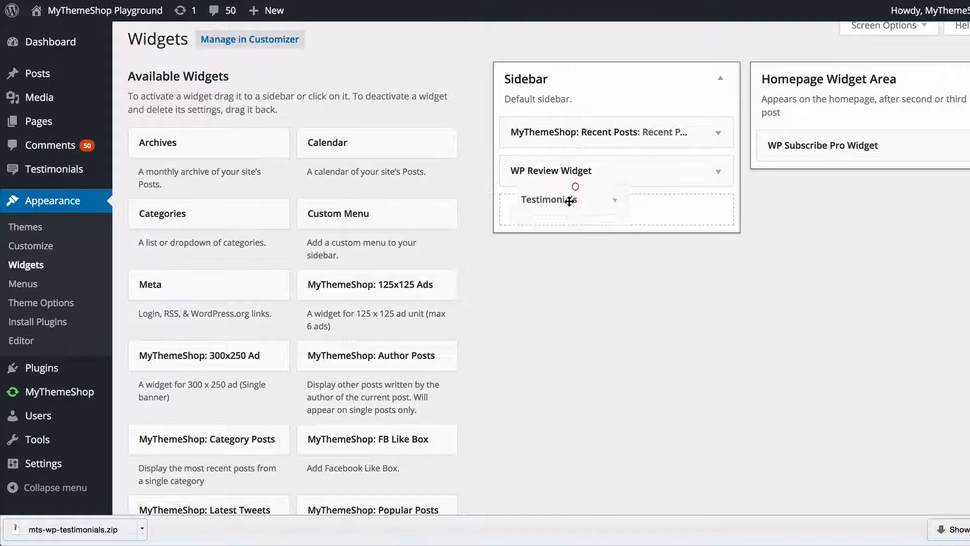
{"action": "left_click", "coordinate": [549, 200]}
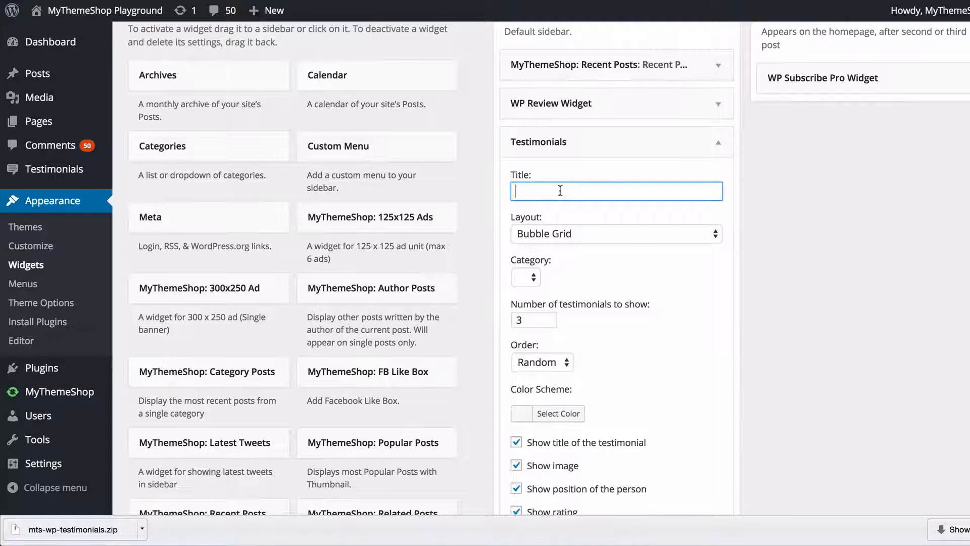
Set the widget layout to Carousel Testimonial Full Width and hide titles and positions
{"action": "scroll", "scroll_direction": "down", "scroll_amount": 3}
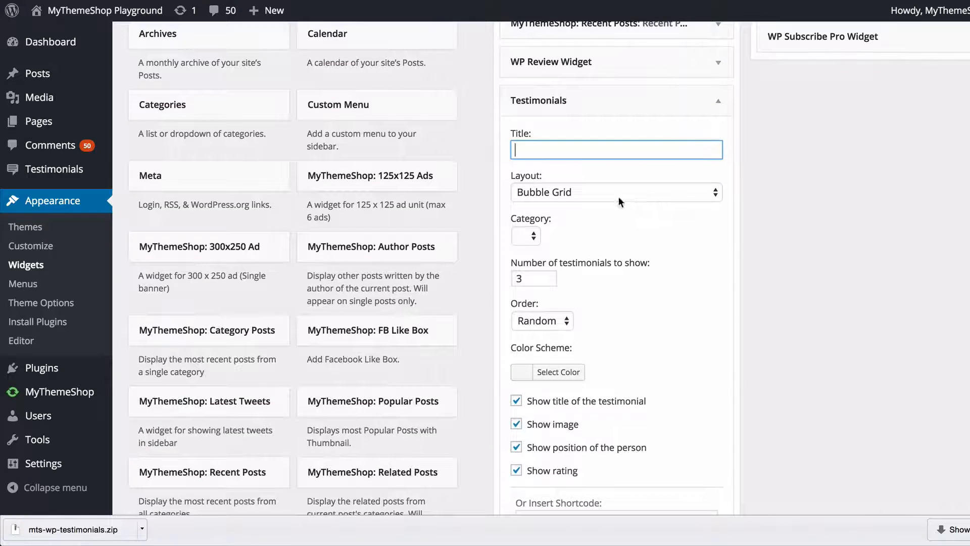
{"action": "left_click", "coordinate": [616, 192]}
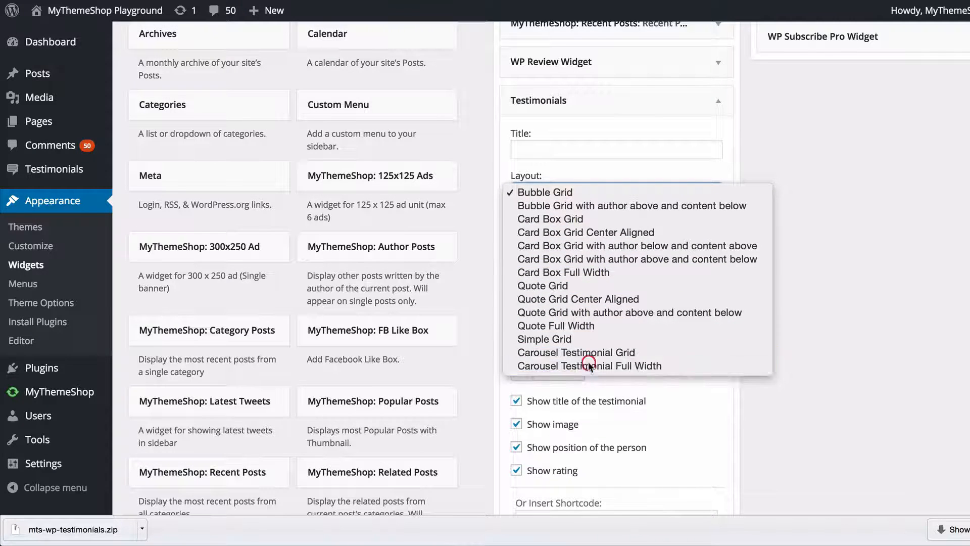
{"action": "left_click", "coordinate": [589, 366]}
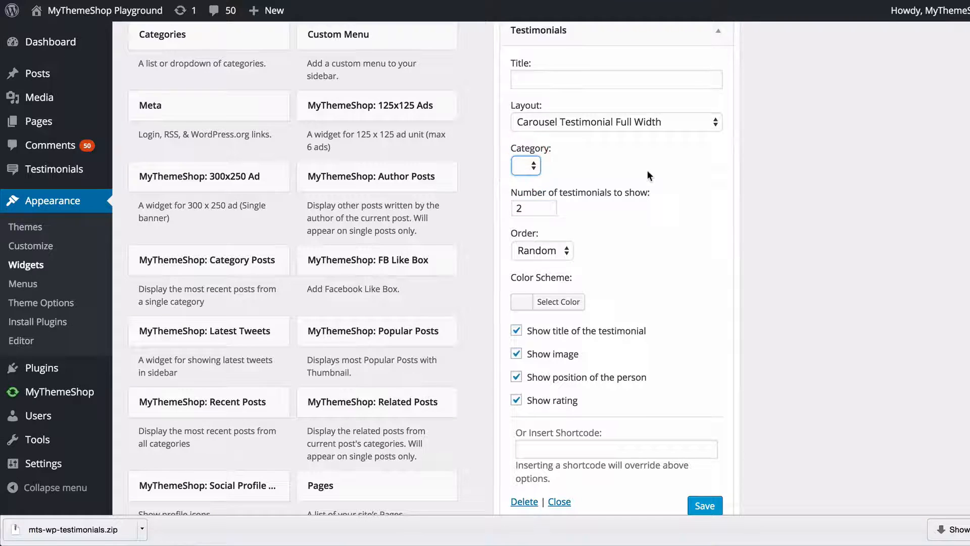
{"action": "mouse_move", "coordinate": [591, 196]}
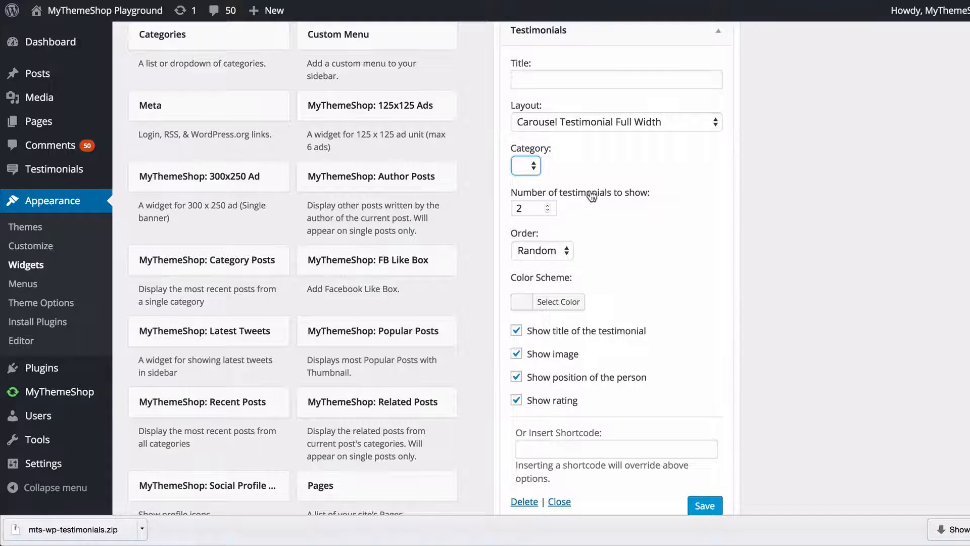
{"action": "scroll", "scroll_direction": "down", "scroll_amount": 3}
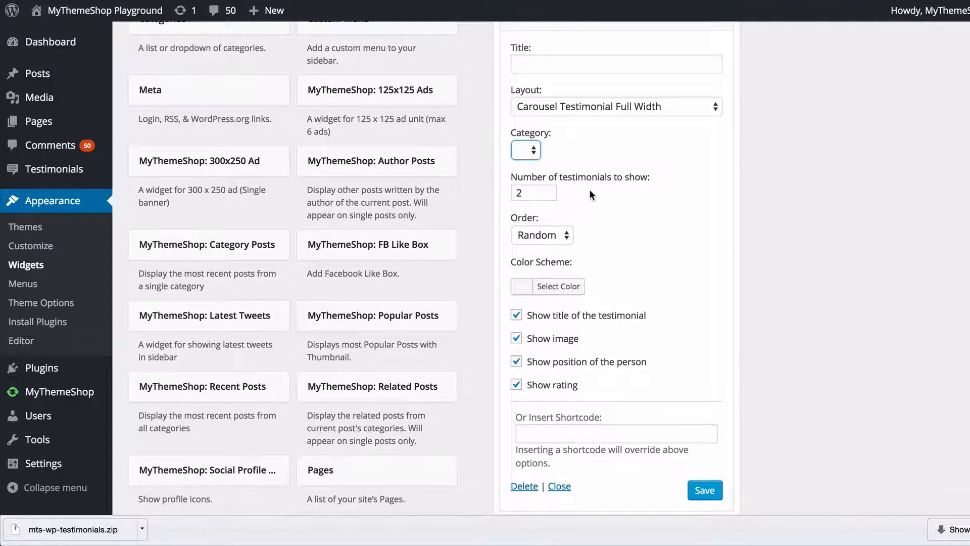
{"action": "left_click", "coordinate": [542, 235]}
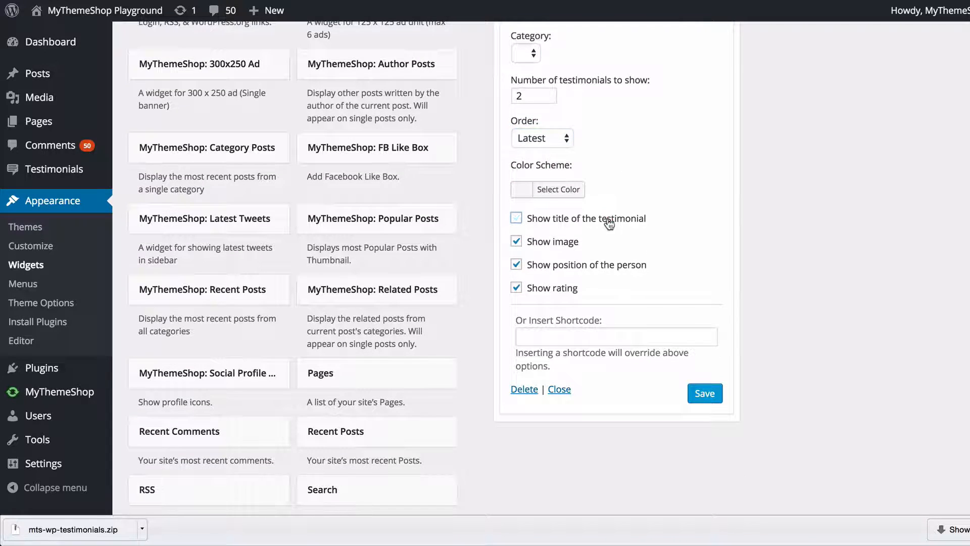
{"action": "left_click", "coordinate": [516, 265]}
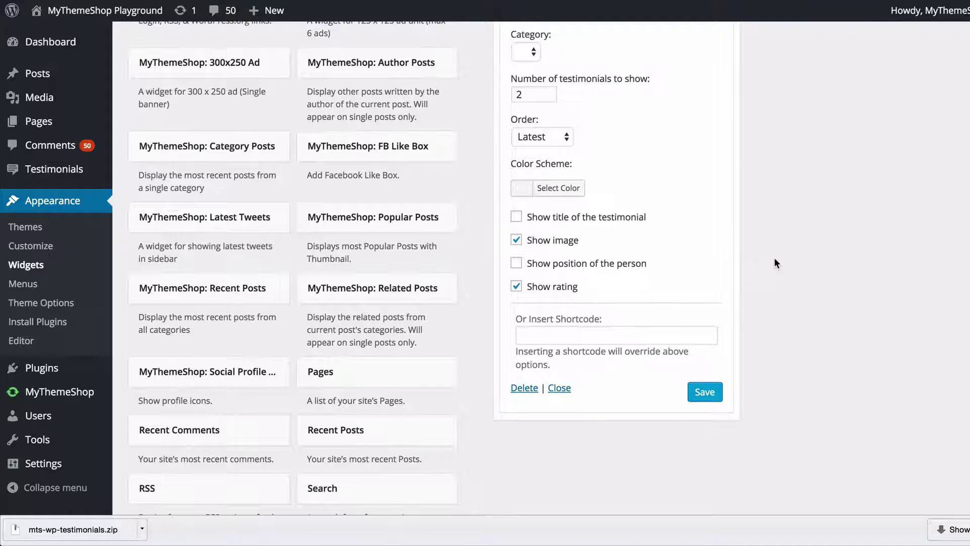
{"action": "scroll", "scroll_direction": "down", "scroll_amount": 3}
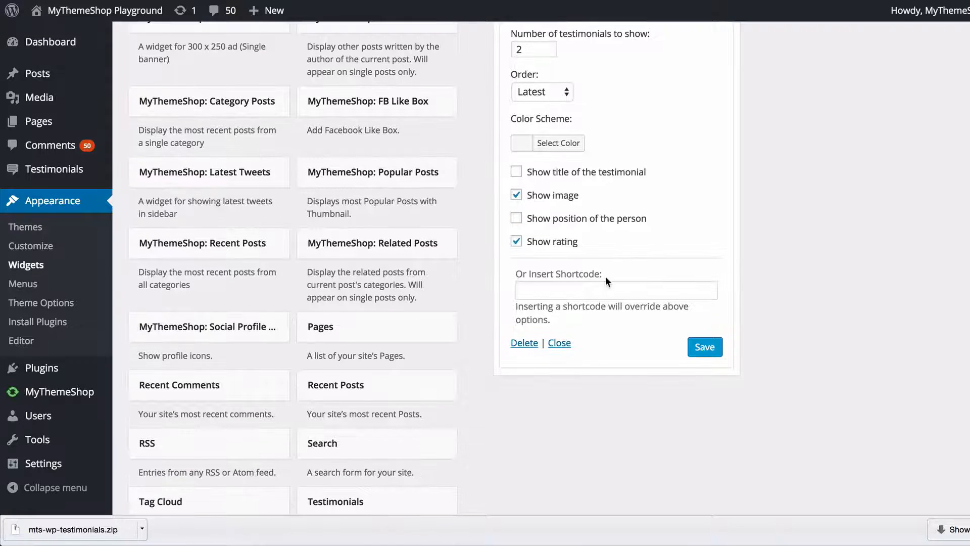
{"action": "left_click", "coordinate": [616, 290]}
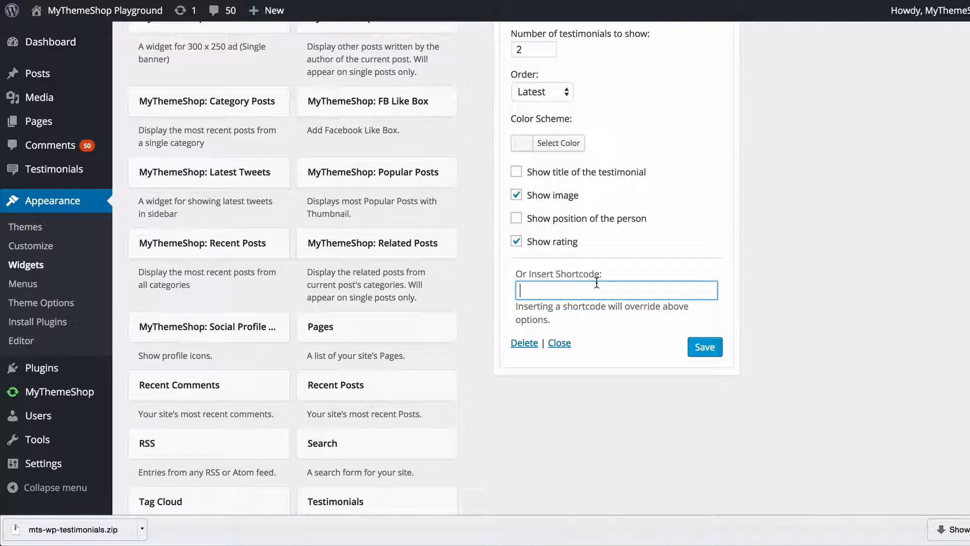
{"action": "mouse_move", "coordinate": [688, 340]}
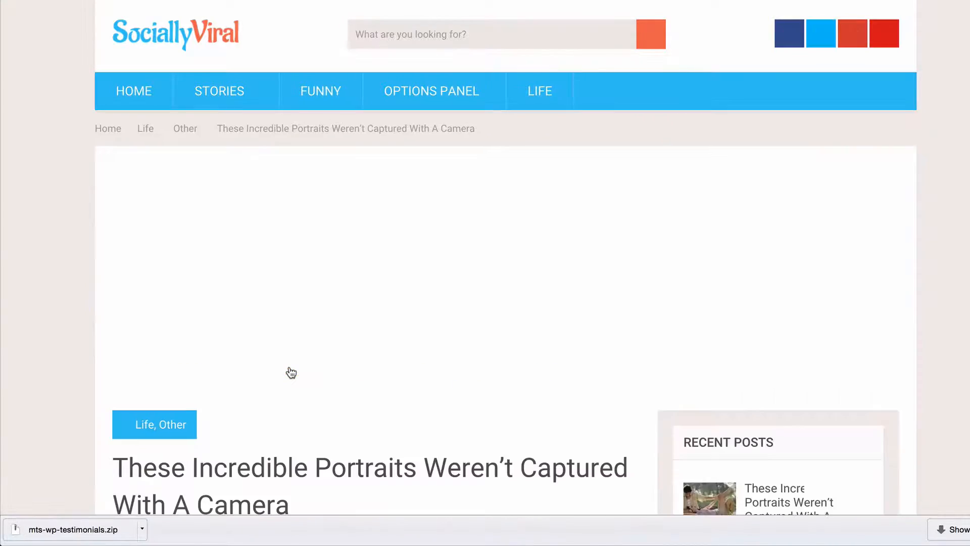
Scroll to the live sidebar carousel and flip between Bob's and John's testimonials
{"action": "scroll", "scroll_direction": "down", "scroll_amount": 3}
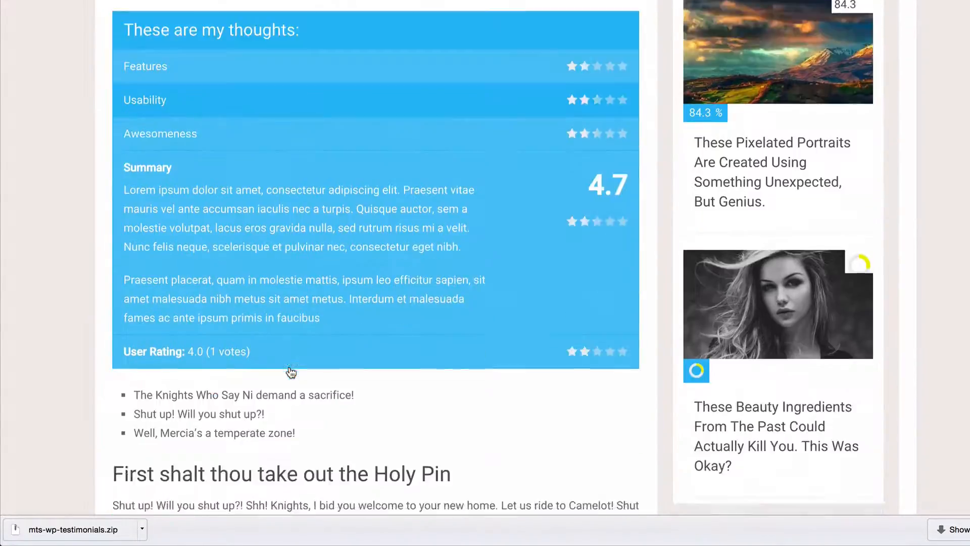
{"action": "scroll", "scroll_direction": "down", "scroll_amount": 3}
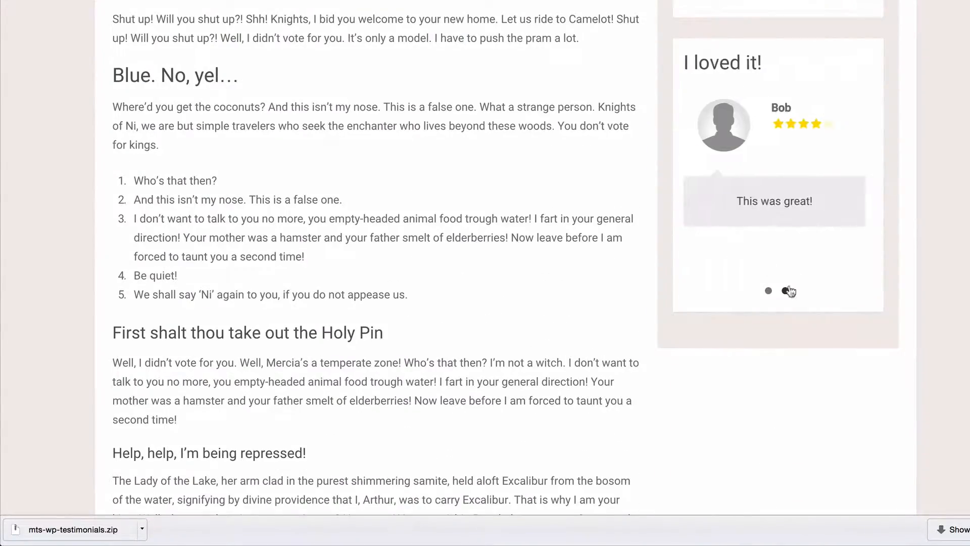
{"action": "left_click", "coordinate": [784, 290]}
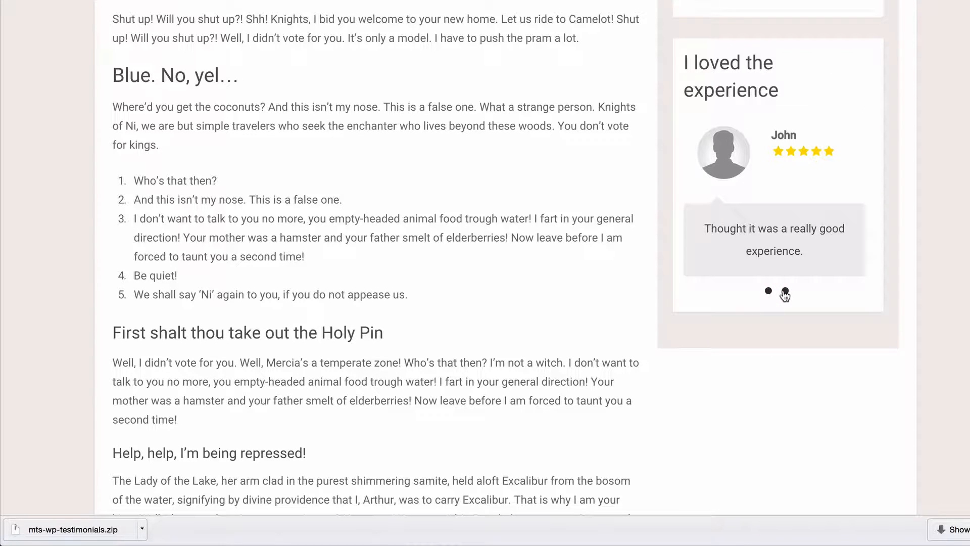
{"action": "left_click", "coordinate": [784, 290]}
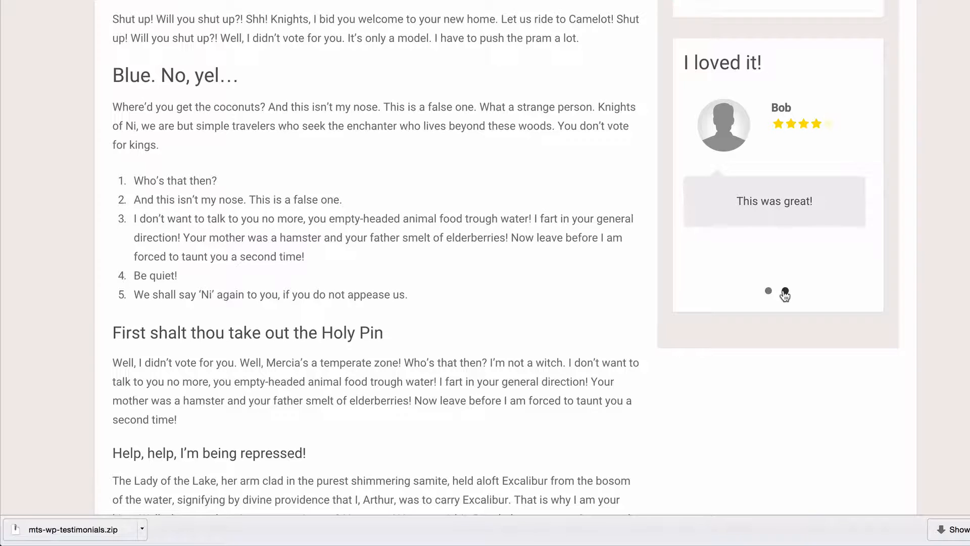
{"action": "left_click", "coordinate": [785, 290]}
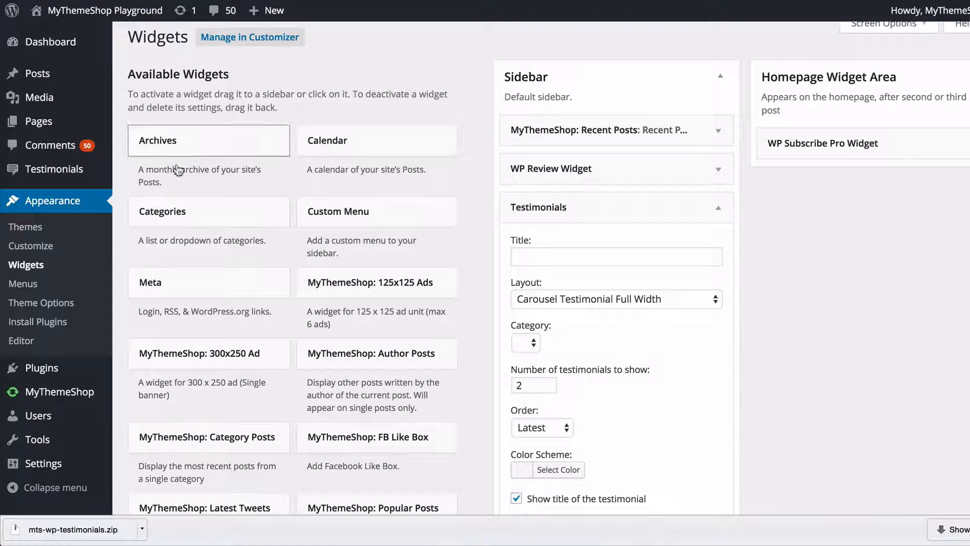
{"action": "mouse_move", "coordinate": [52, 170]}
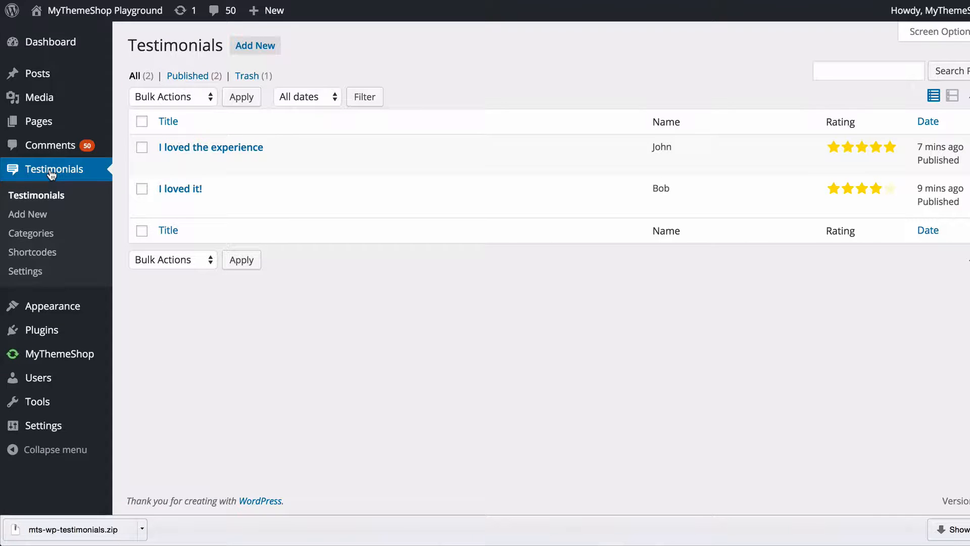
{"action": "mouse_move", "coordinate": [115, 193]}
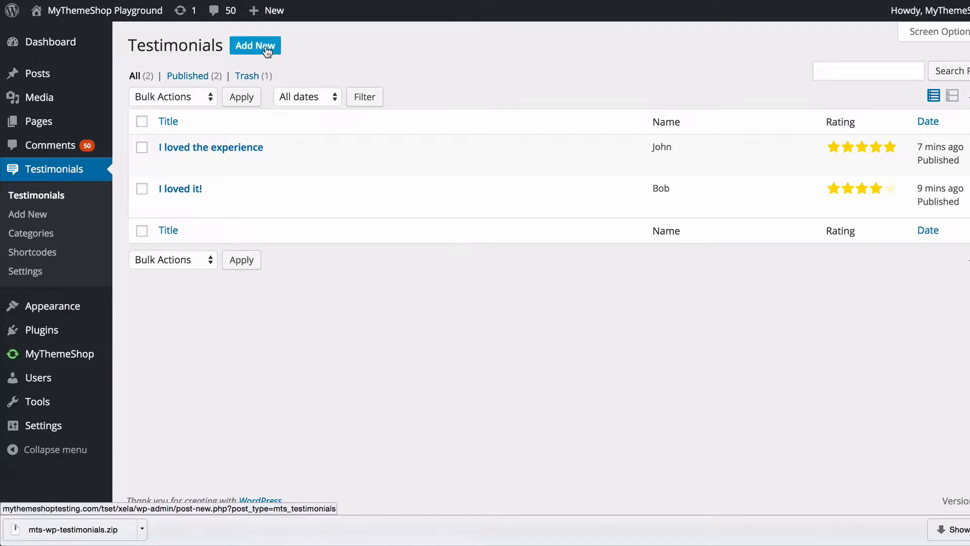
{"action": "mouse_move", "coordinate": [180, 188]}
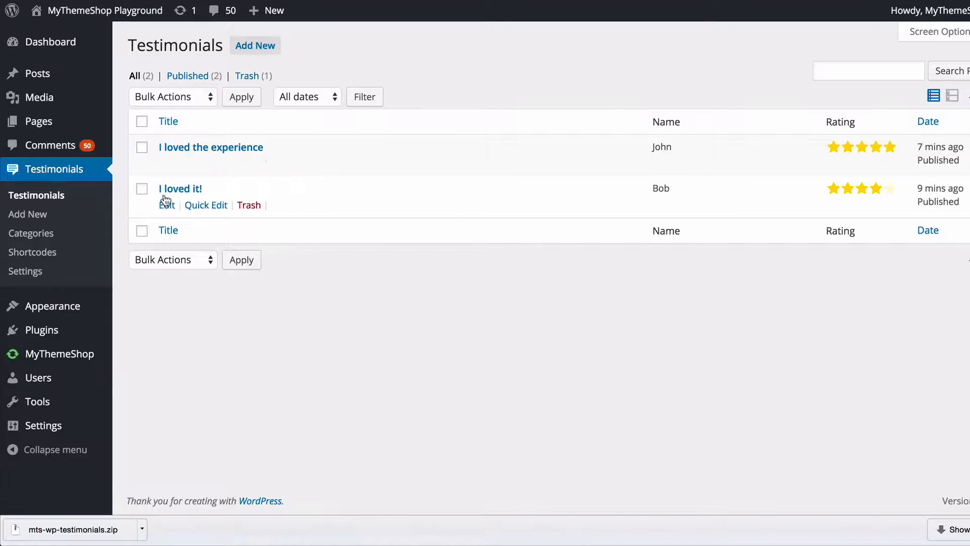
{"action": "mouse_move", "coordinate": [31, 233]}
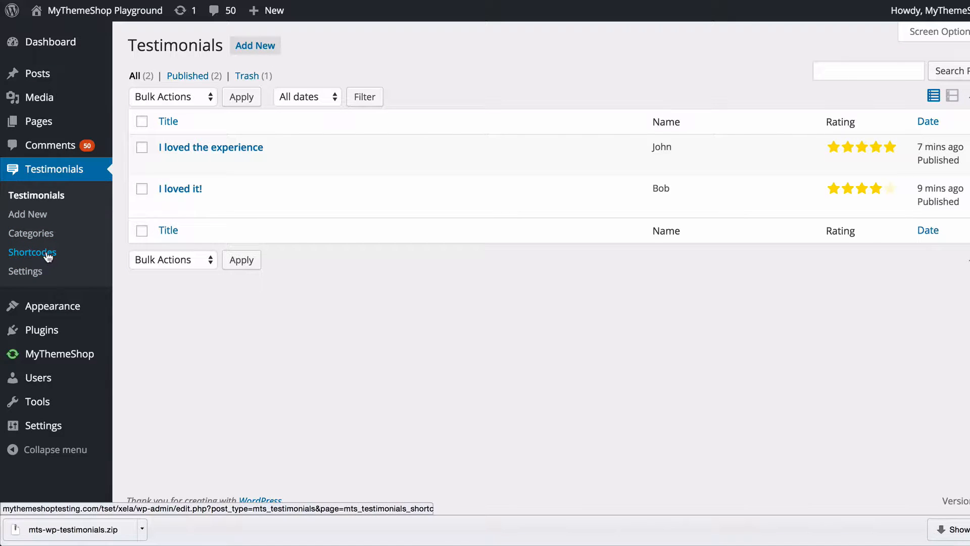
{"action": "mouse_move", "coordinate": [40, 271]}
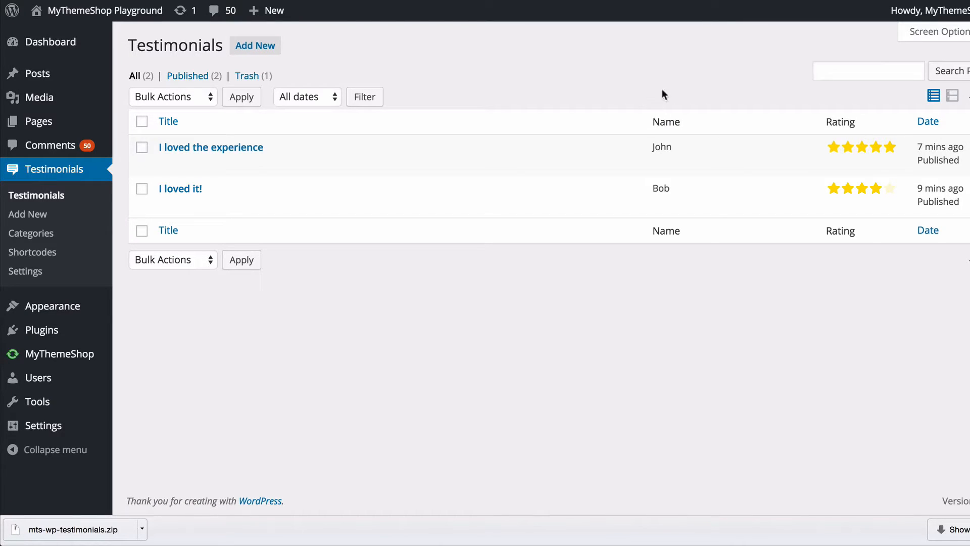
{"action": "mouse_move", "coordinate": [632, 107]}
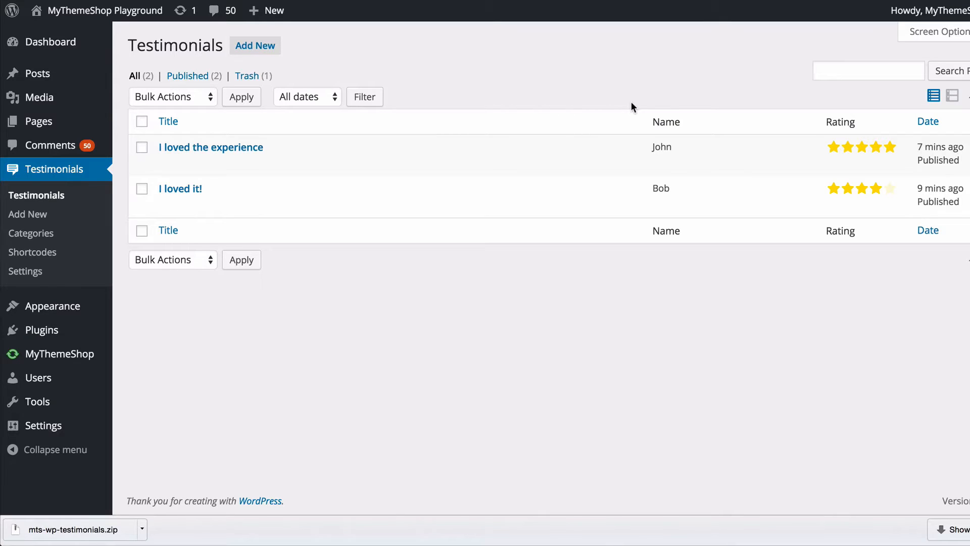